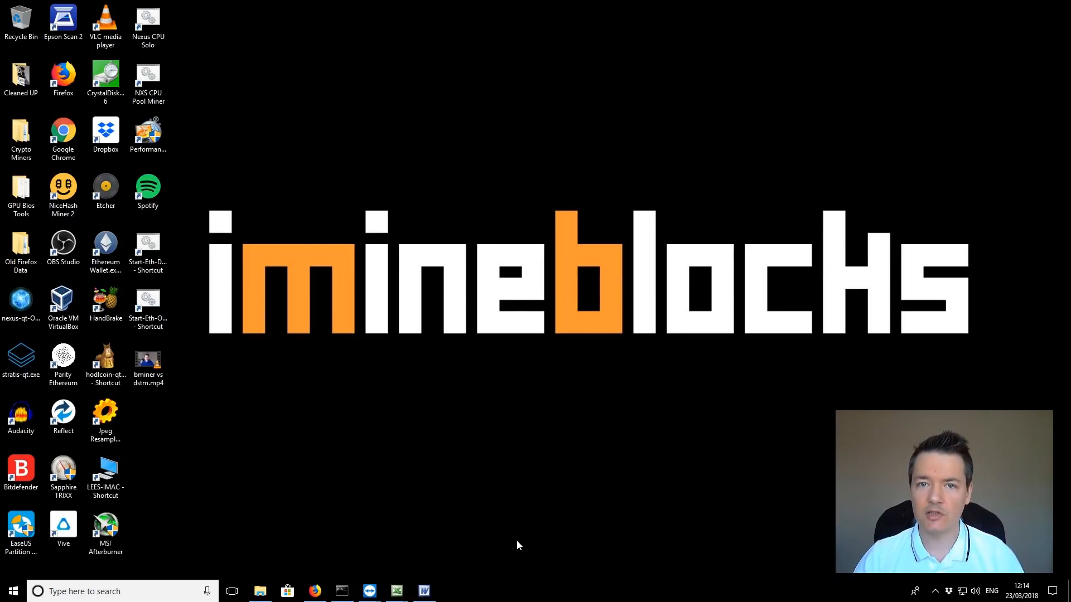
# - Show the mining account's block explorer page and reveal its Forged Blocks and Transactions panels
pyautogui.click(314, 591)
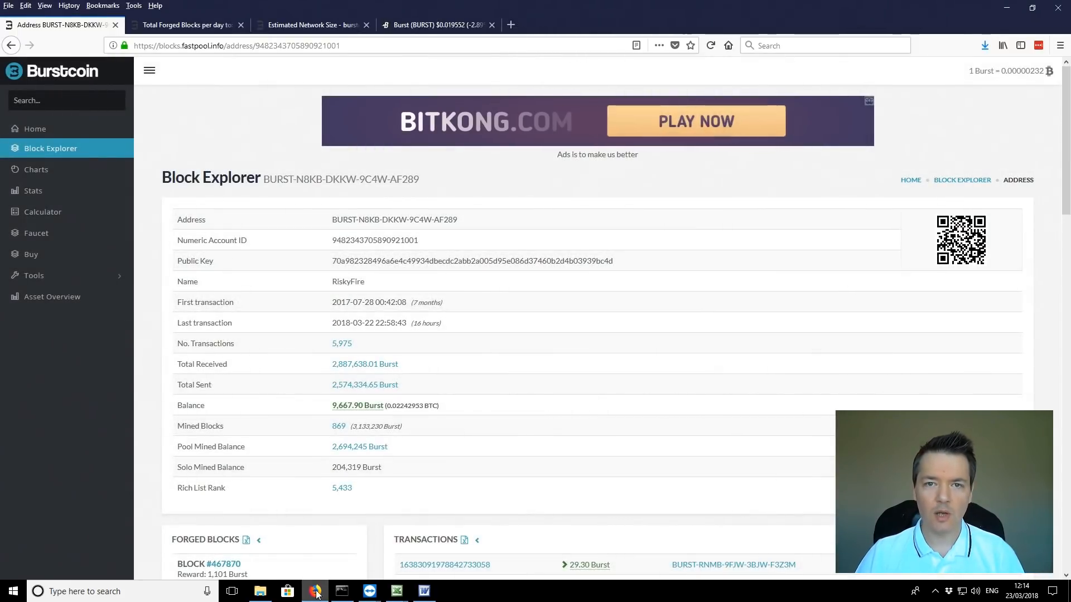
pyautogui.moveTo(453, 140)
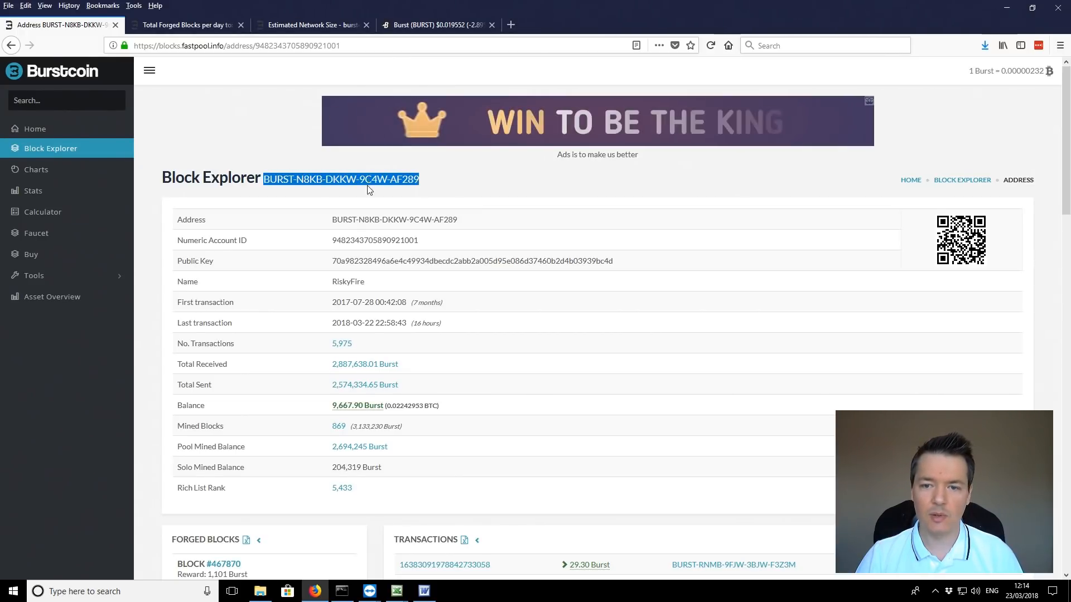
pyautogui.moveTo(322, 173)
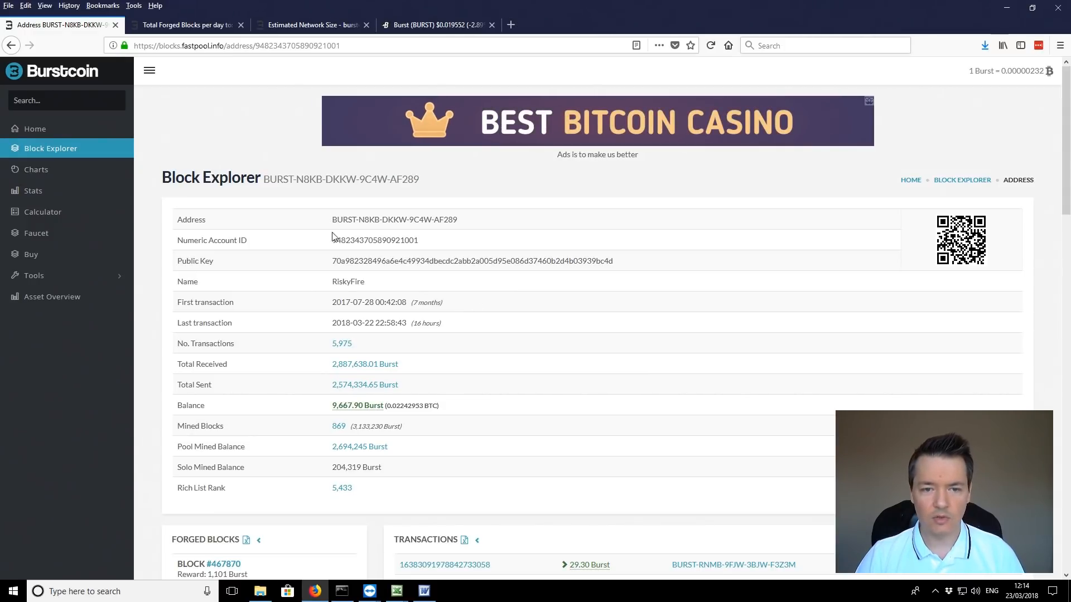
pyautogui.scroll(-3)
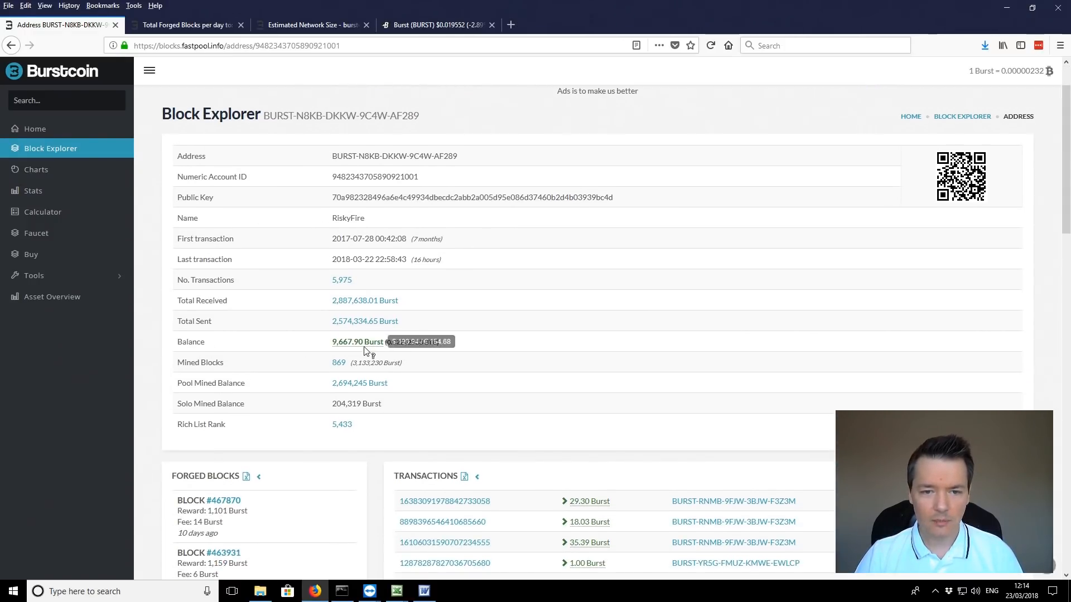
pyautogui.scroll(-3)
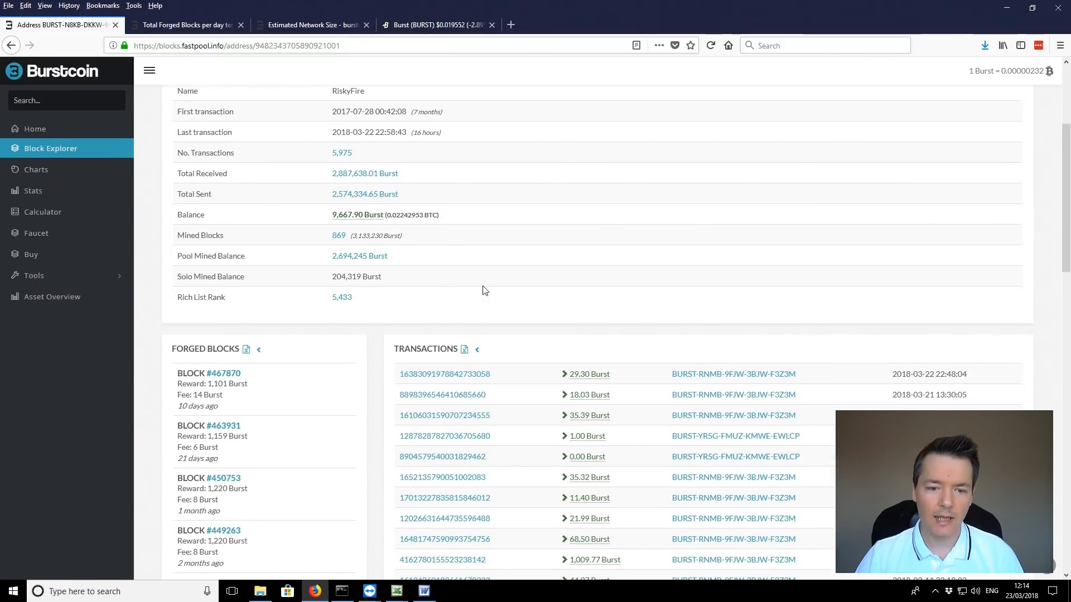
pyautogui.moveTo(422, 287)
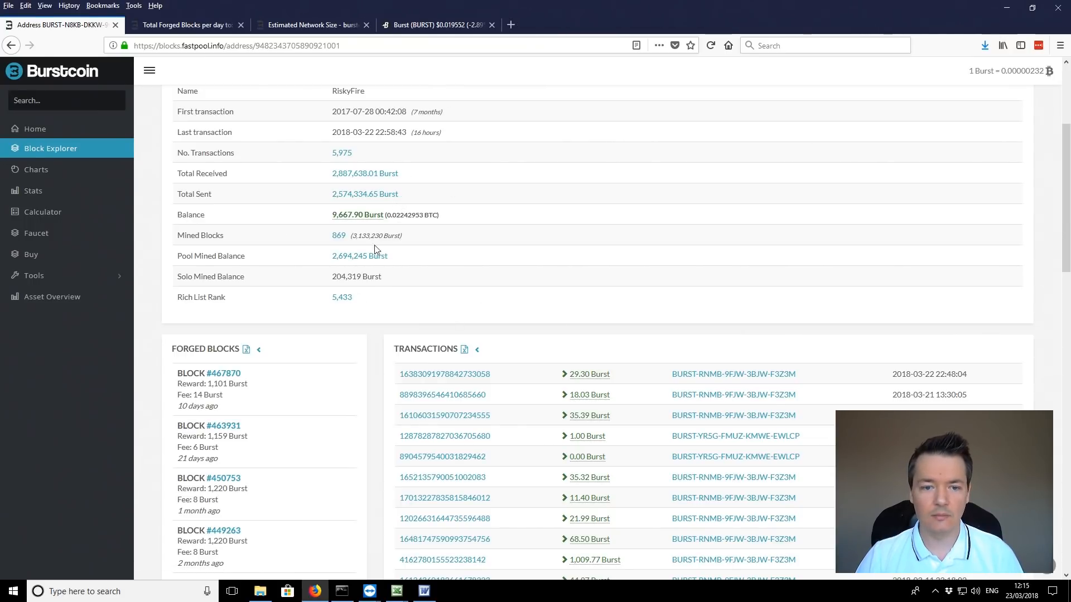
pyautogui.moveTo(430, 294)
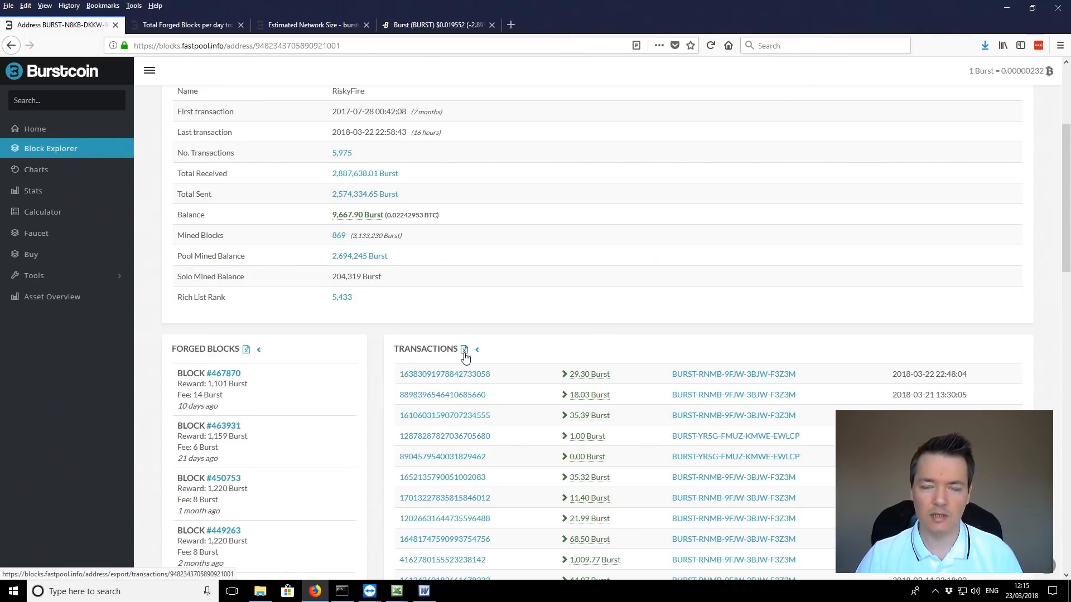
pyautogui.moveTo(457, 342)
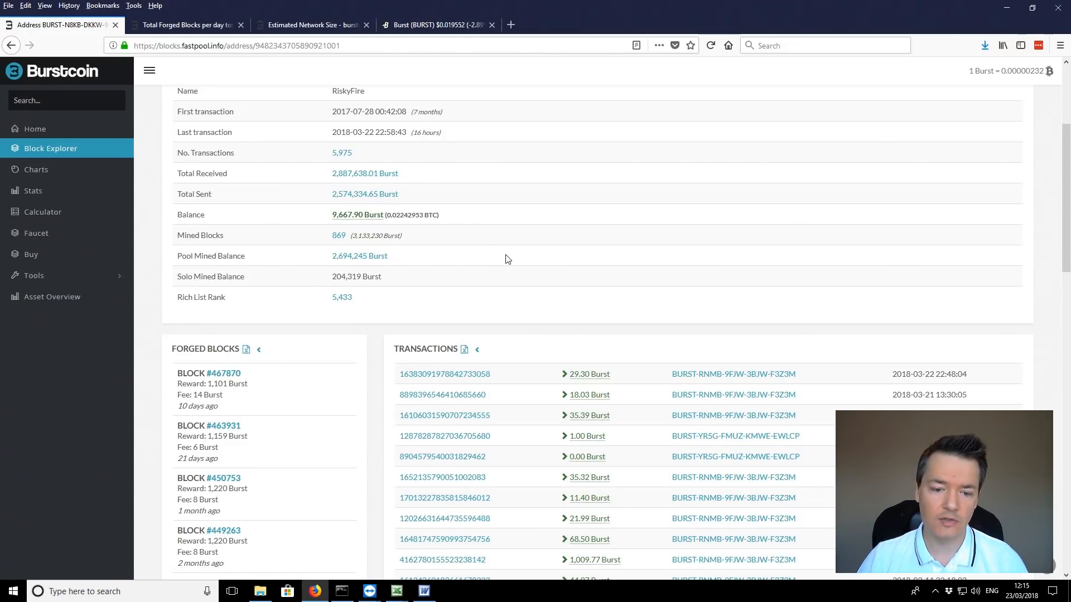
pyautogui.moveTo(445, 223)
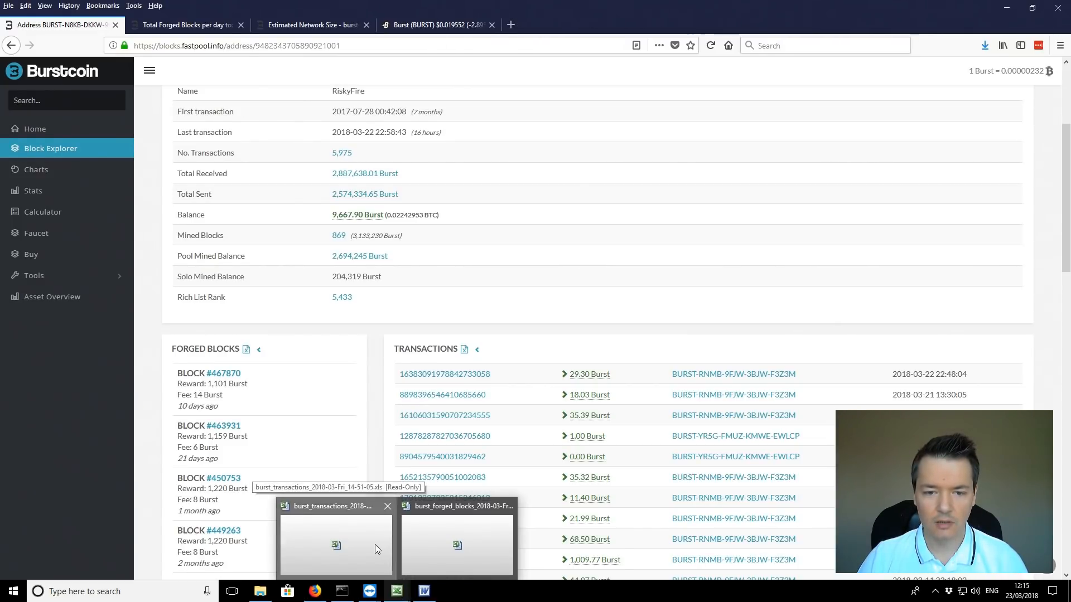
# - Review the burst_transactions workbook's January amounts and their 6238.86 total in E25
pyautogui.click(335, 539)
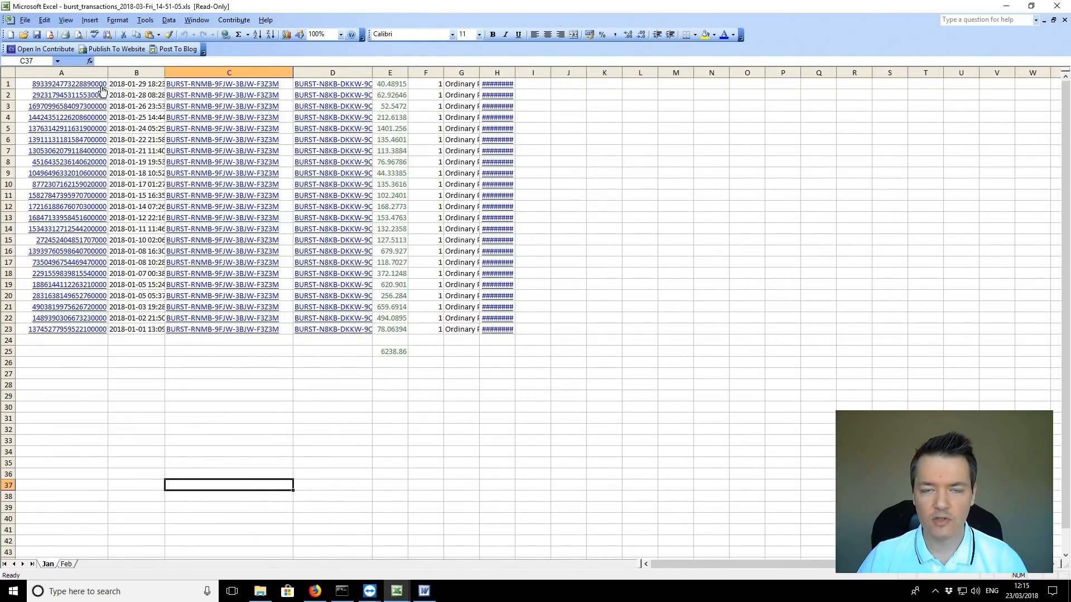
pyautogui.moveTo(131, 262)
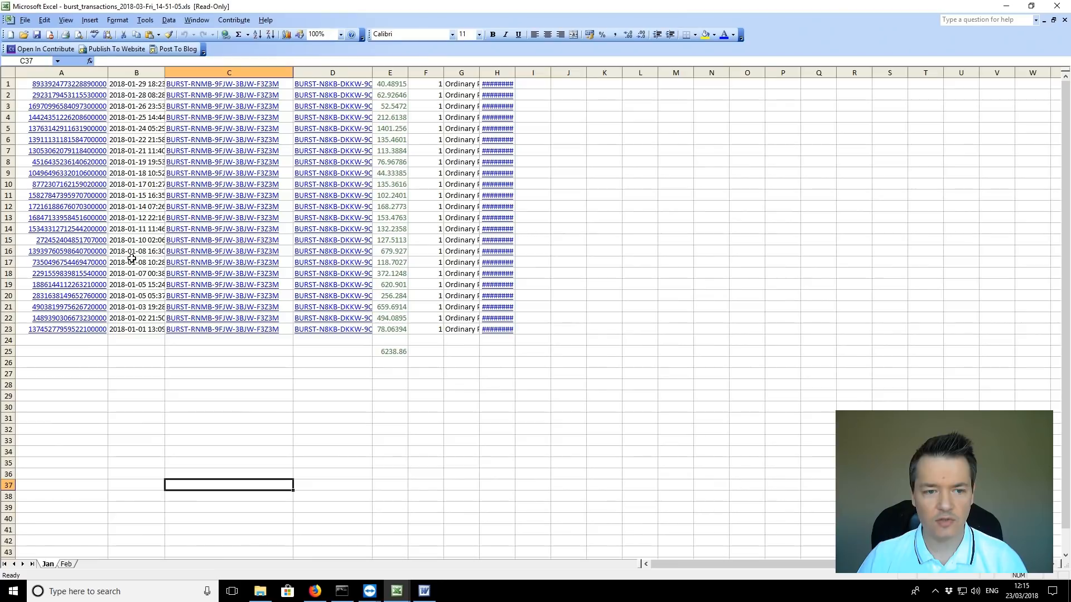
pyautogui.moveTo(271, 61)
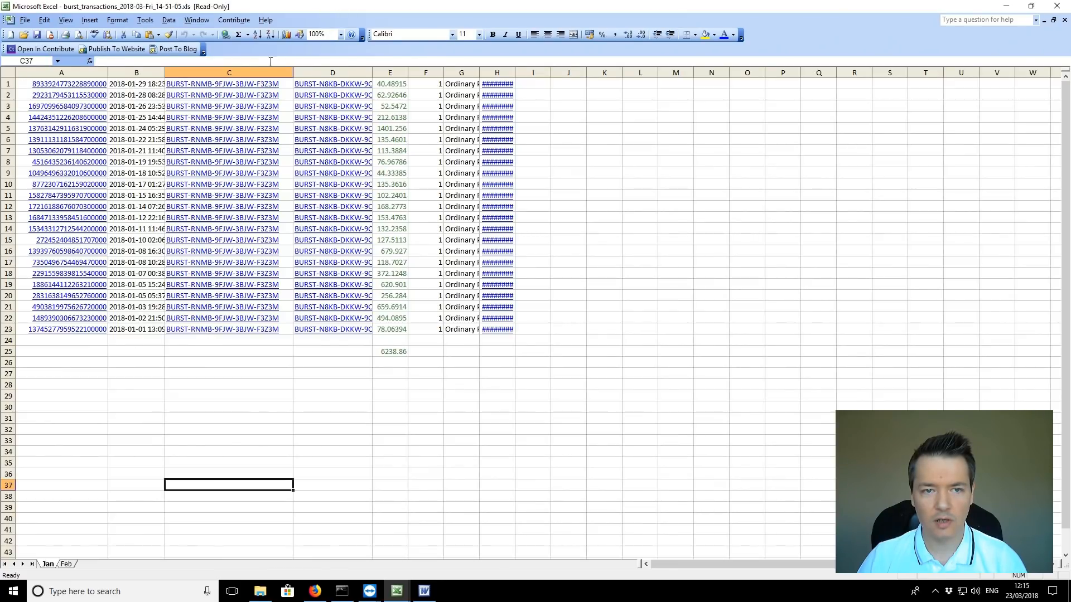
pyautogui.moveTo(263, 94)
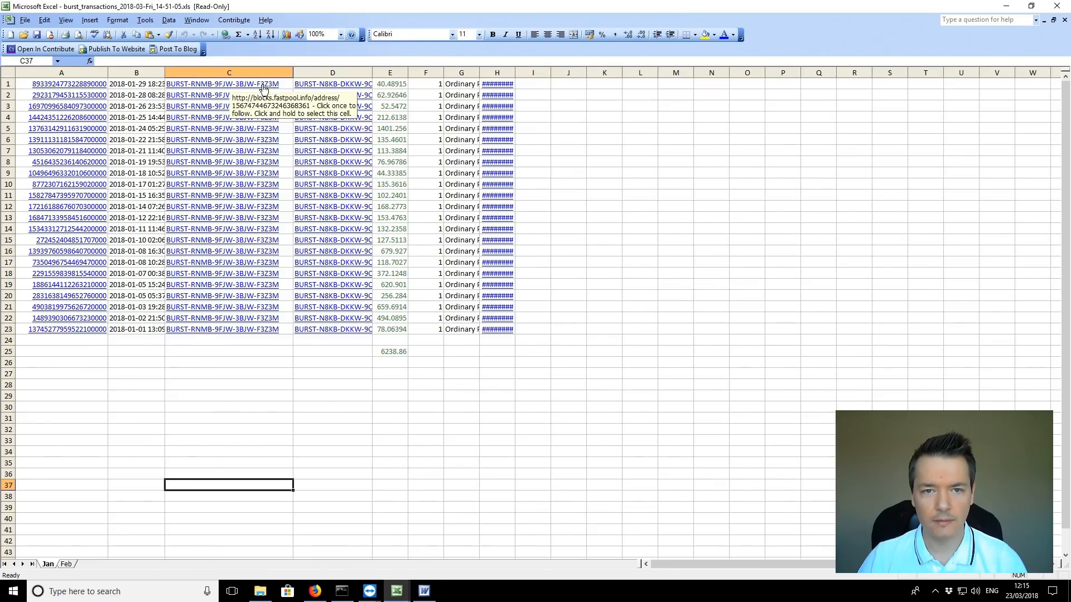
pyautogui.moveTo(389, 84); pyautogui.dragTo(390, 162)
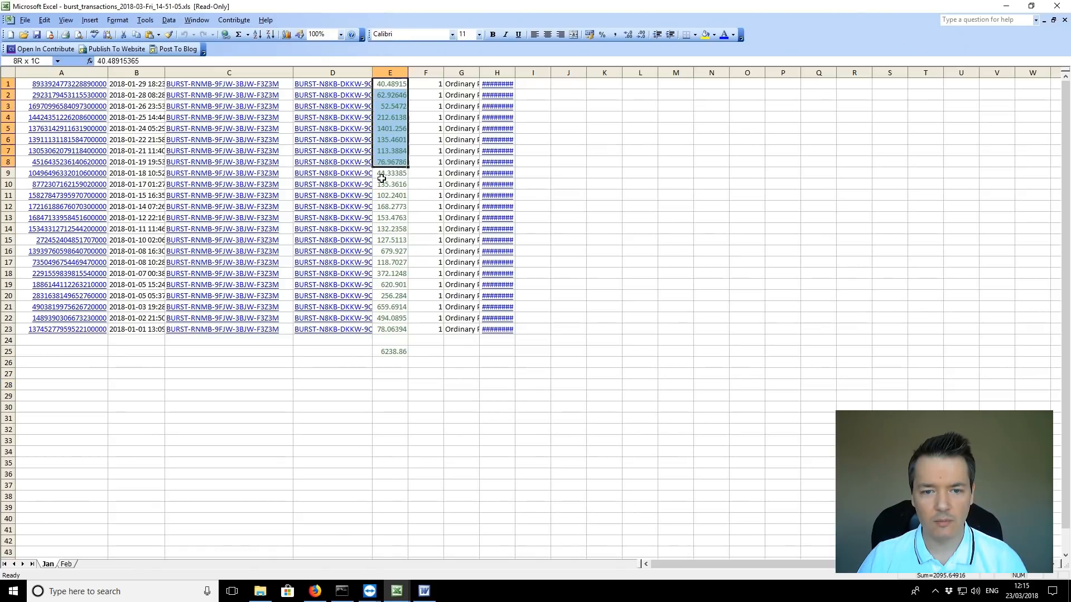
pyautogui.click(390, 351)
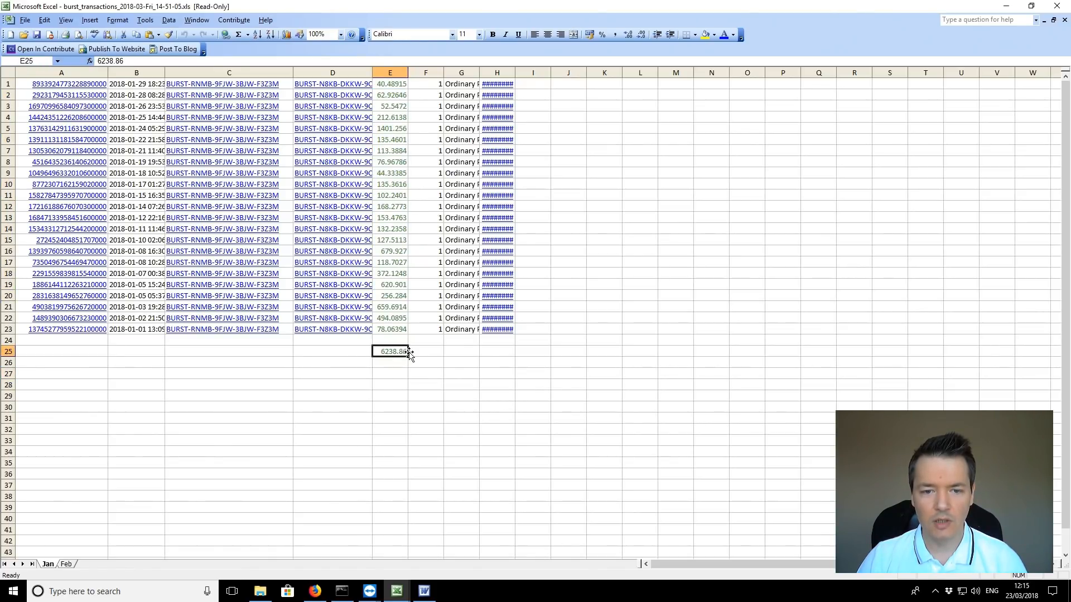
pyautogui.moveTo(412, 352)
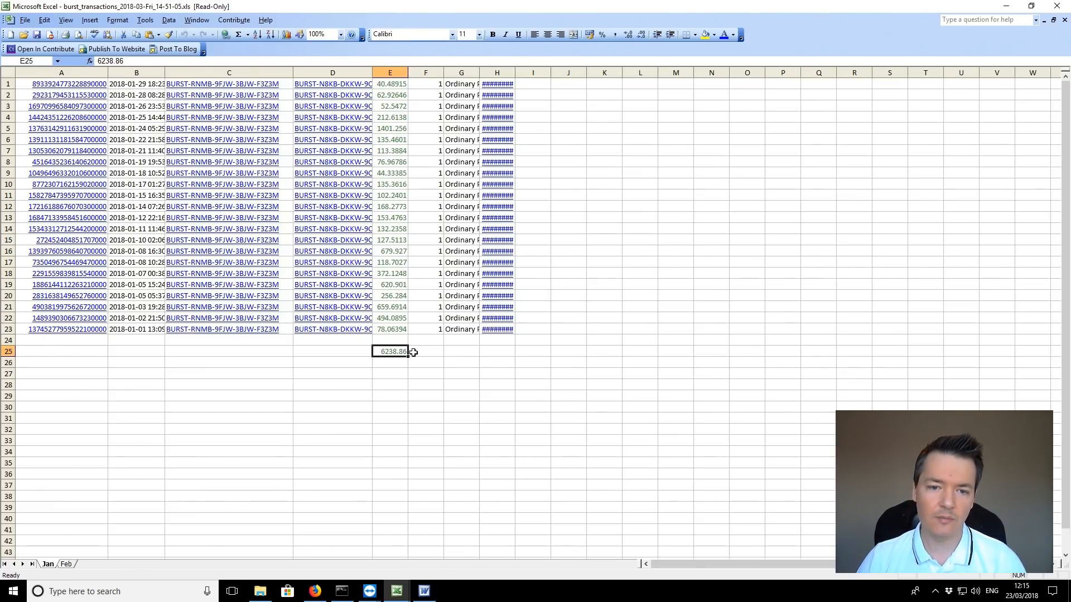
pyautogui.moveTo(425, 350)
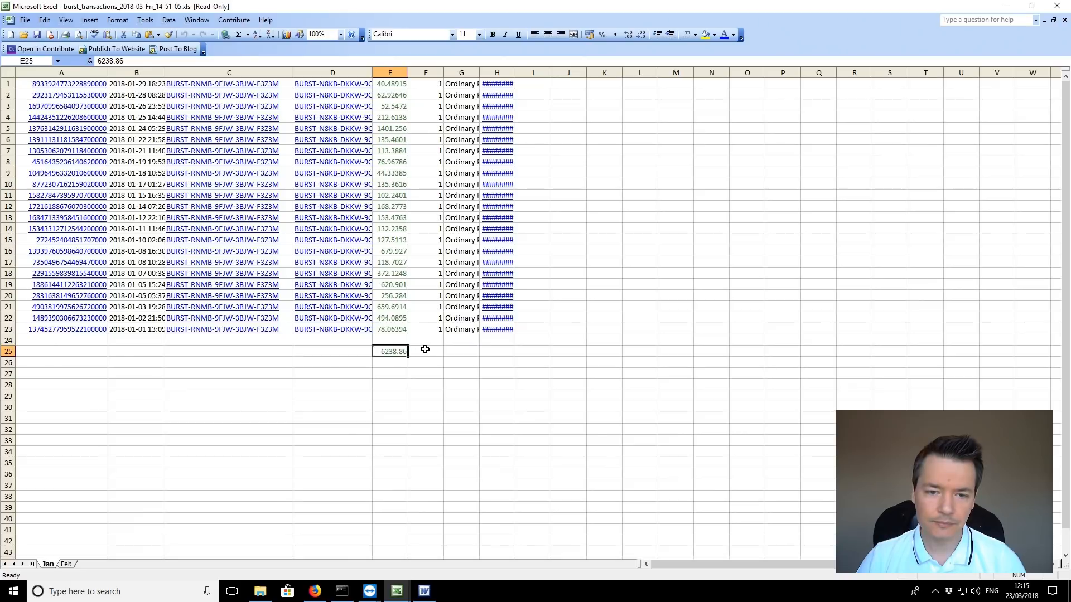
pyautogui.moveTo(389, 360)
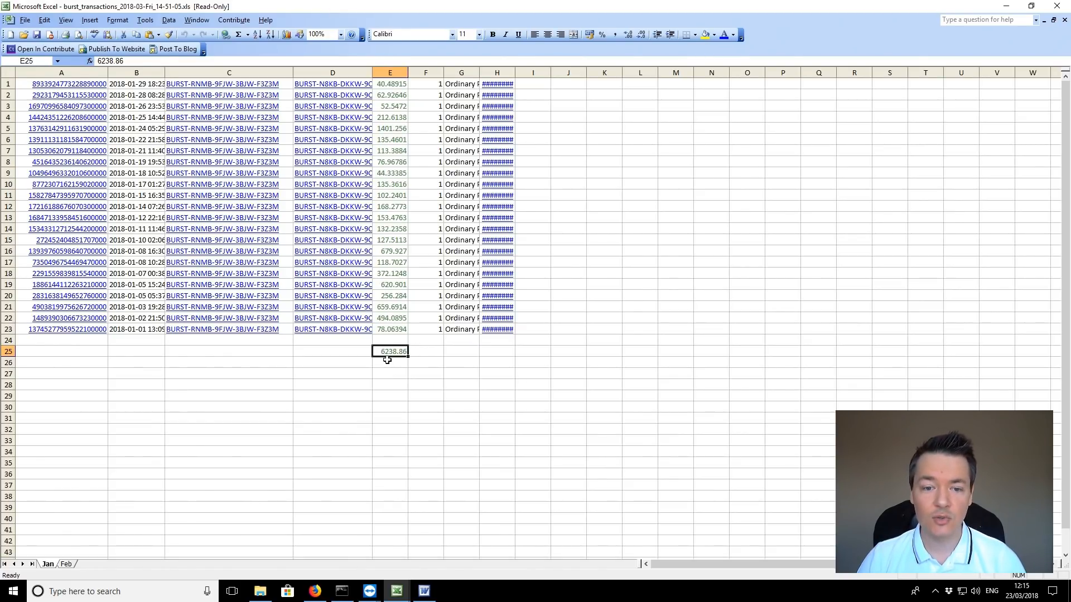
pyautogui.moveTo(424, 355)
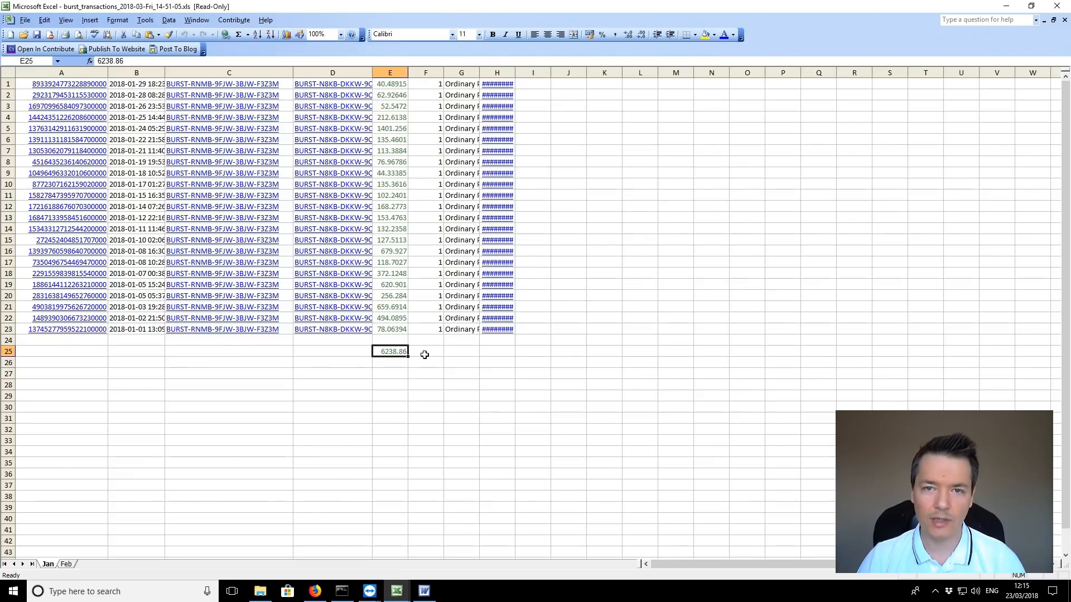
pyautogui.click(425, 350)
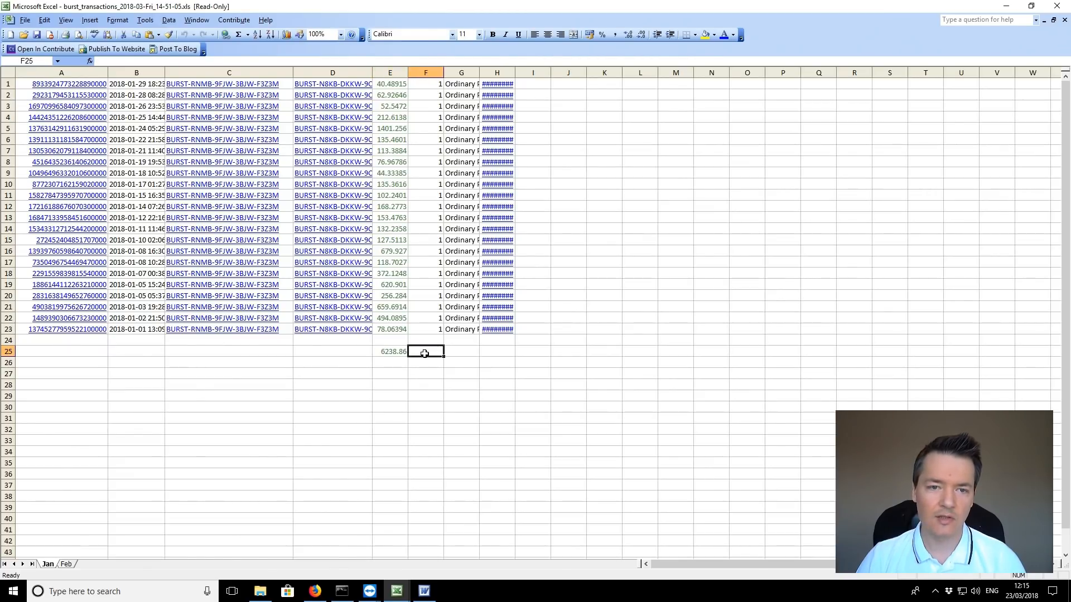
pyautogui.moveTo(295, 448)
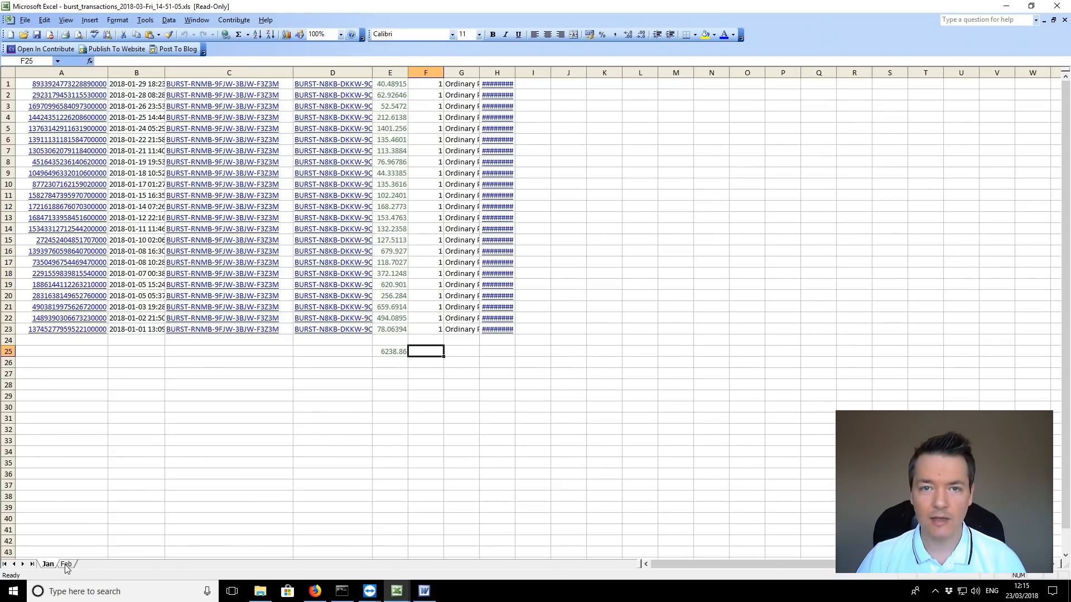
# - Review the Feb sheet's payment amounts E2:E21 and their 1796.9 total
pyautogui.click(65, 564)
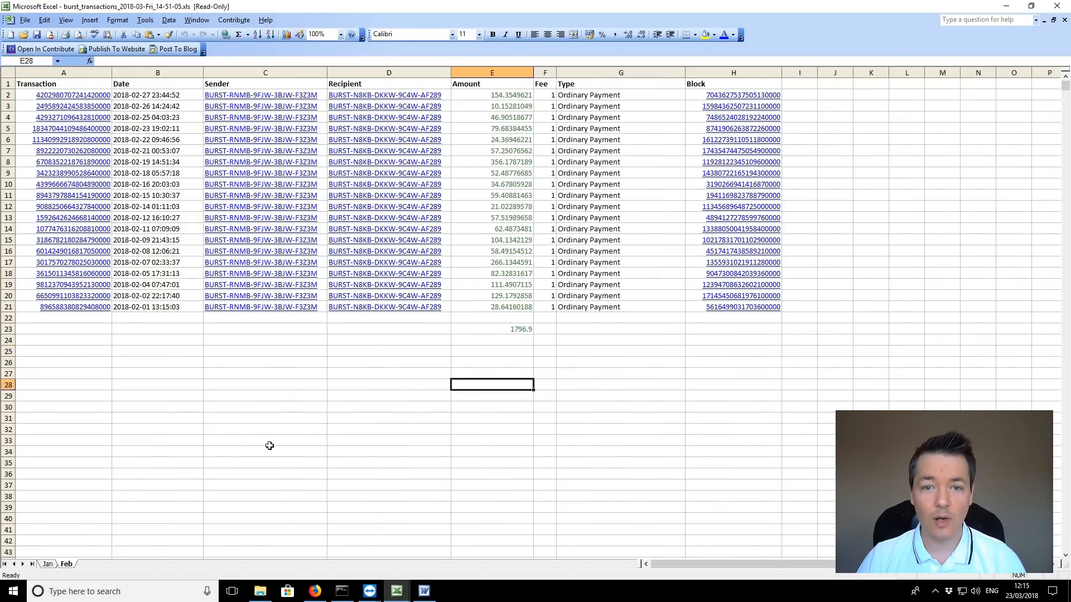
pyautogui.click(265, 429)
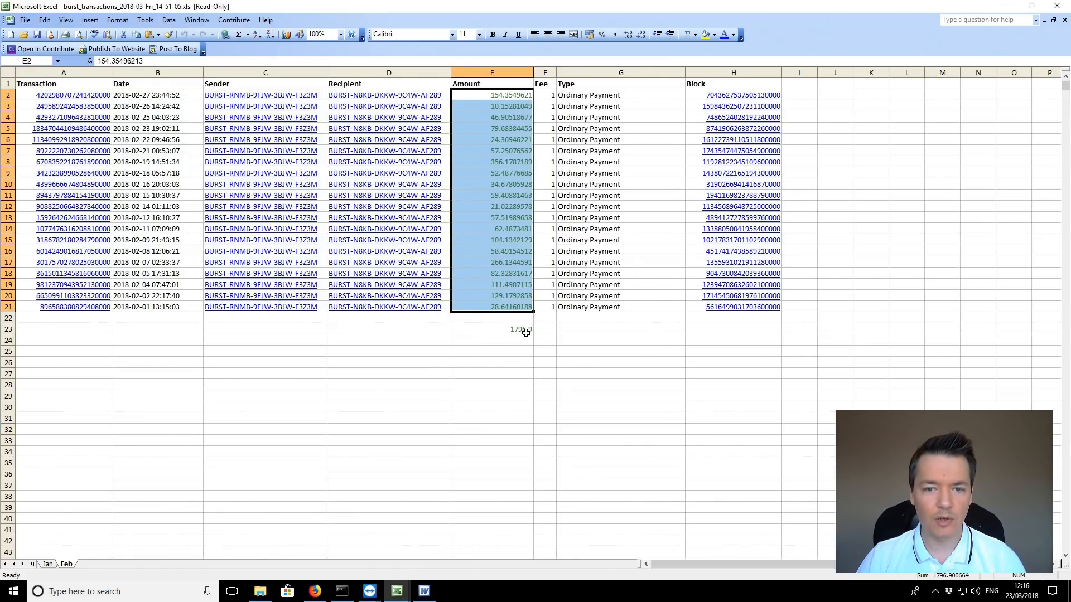
pyautogui.click(544, 329)
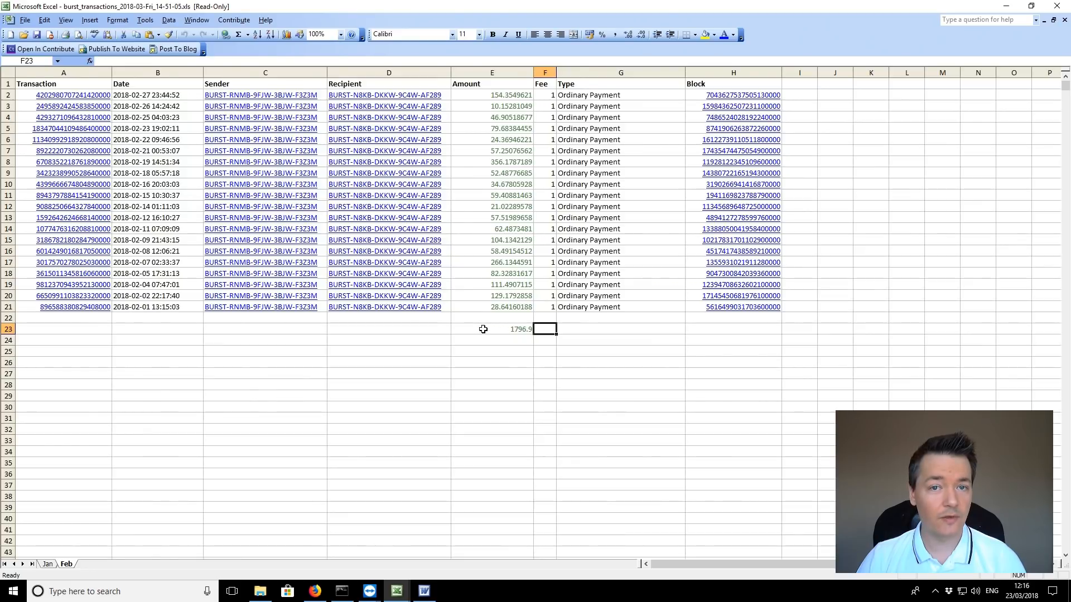
pyautogui.moveTo(487, 291)
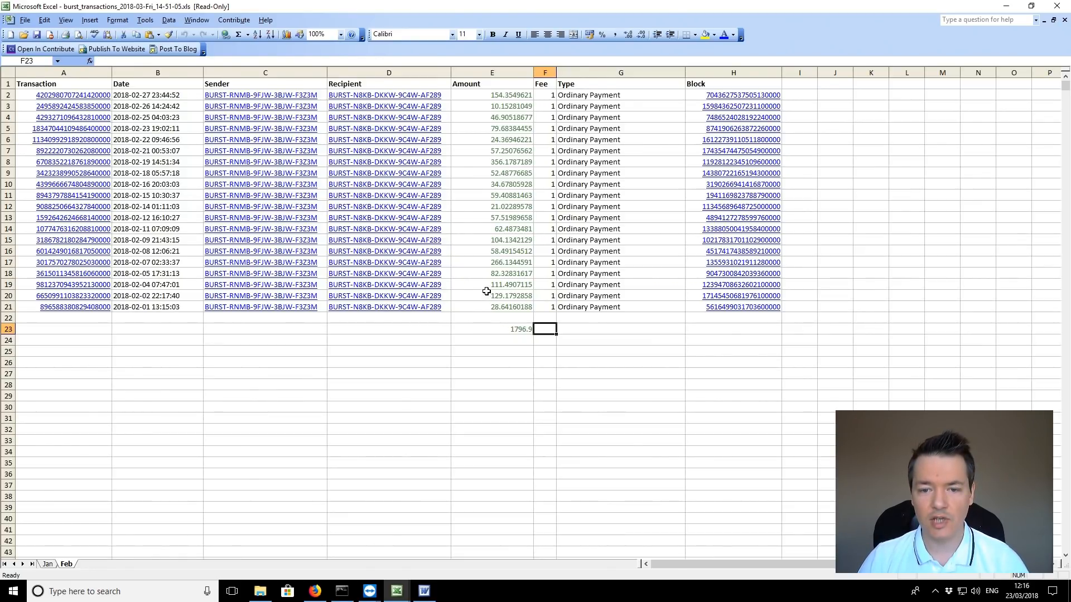
pyautogui.moveTo(476, 256)
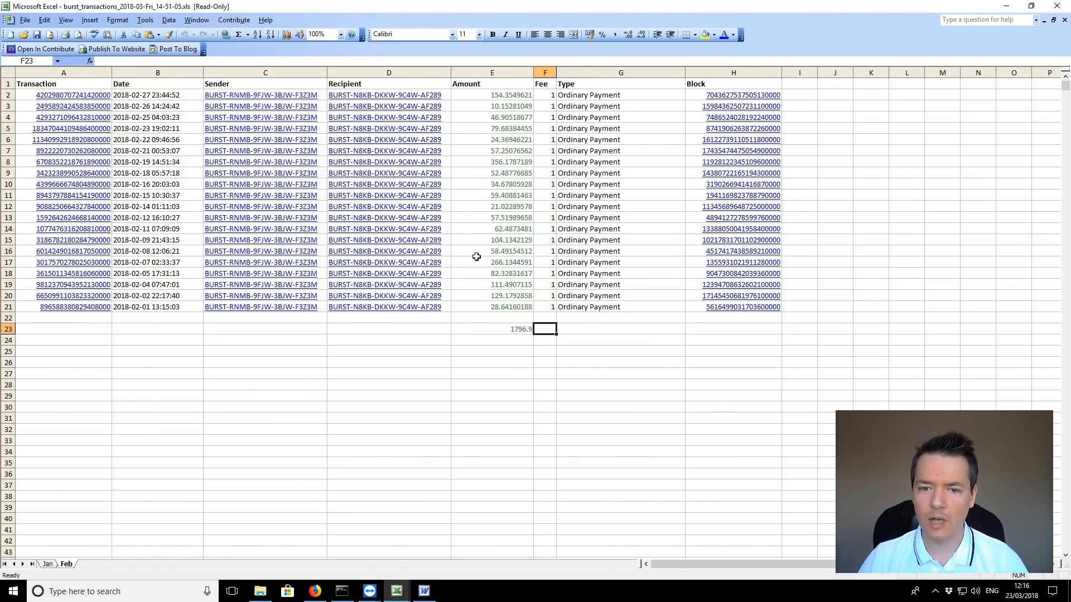
pyautogui.moveTo(290, 509)
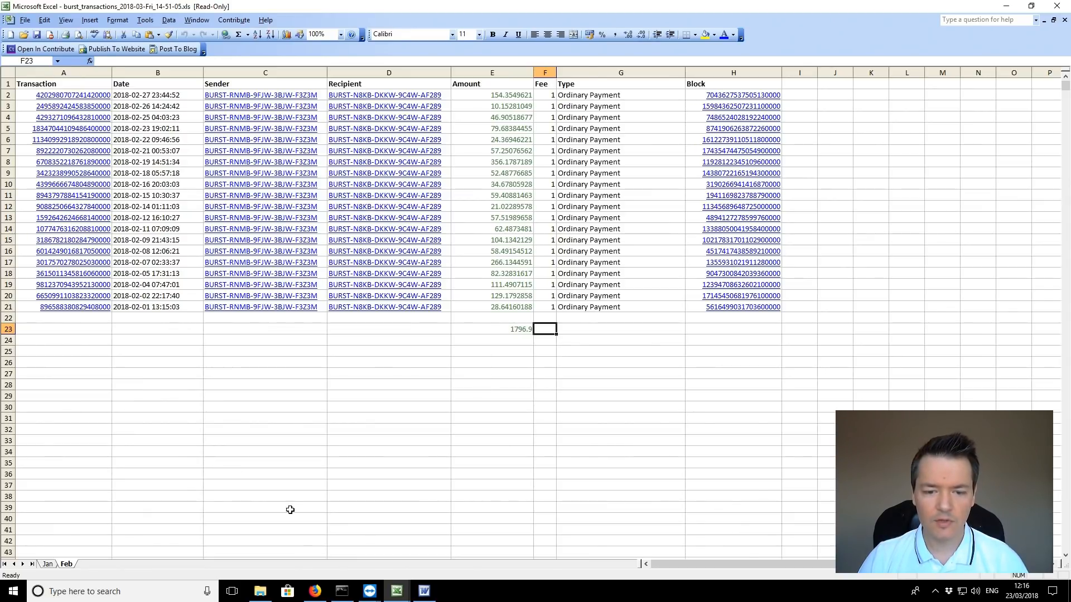
pyautogui.moveTo(396, 590)
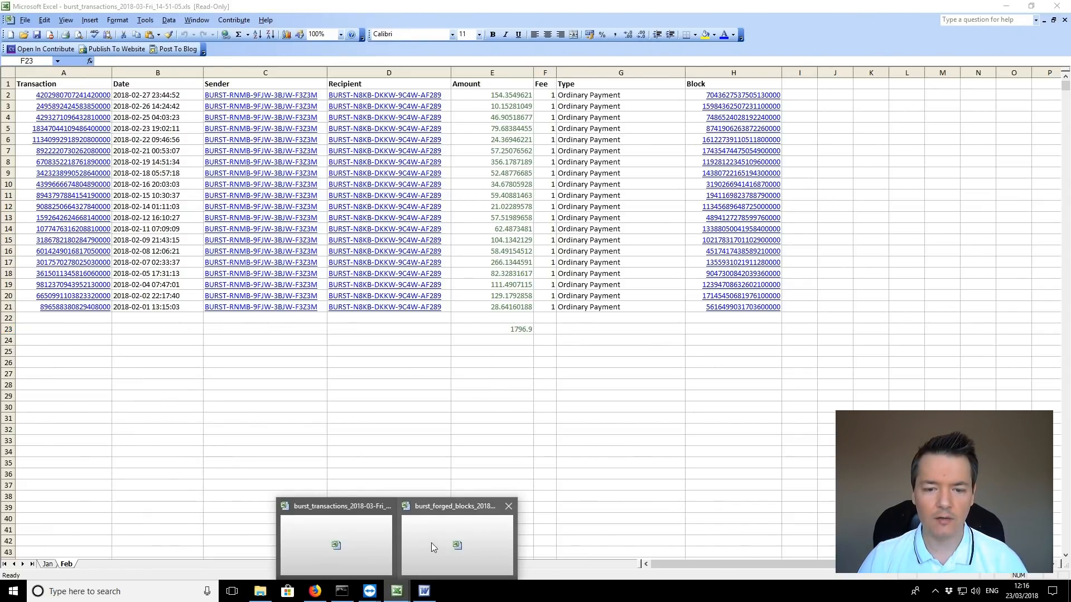
pyautogui.click(456, 545)
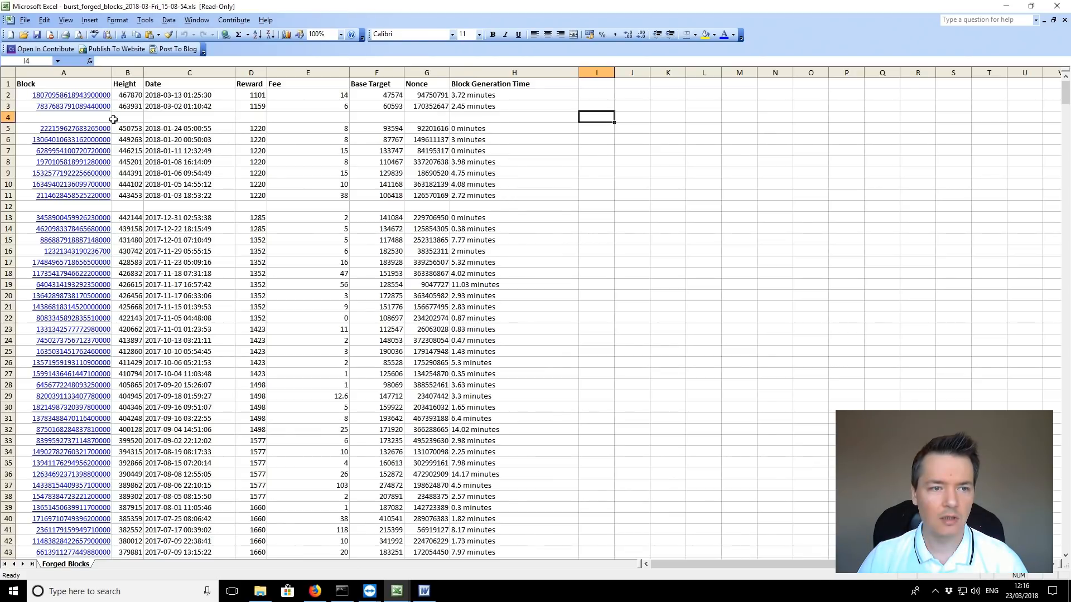
pyautogui.moveTo(133, 196)
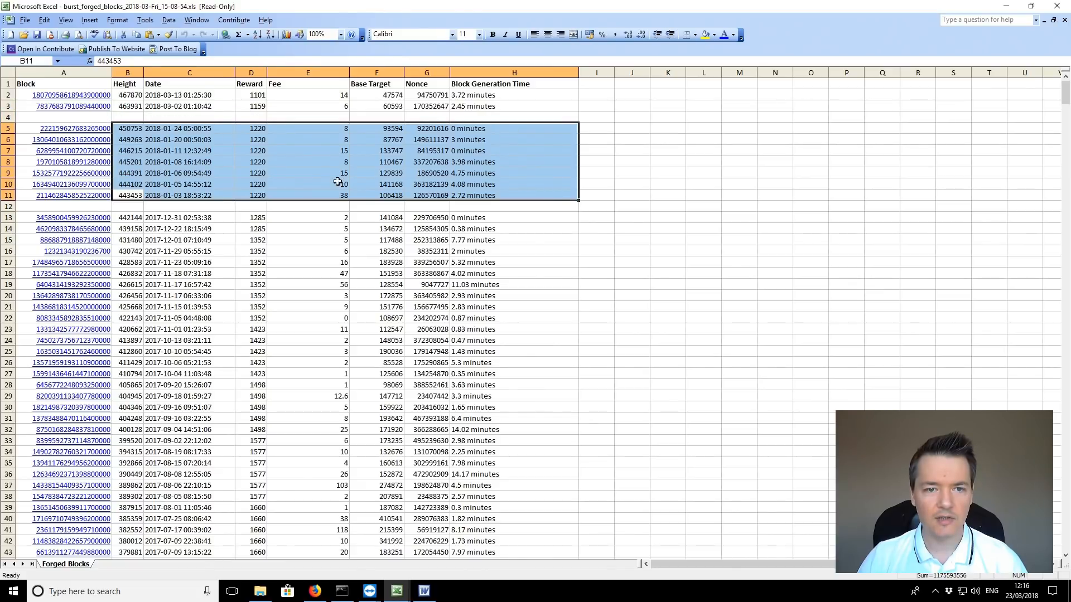
pyautogui.moveTo(171, 167)
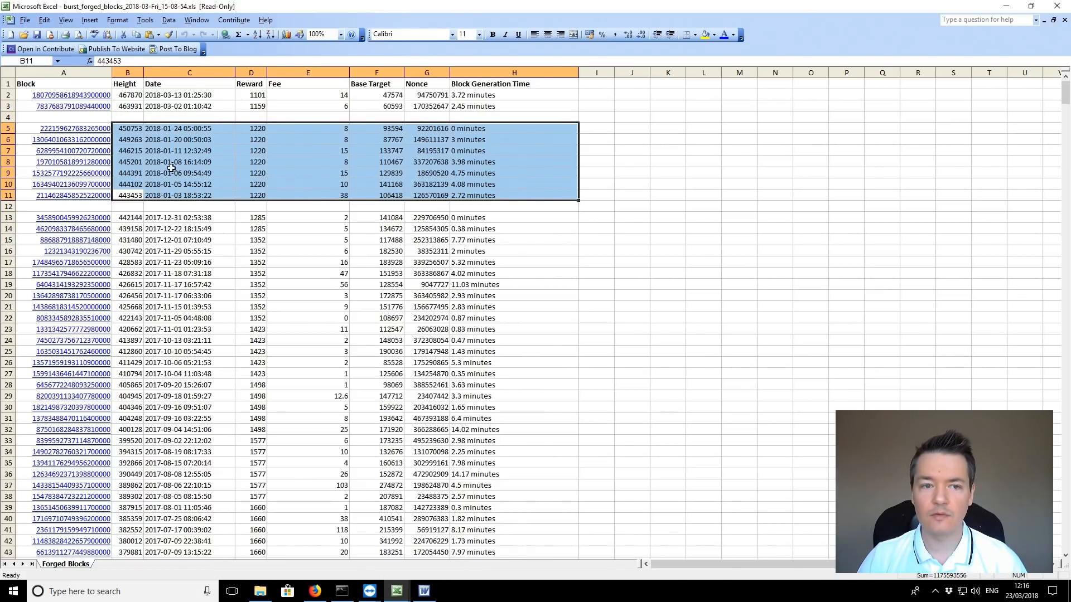
pyautogui.click(596, 195)
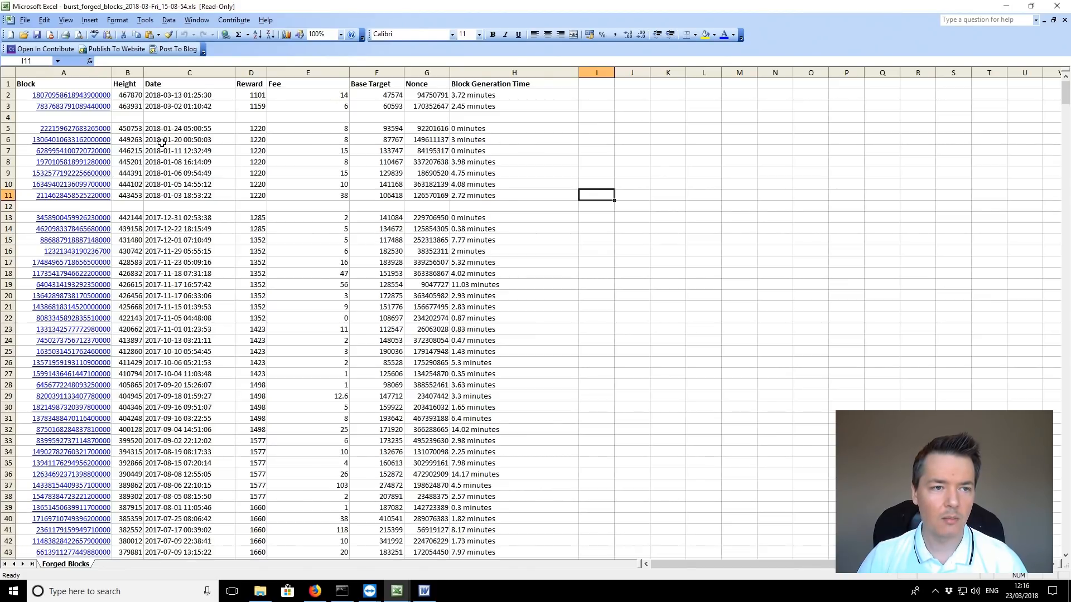
pyautogui.moveTo(63, 105); pyautogui.dragTo(611, 112)
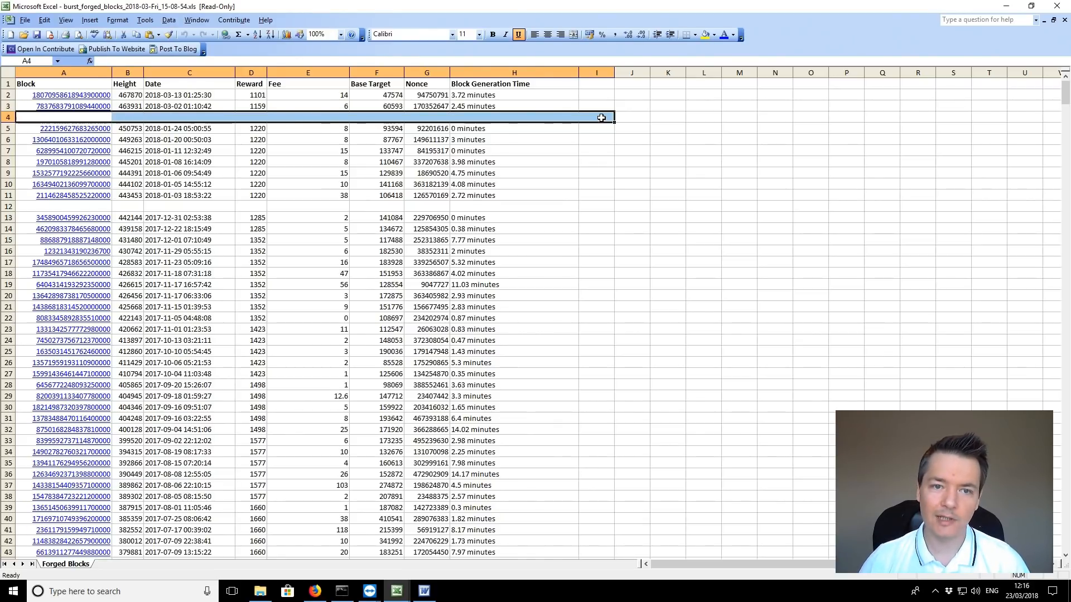
pyautogui.moveTo(601, 104)
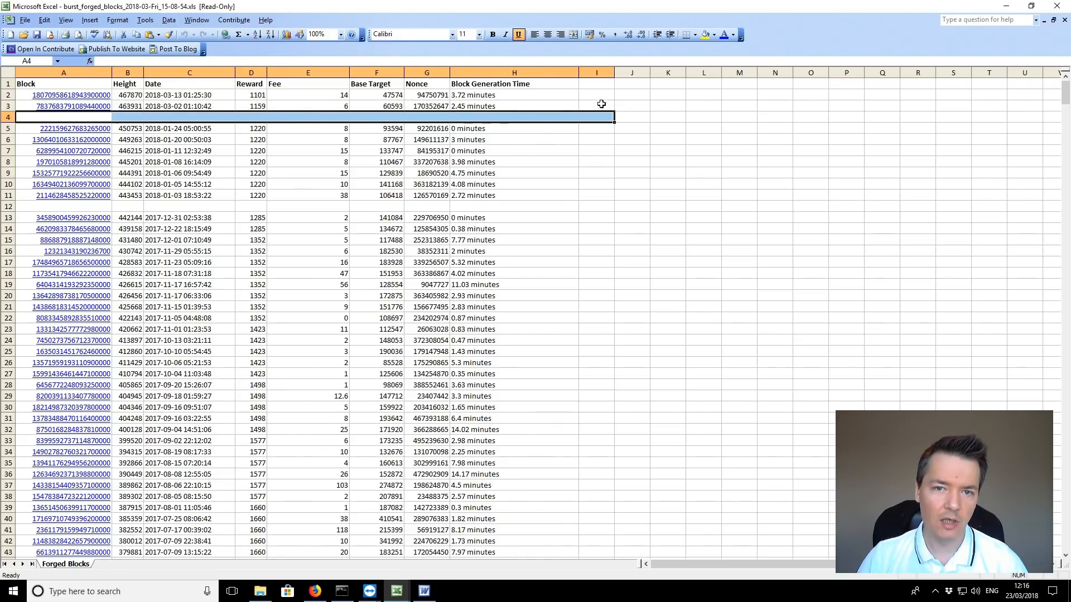
pyautogui.moveTo(614, 123)
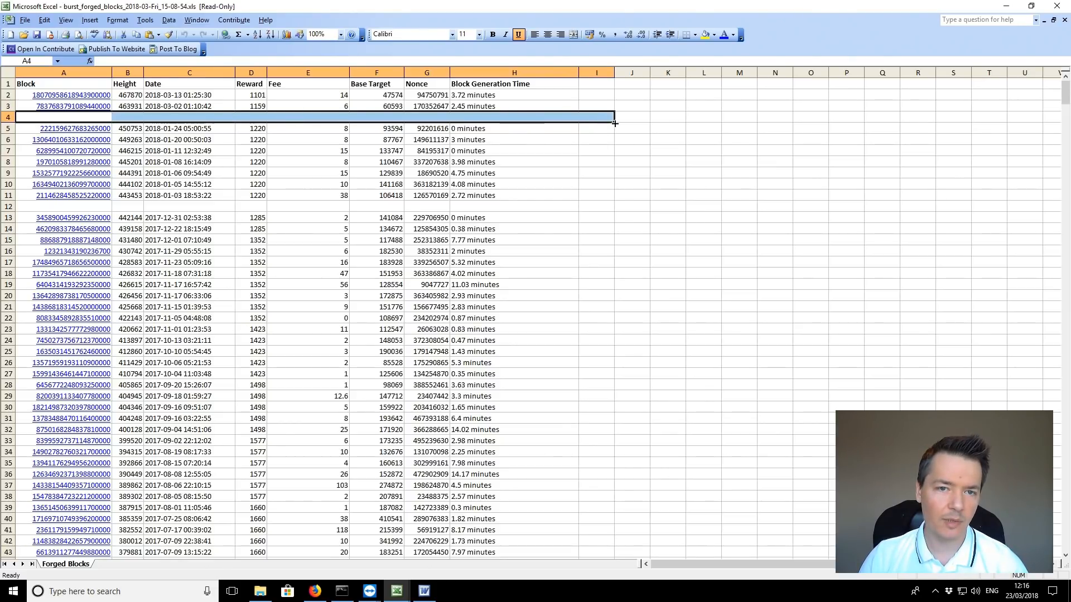
pyautogui.moveTo(645, 116)
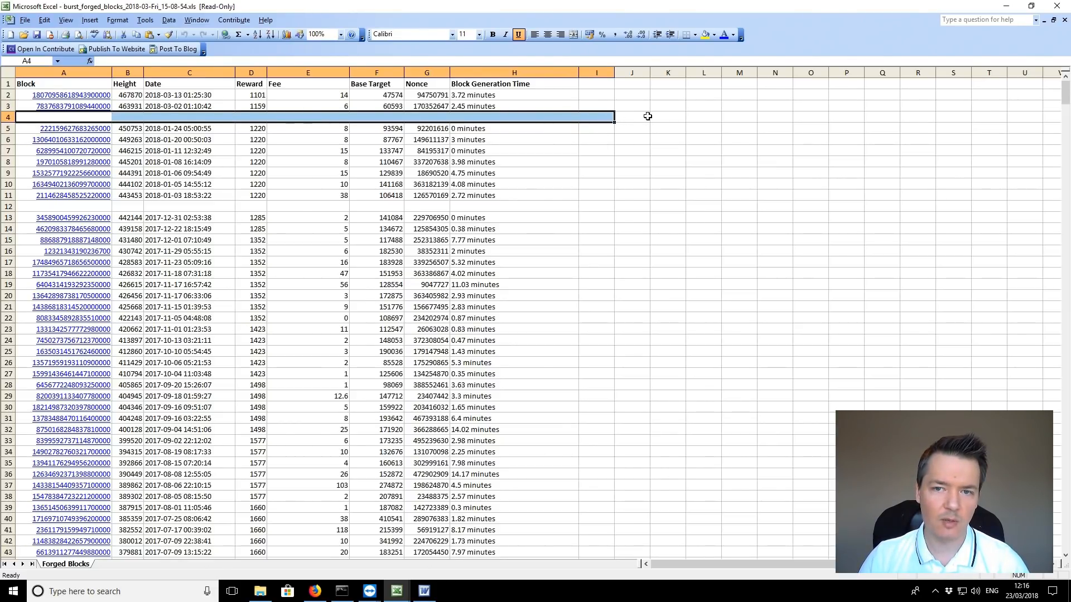
pyautogui.click(631, 116)
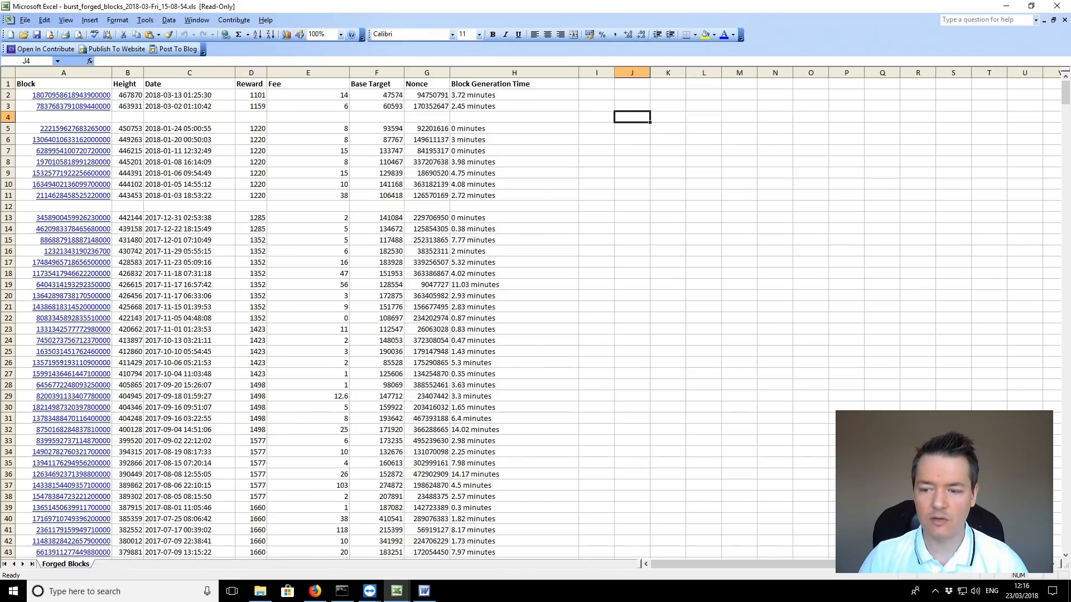
pyautogui.moveTo(585, 116)
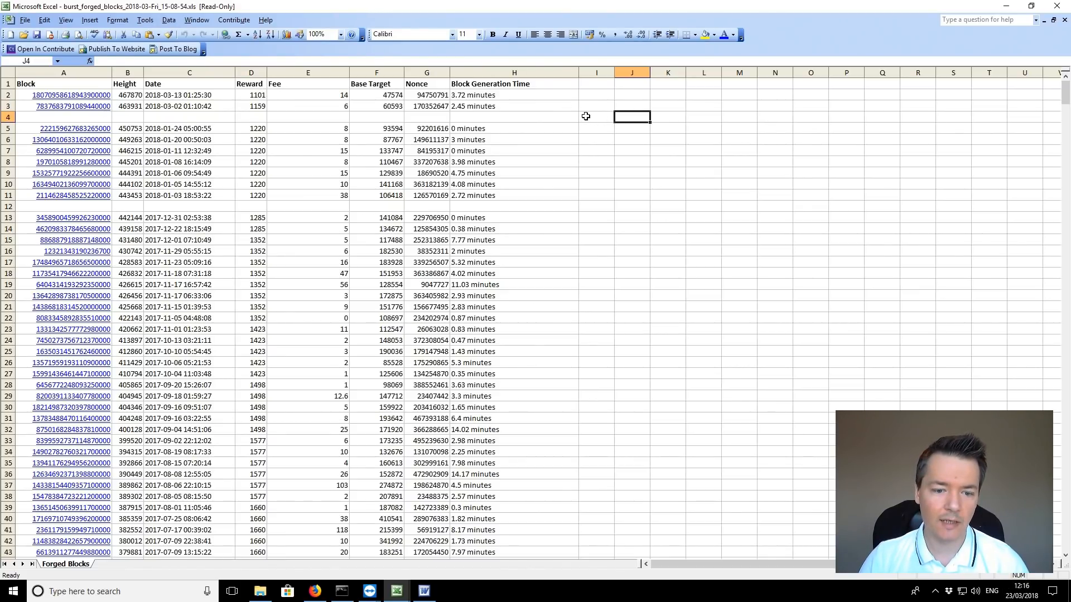
pyautogui.moveTo(278, 127)
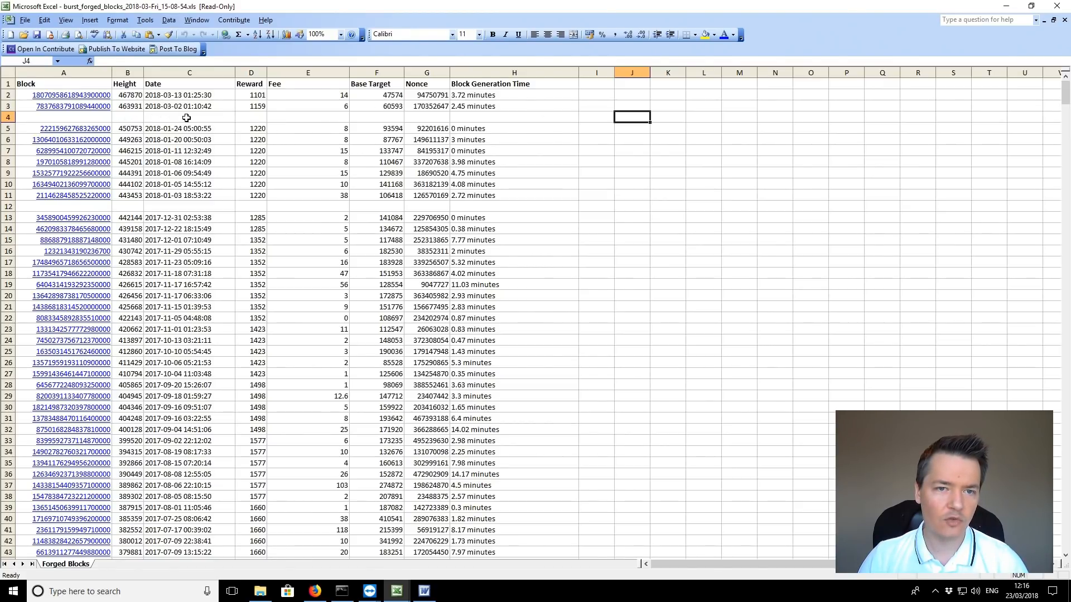
pyautogui.click(596, 117)
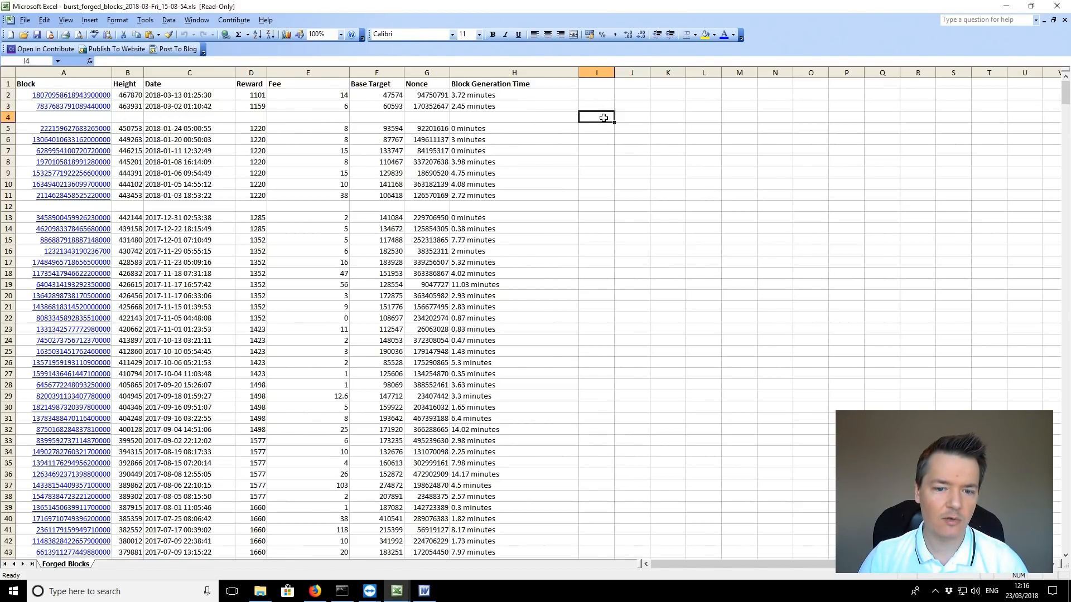
pyautogui.moveTo(371, 591)
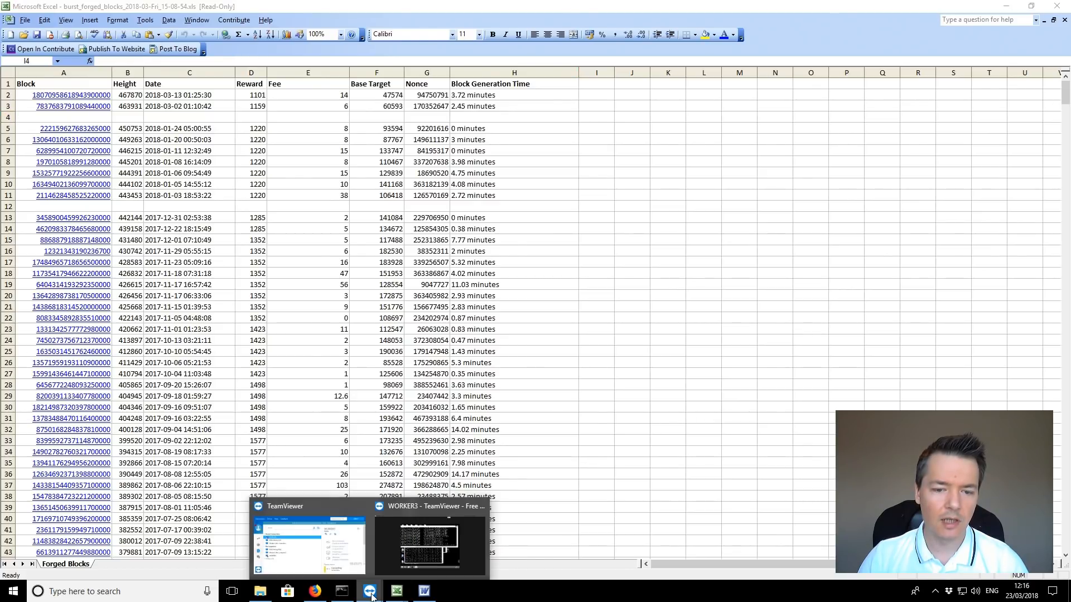
# - Show the WORKER3 remote session with the Java Burst miner console and GPU statistics
pyautogui.click(426, 542)
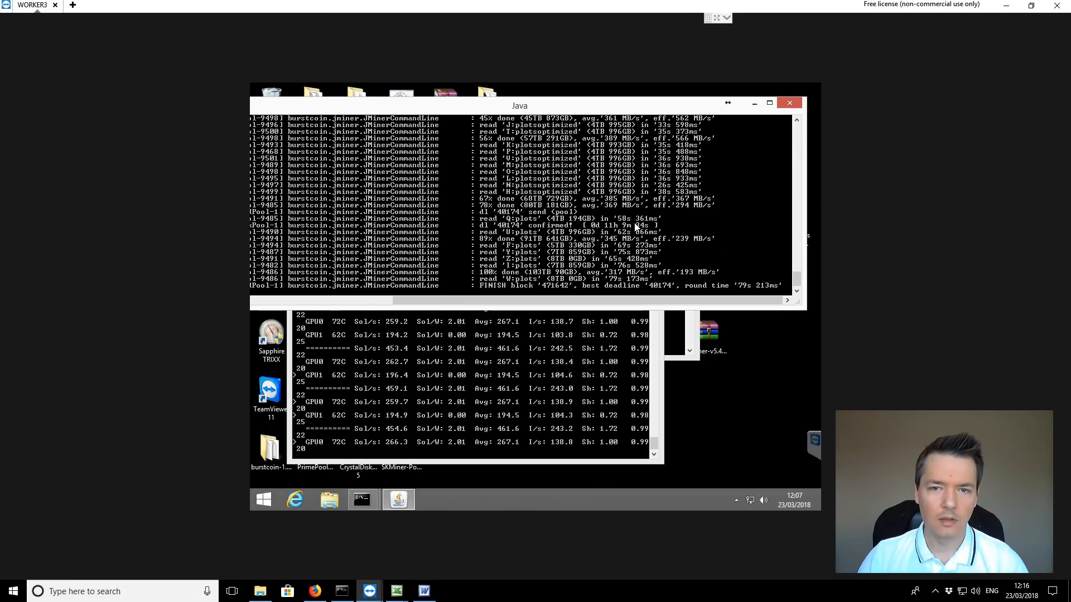
pyautogui.moveTo(778, 280)
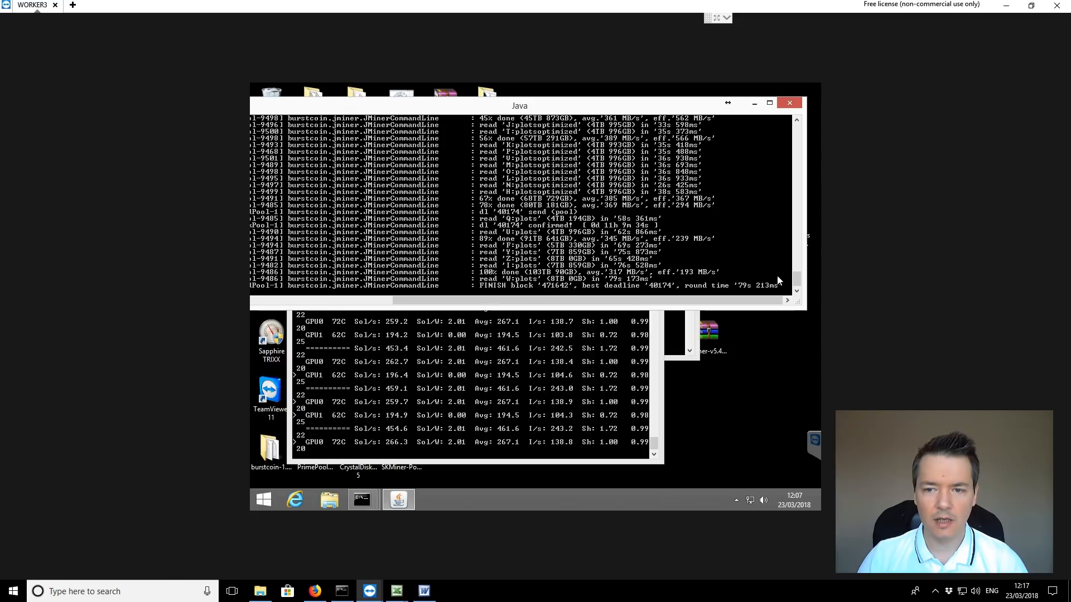
pyautogui.moveTo(751, 294)
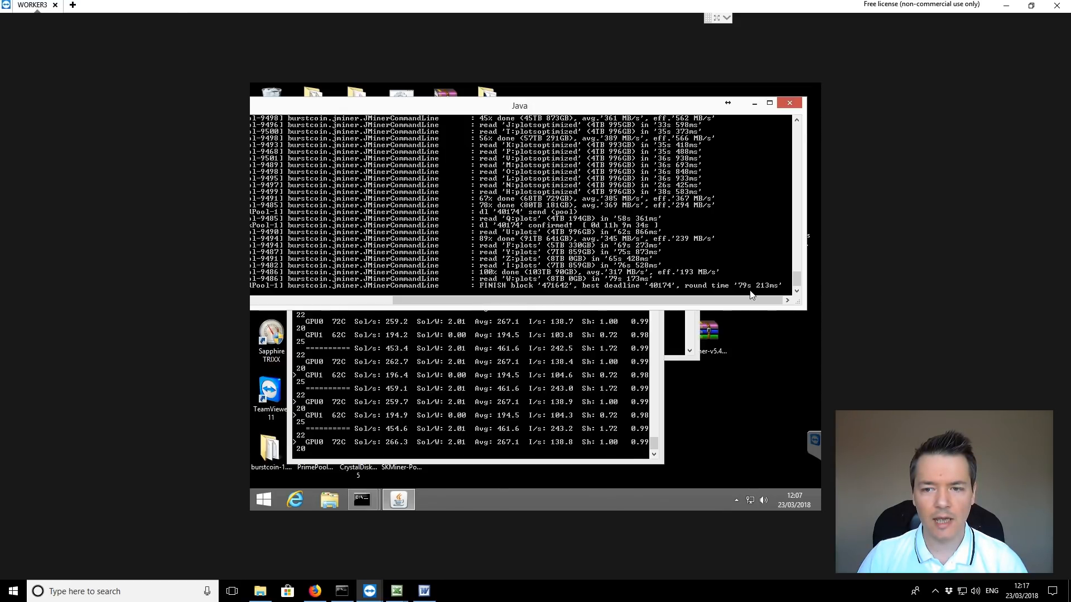
pyautogui.moveTo(645, 243)
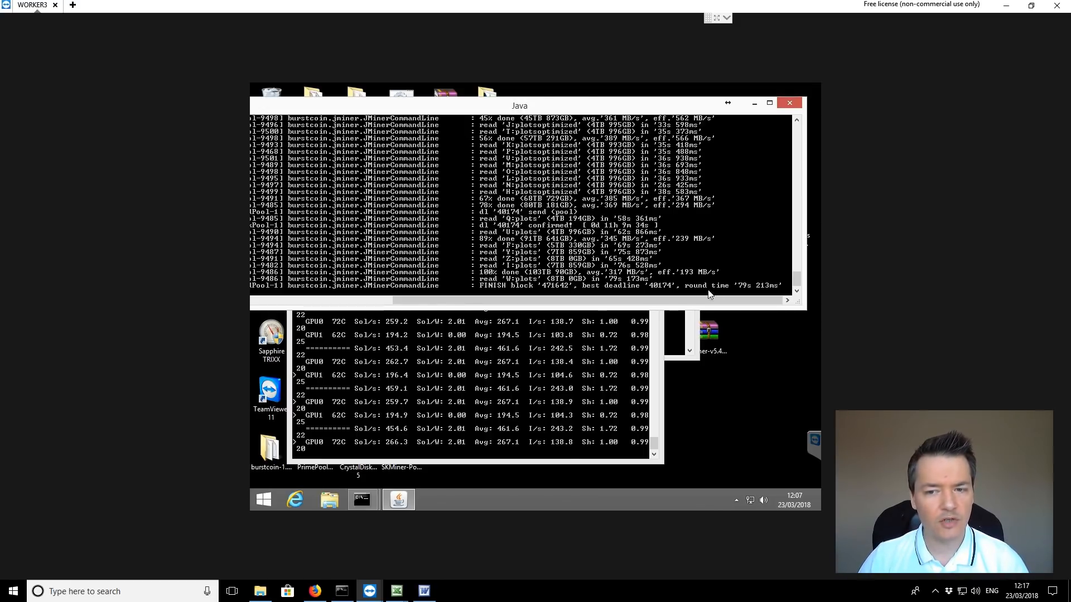
pyautogui.moveTo(649, 210)
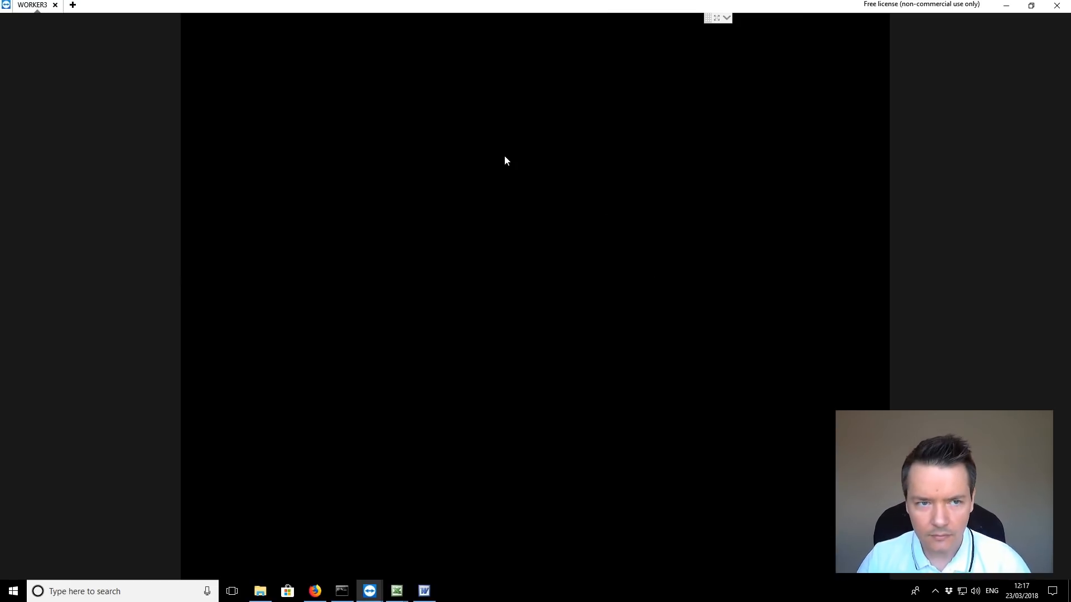
pyautogui.moveTo(800, 12)
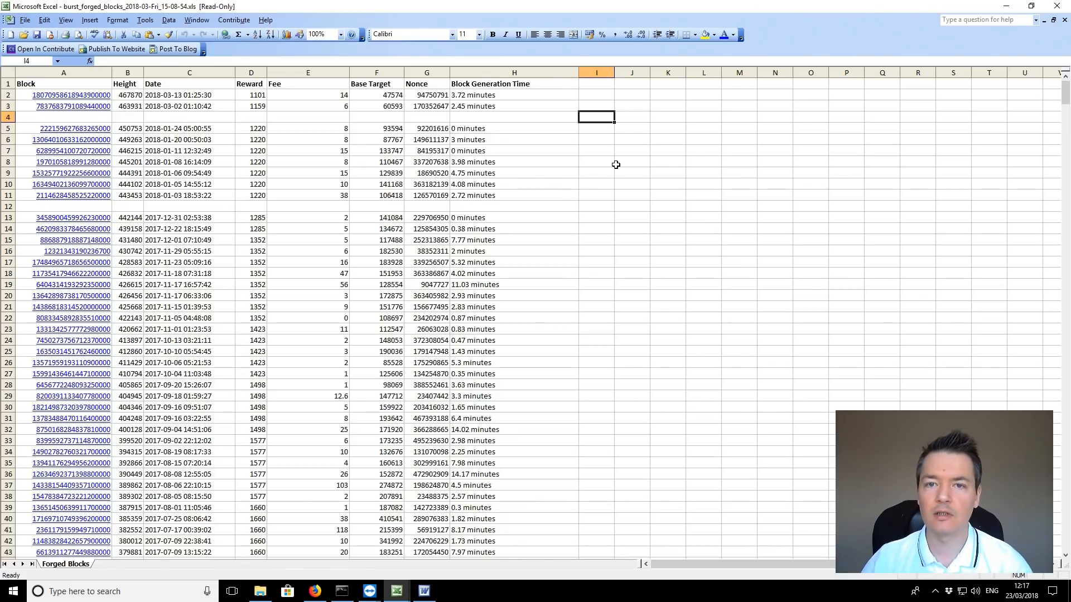
pyautogui.moveTo(539, 120)
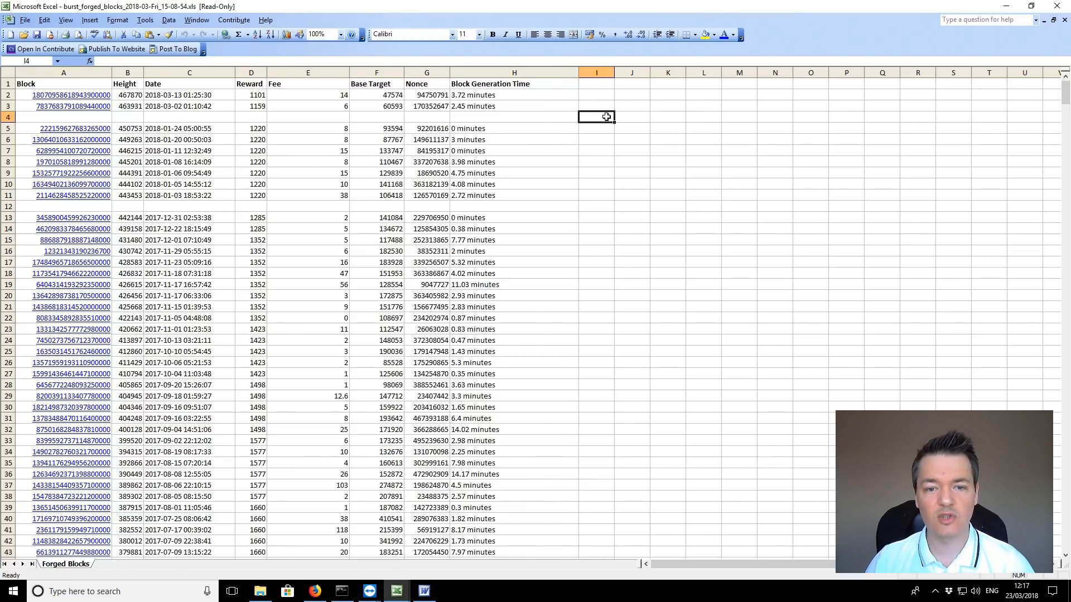
pyautogui.moveTo(343, 494)
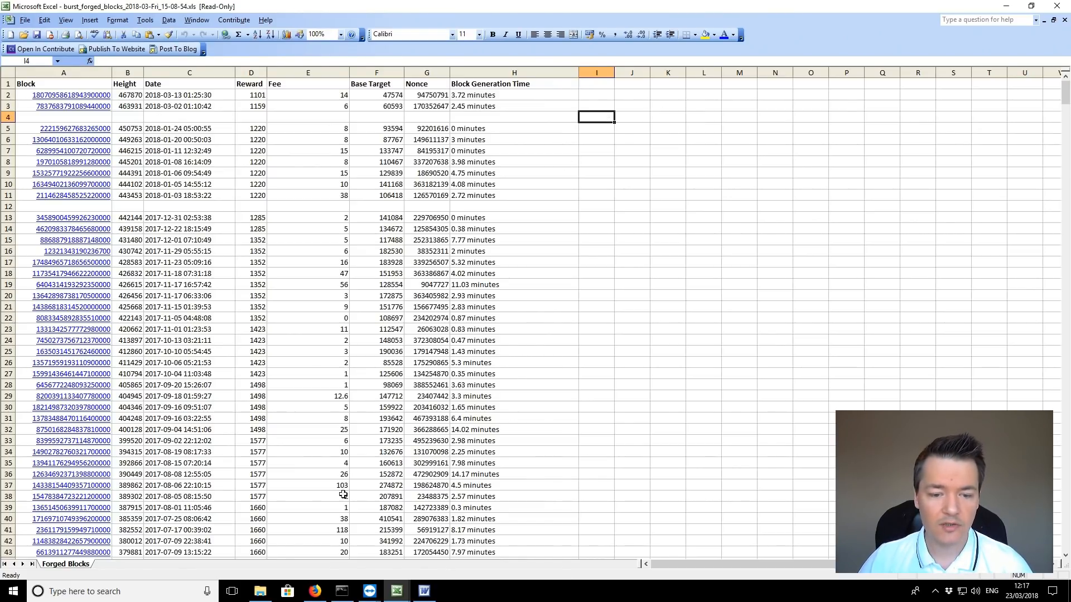
pyautogui.moveTo(314, 590)
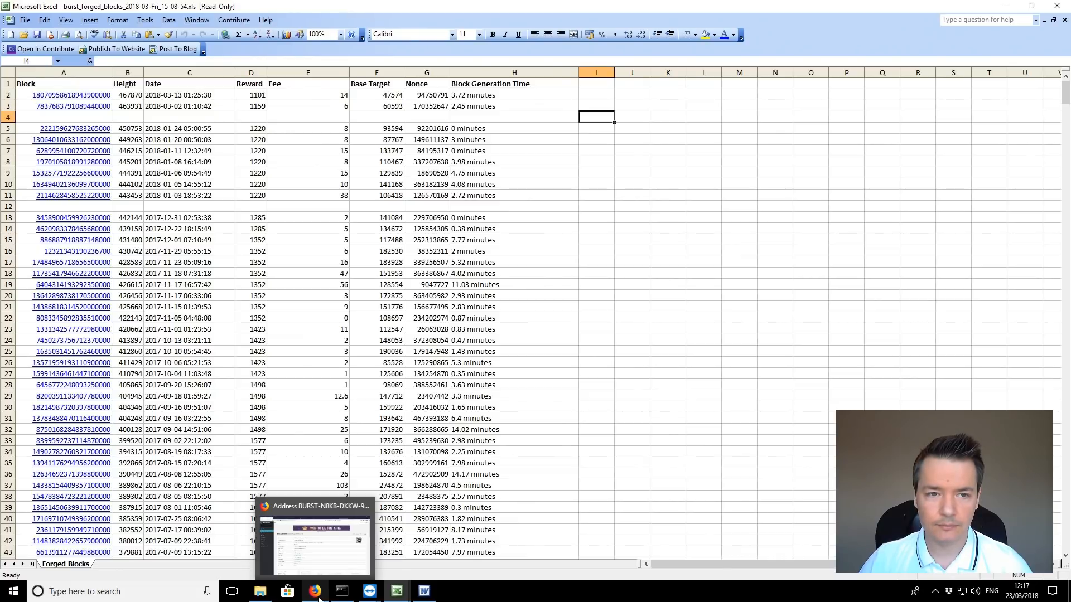
# - Show the Total Forged Blocks per day chart for the BURST address, 2015 to March 2018
pyautogui.click(314, 592)
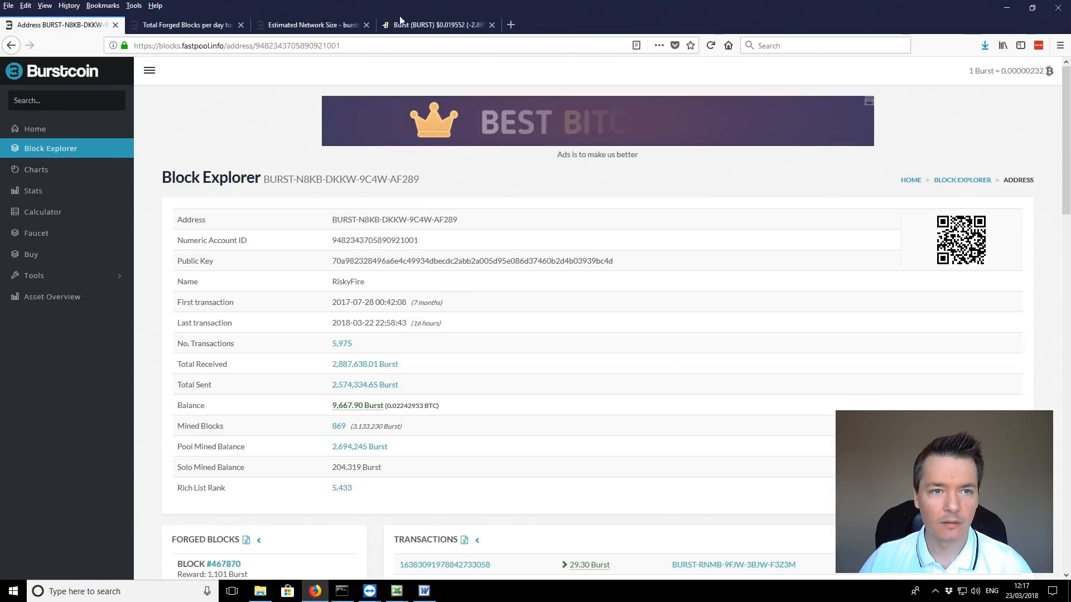
pyautogui.click(185, 25)
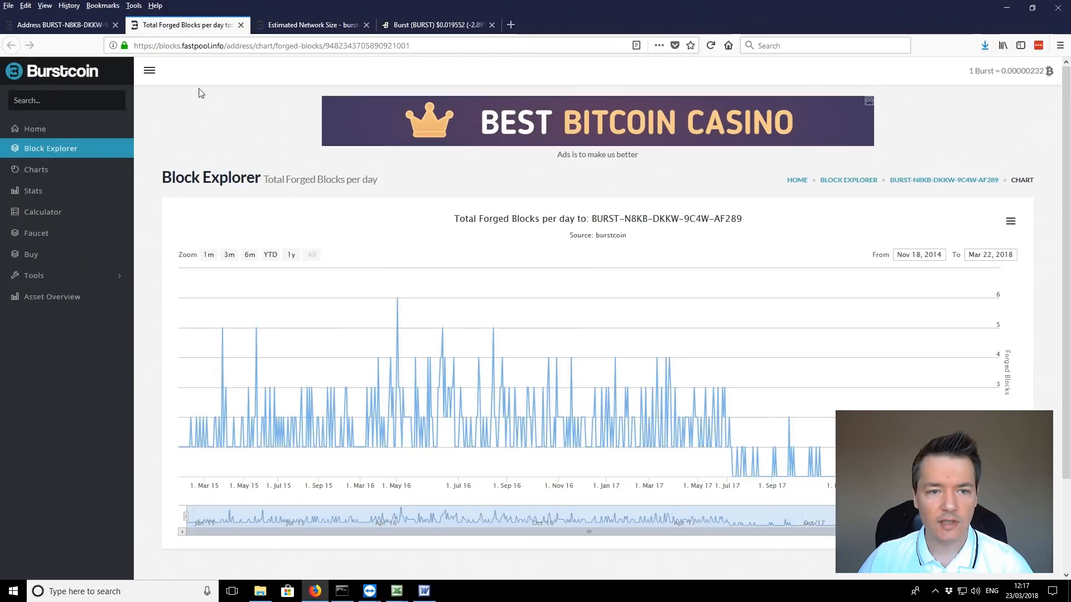
pyautogui.scroll(-3)
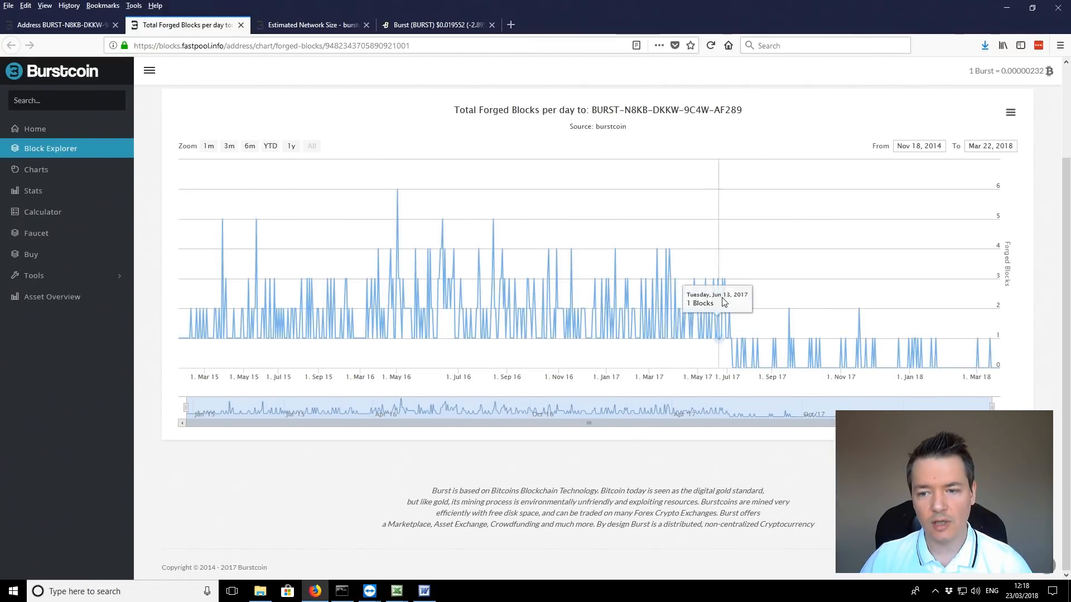
pyautogui.moveTo(839, 380)
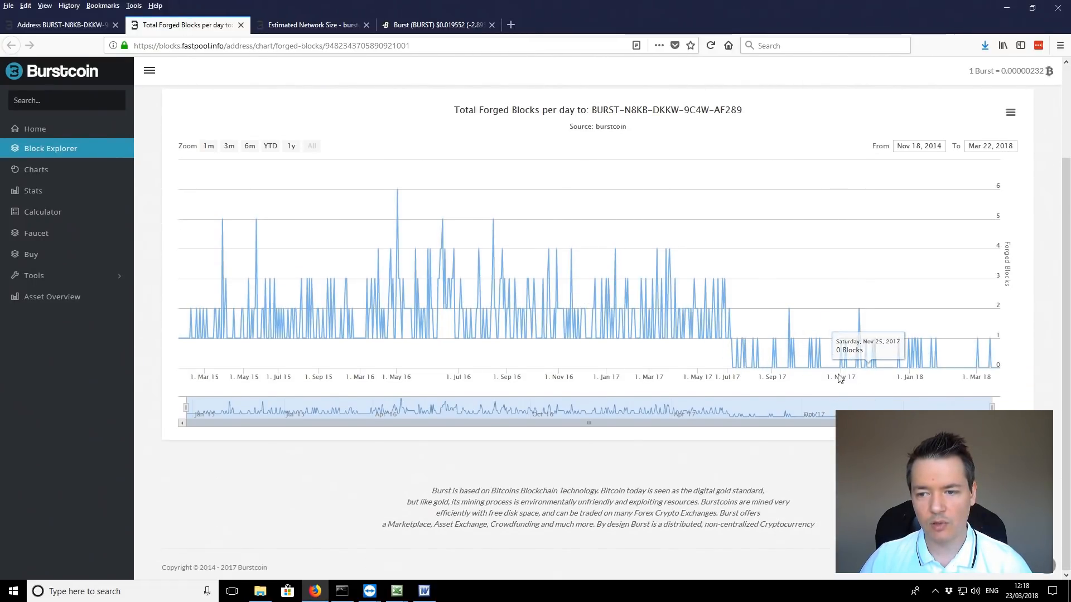
pyautogui.moveTo(936, 364)
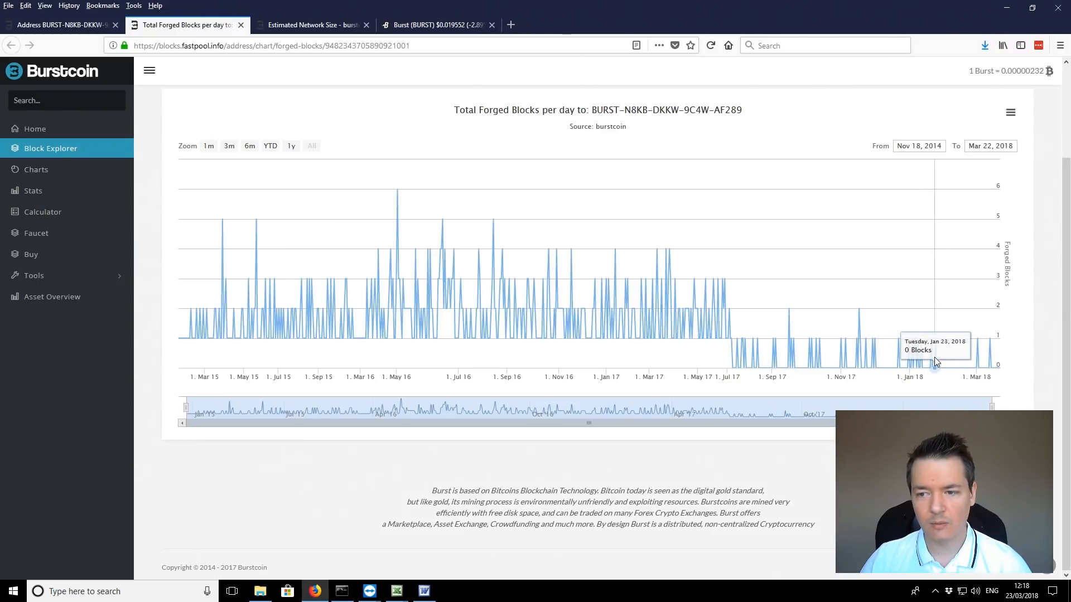
pyautogui.moveTo(940, 368)
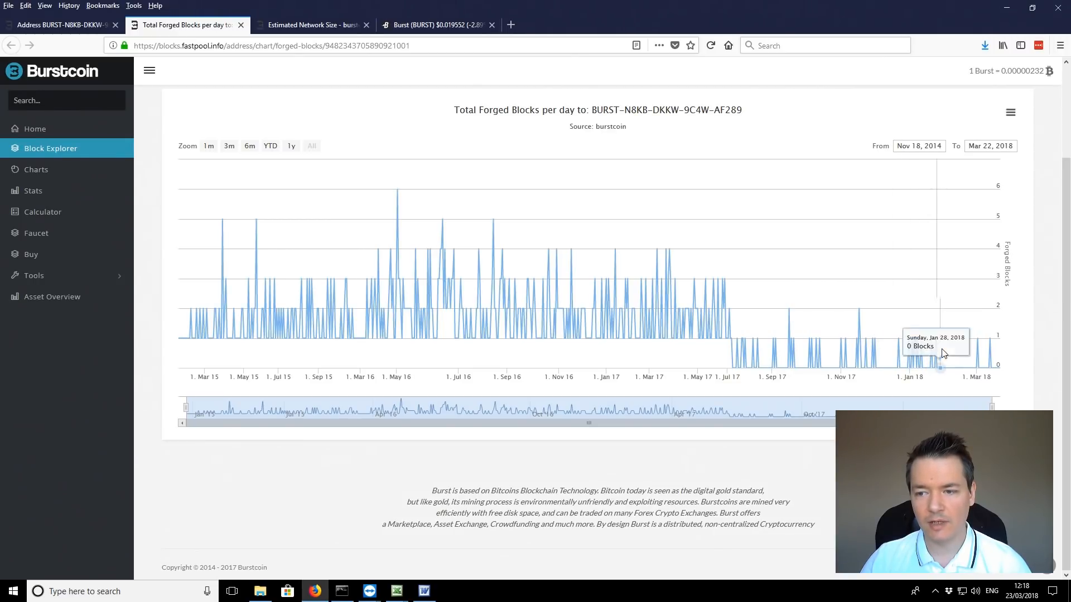
pyautogui.moveTo(547, 303)
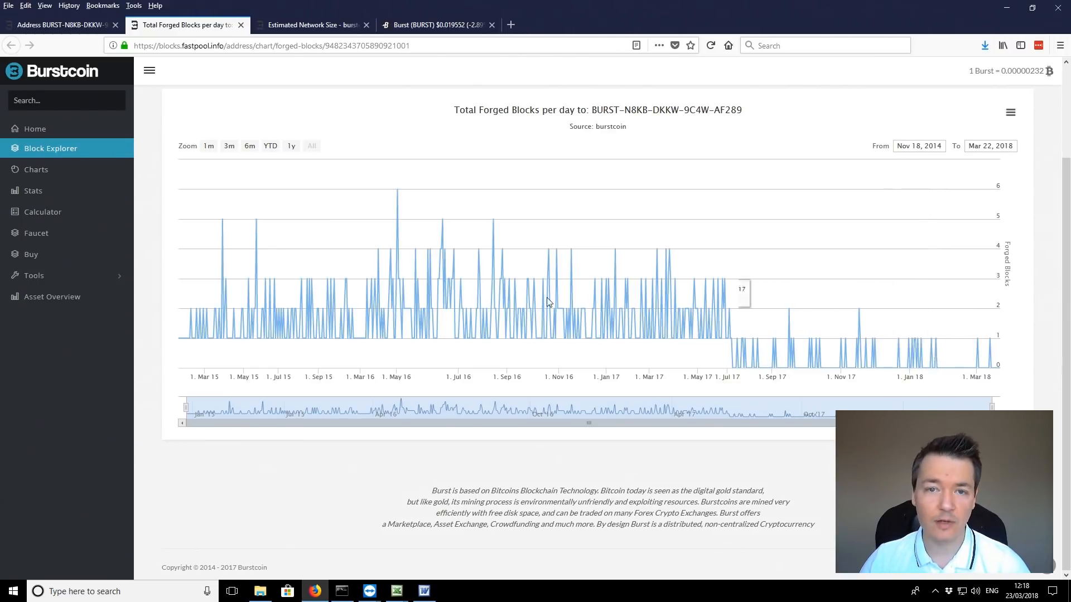
pyautogui.moveTo(983, 364)
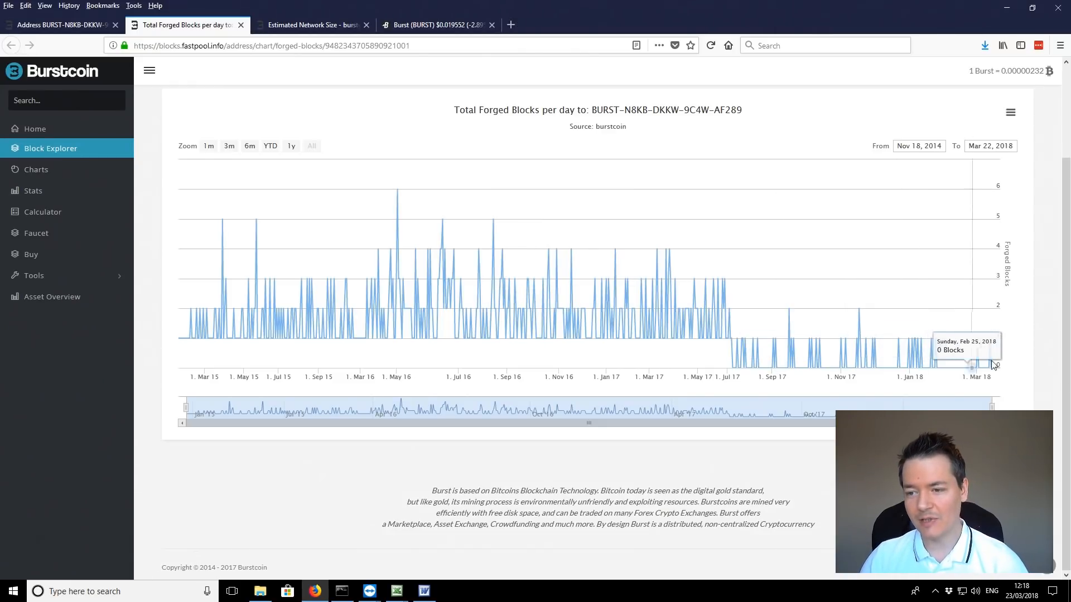
pyautogui.moveTo(967, 362)
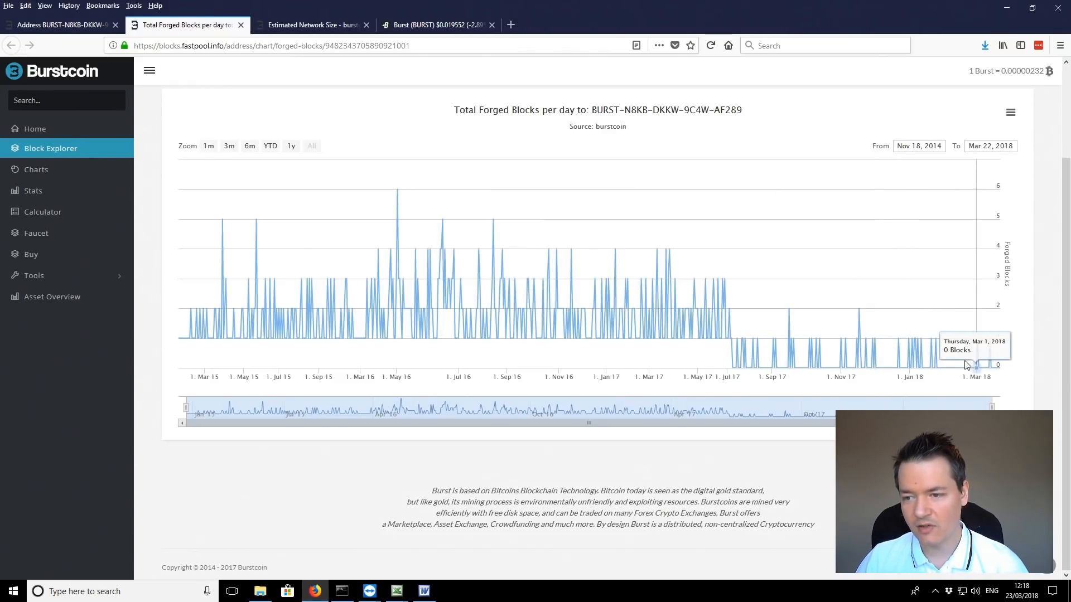
pyautogui.moveTo(858, 314)
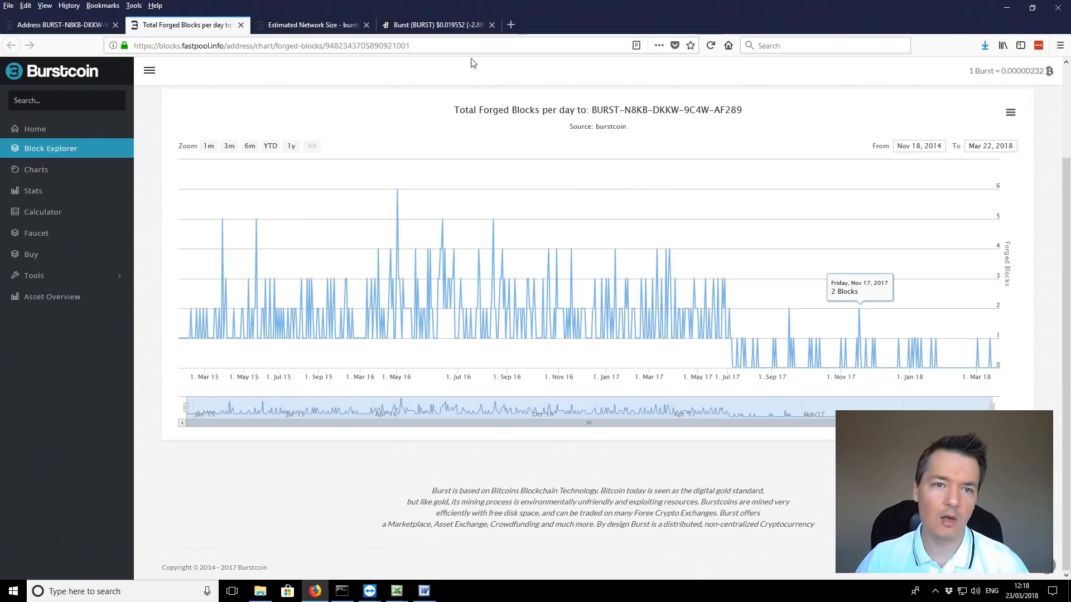
pyautogui.moveTo(314, 24)
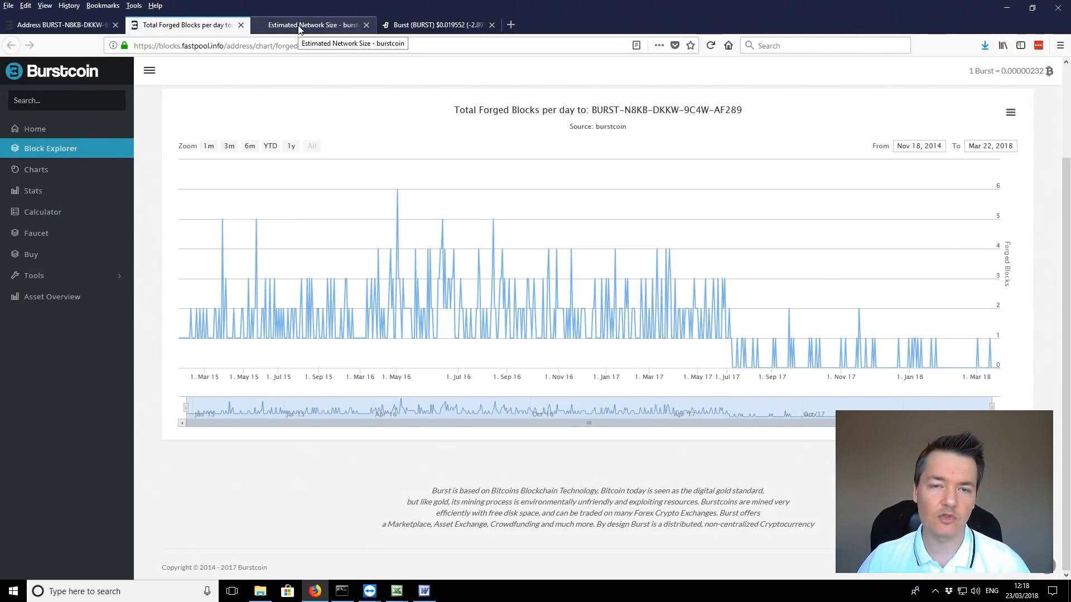
# - Show the Estimated Network Size chart narrowed to 1y, March 2017 to March 2018
pyautogui.click(311, 25)
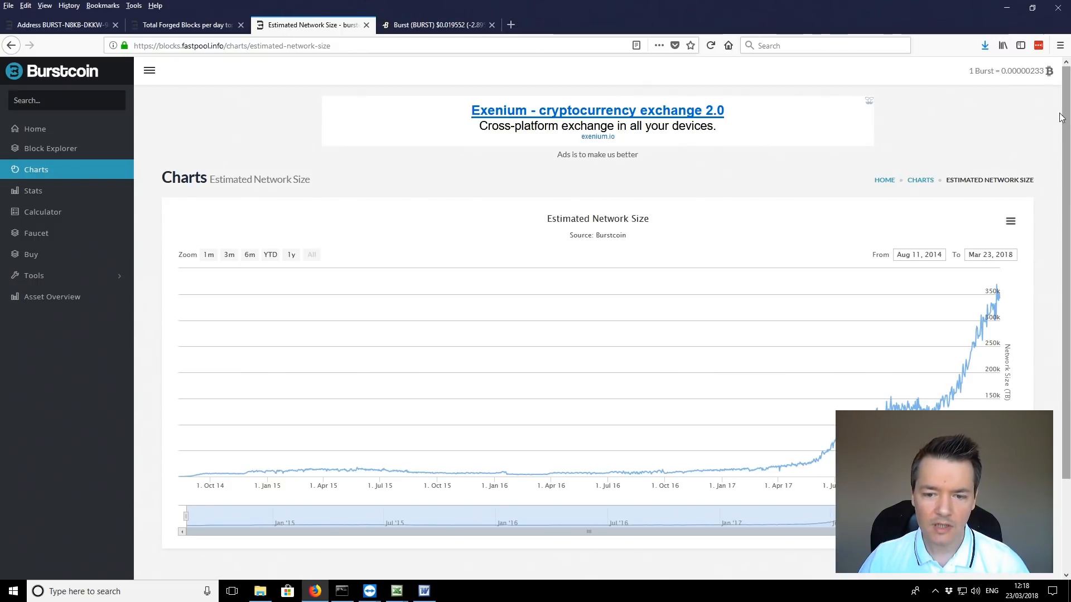
pyautogui.moveTo(783, 475)
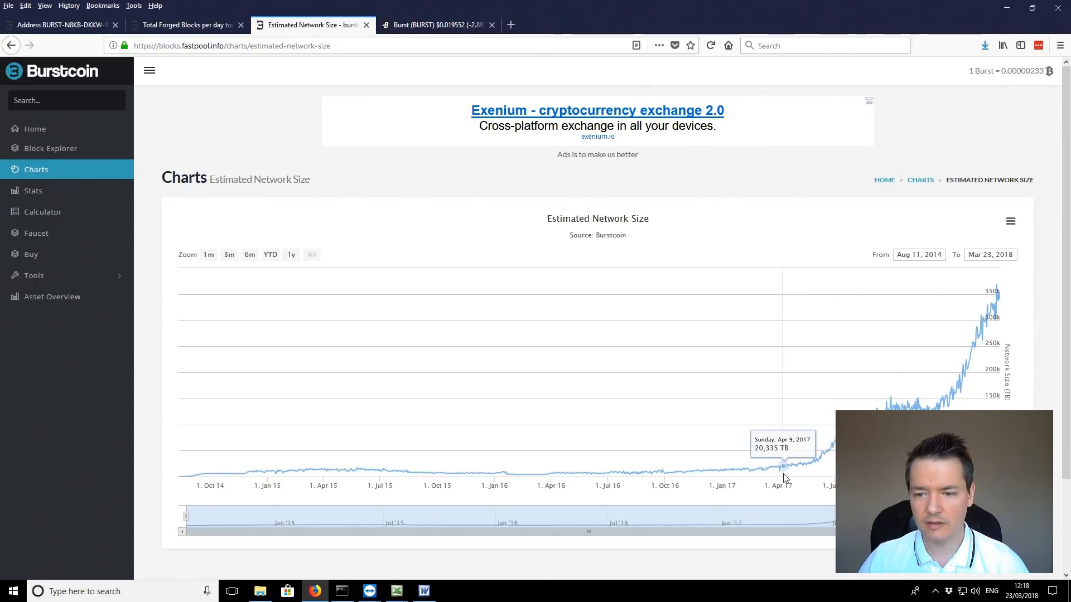
pyautogui.moveTo(819, 467)
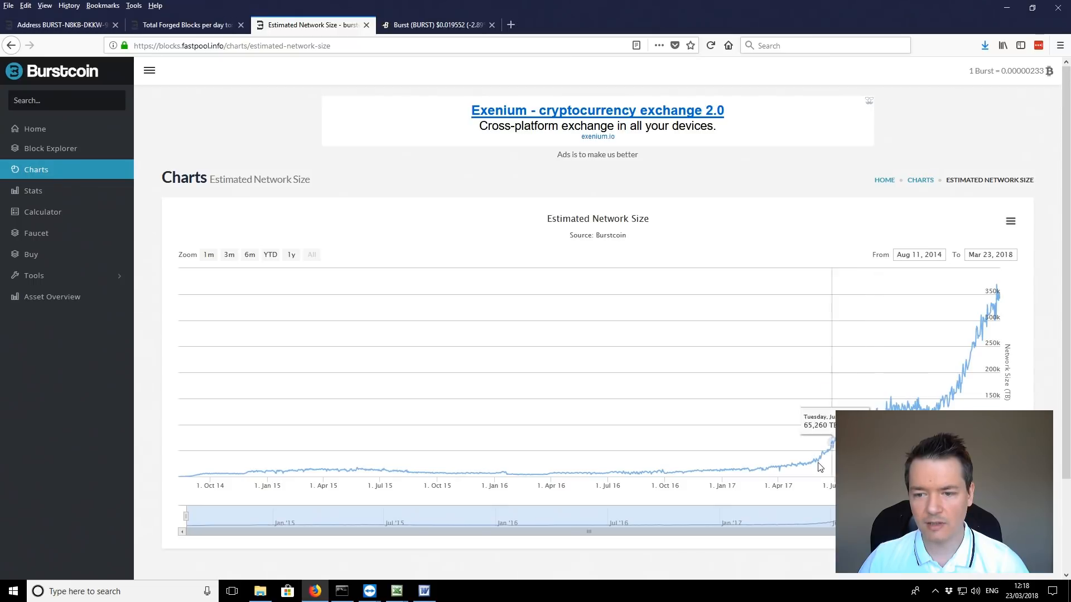
pyautogui.moveTo(818, 463)
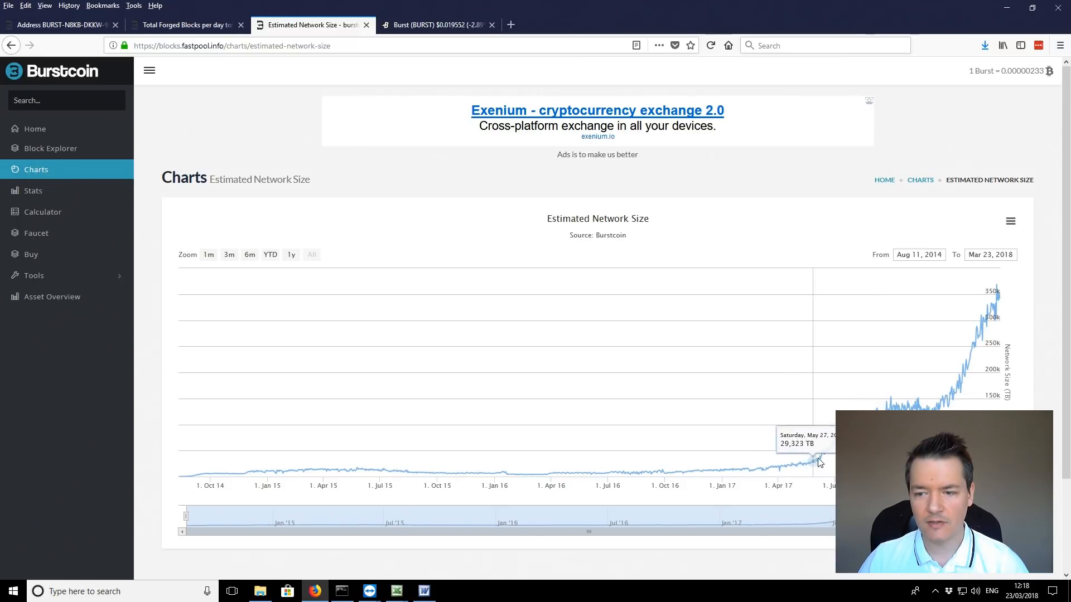
pyautogui.moveTo(1000, 298)
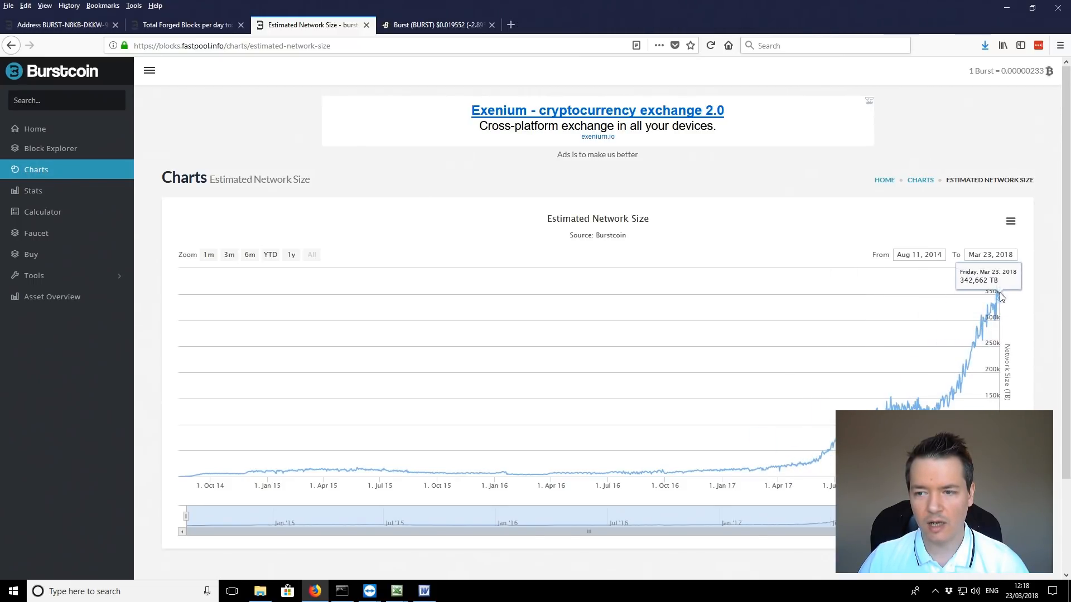
pyautogui.moveTo(998, 299)
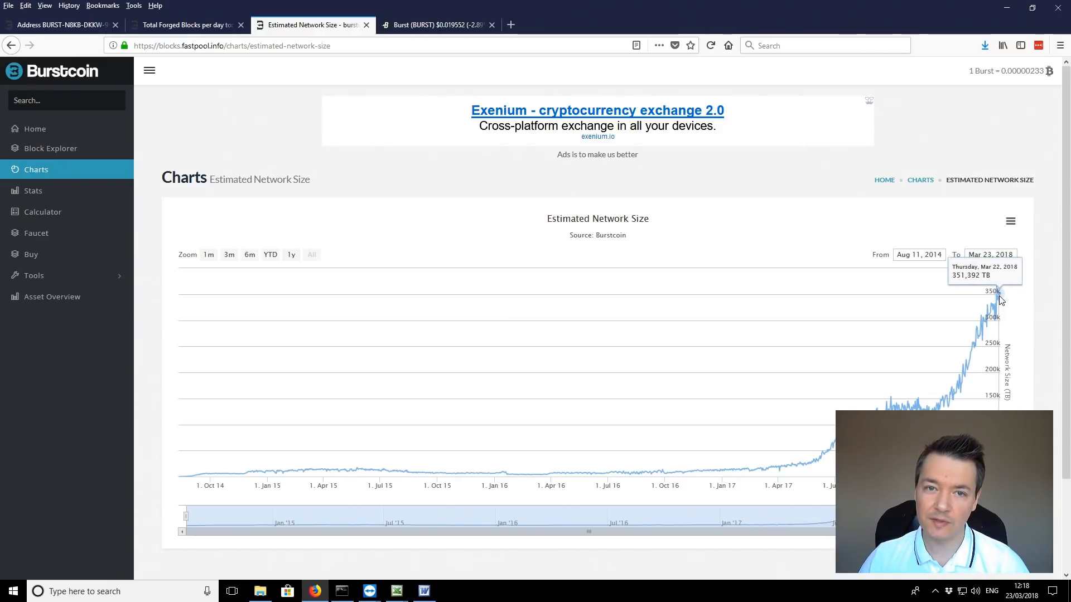
pyautogui.moveTo(982, 296)
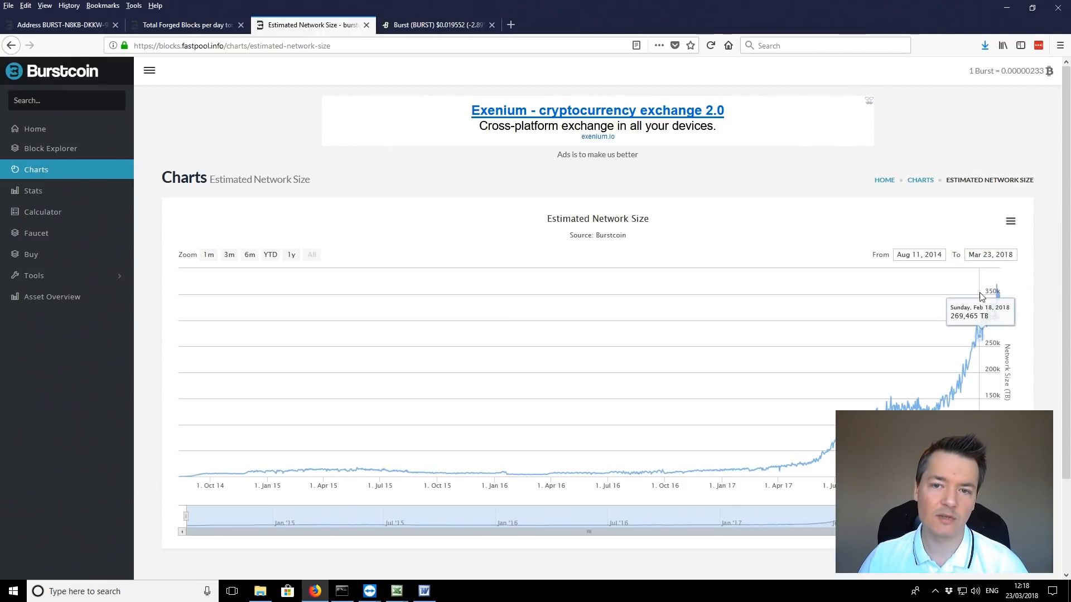
pyautogui.moveTo(1001, 300)
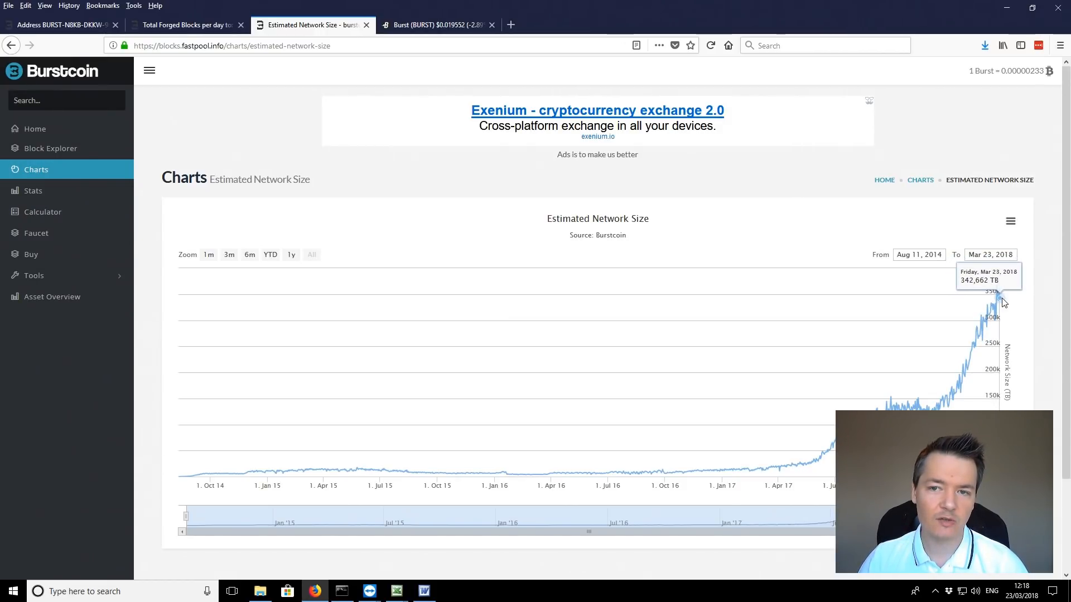
pyautogui.moveTo(1033, 189)
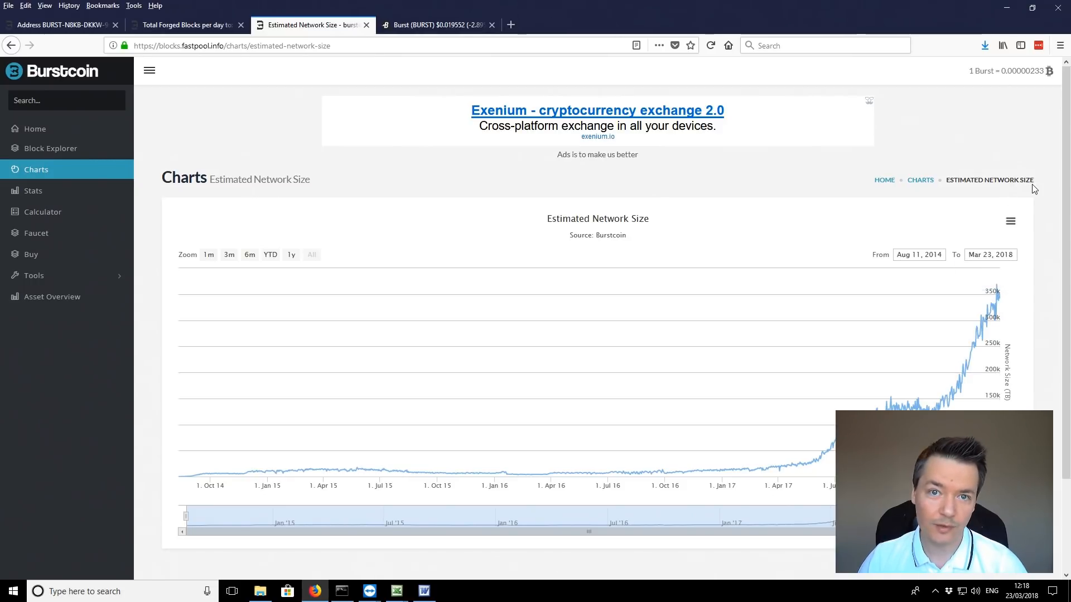
pyautogui.moveTo(1015, 265)
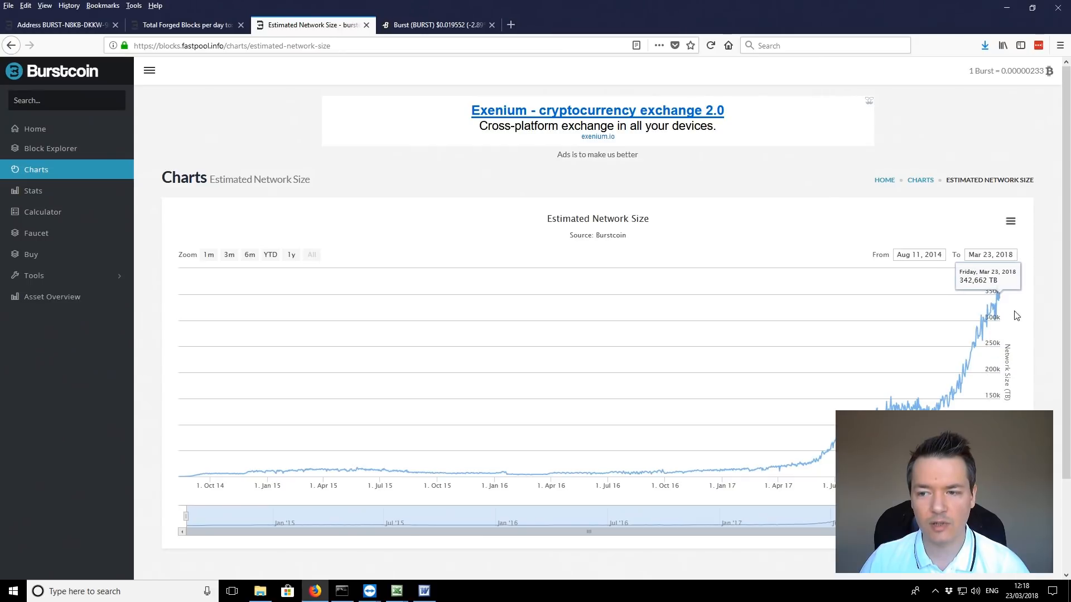
pyautogui.moveTo(999, 299)
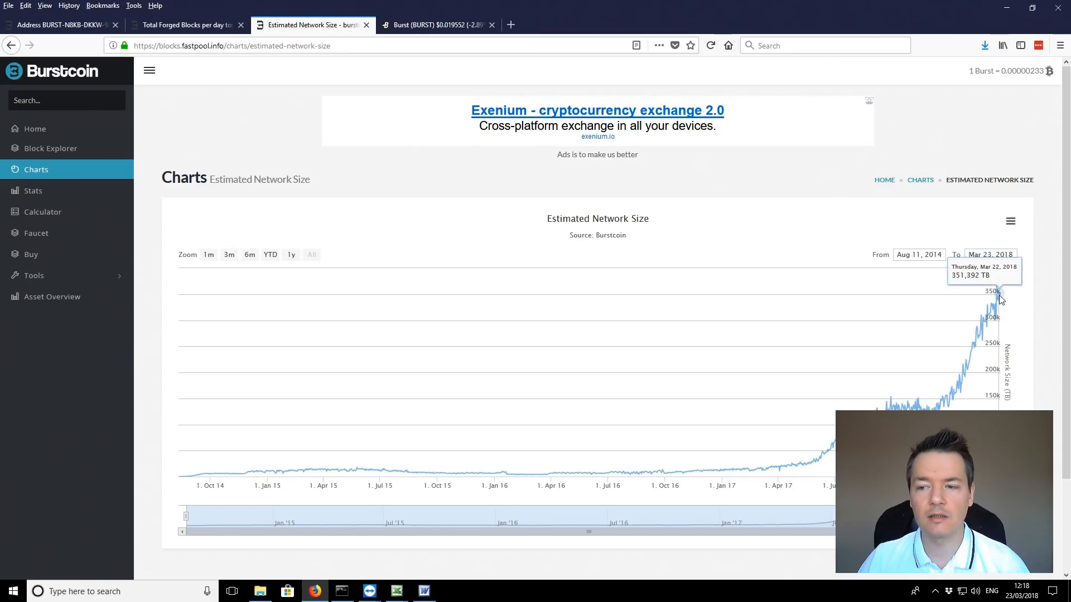
pyautogui.moveTo(1004, 308)
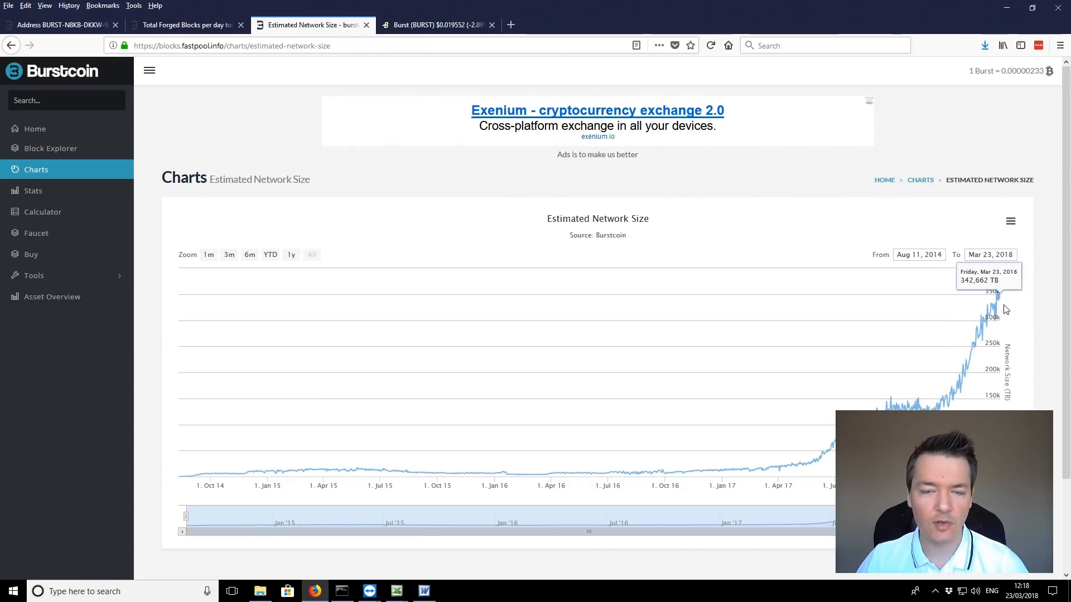
pyautogui.moveTo(1005, 297)
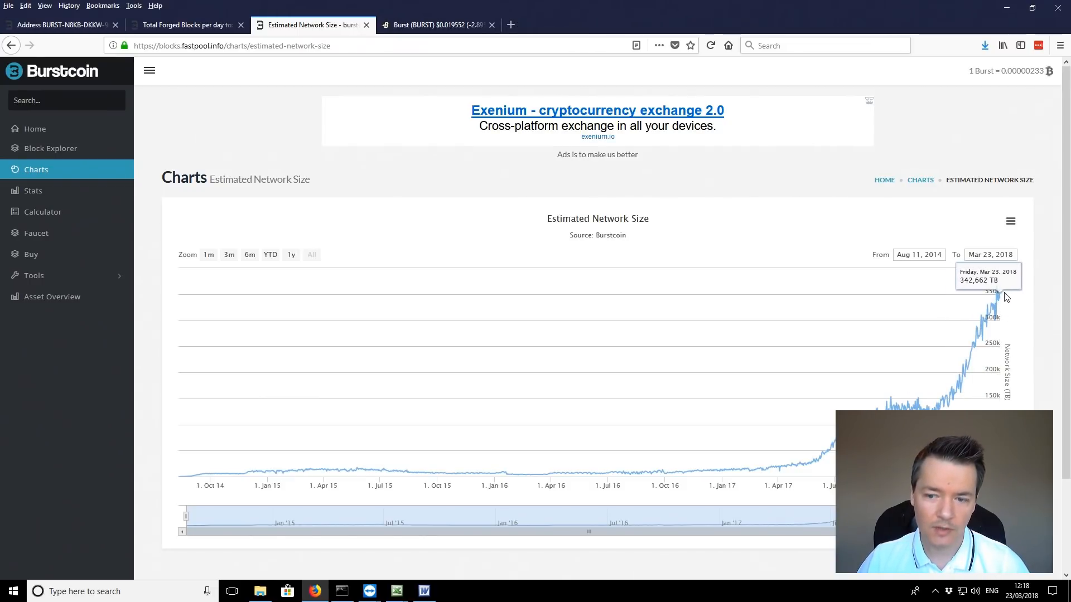
pyautogui.moveTo(1056, 295)
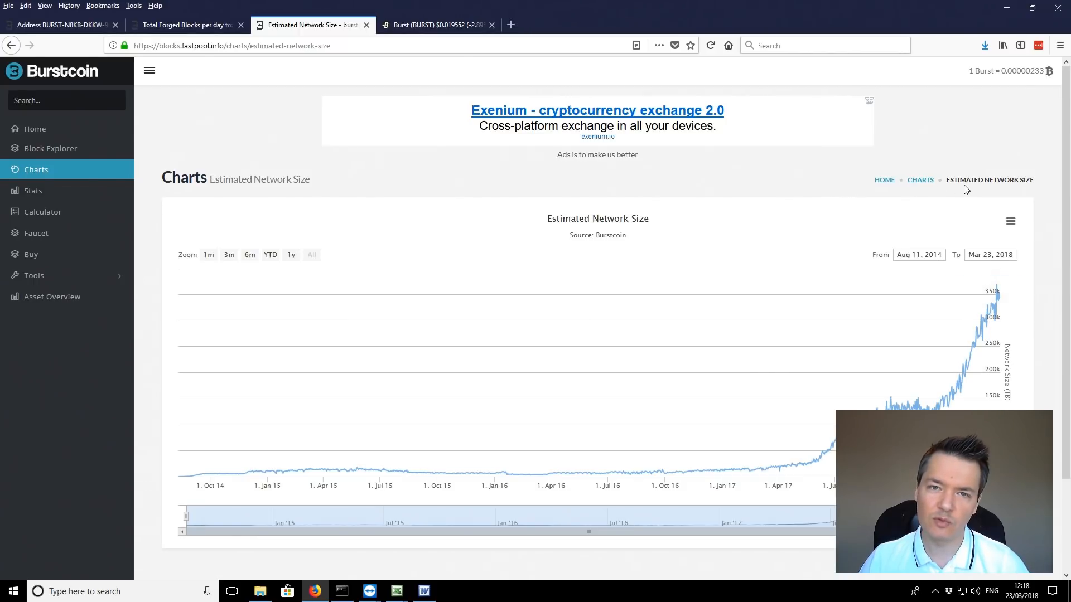
pyautogui.moveTo(959, 207)
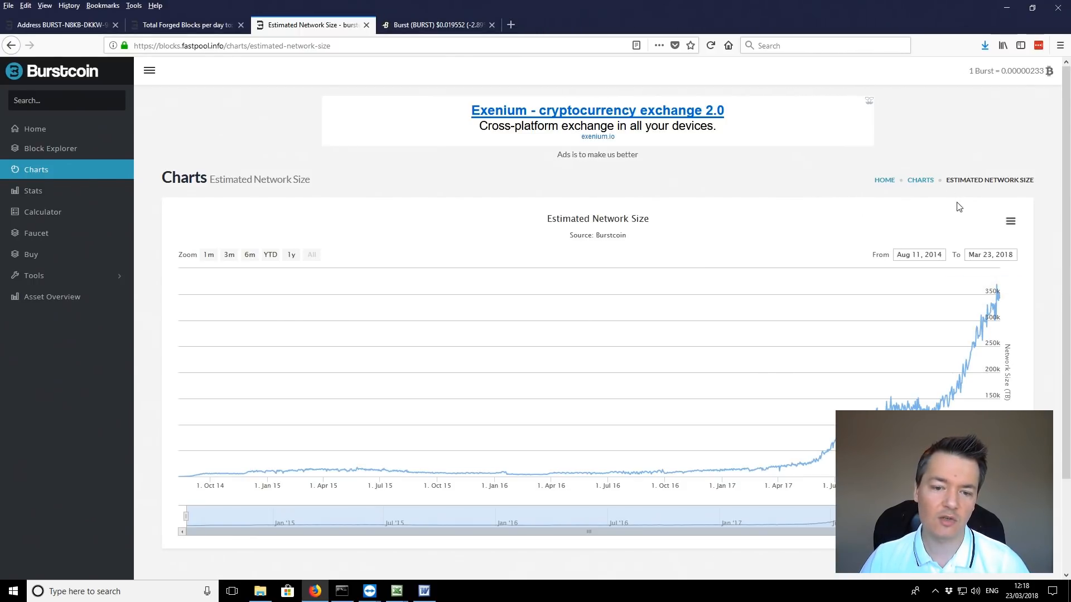
pyautogui.moveTo(994, 308)
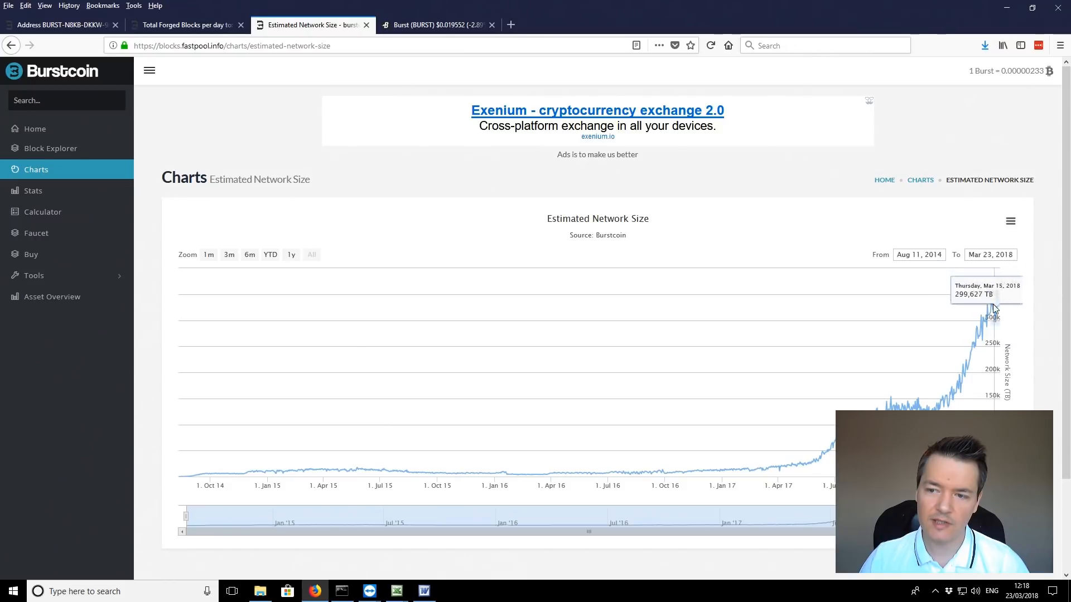
pyautogui.moveTo(998, 298)
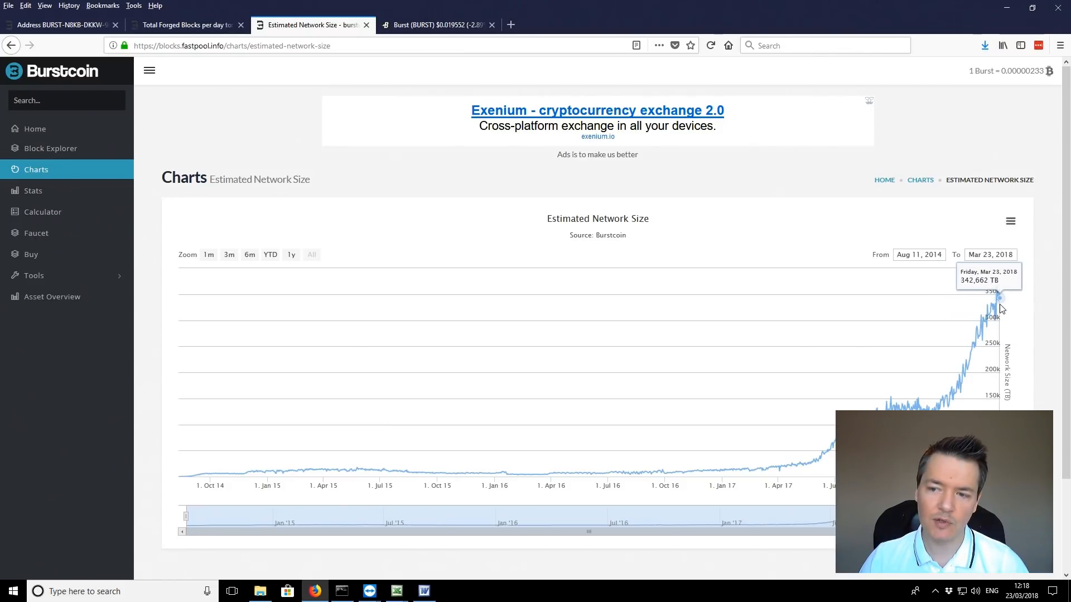
pyautogui.moveTo(497, 274)
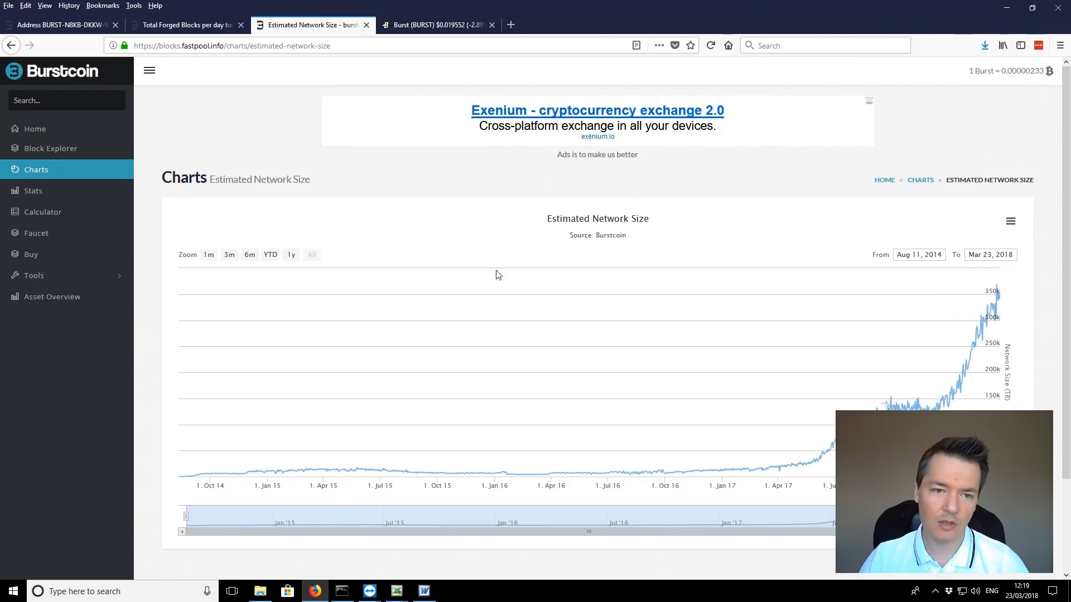
pyautogui.click(290, 255)
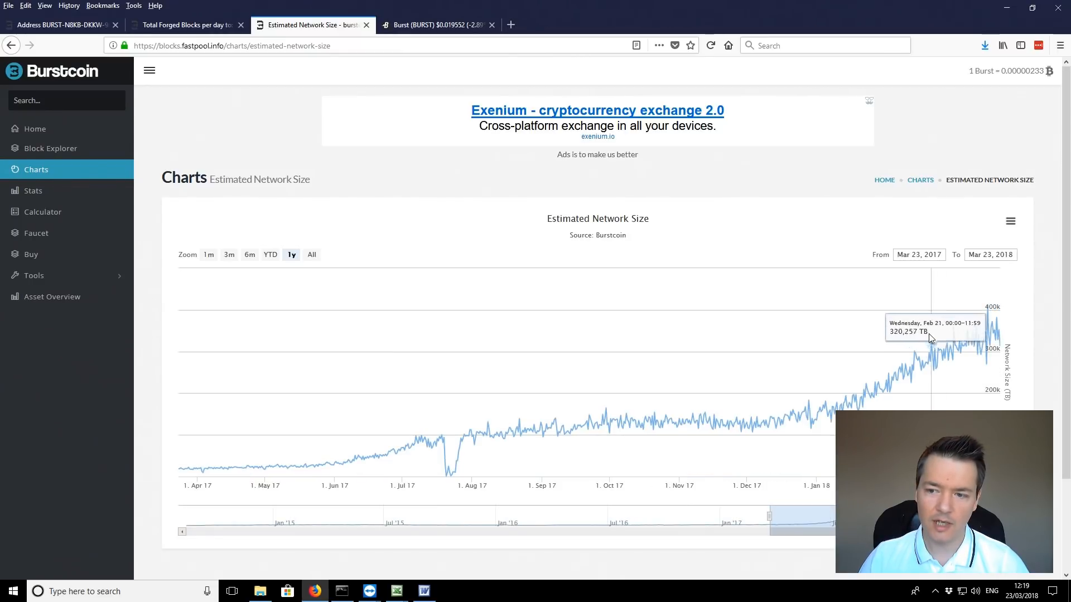
pyautogui.moveTo(812, 404)
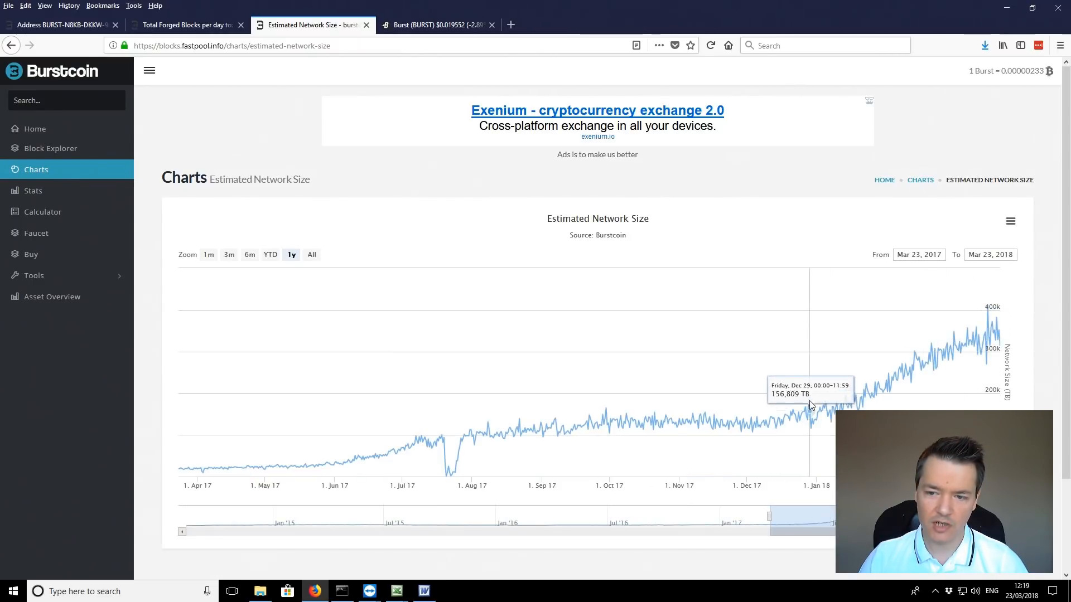
pyautogui.moveTo(813, 423)
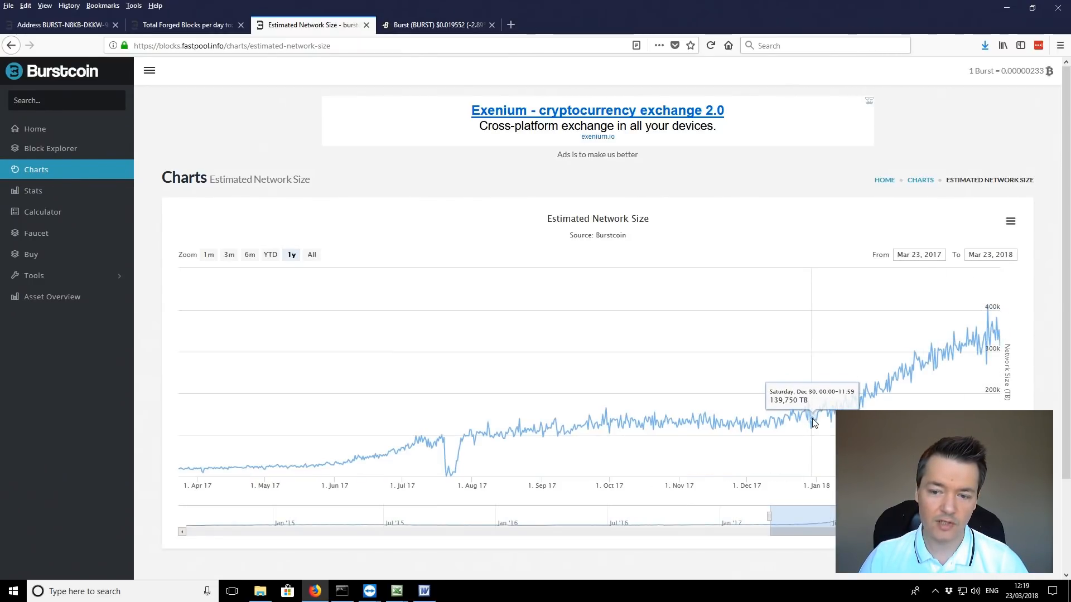
pyautogui.moveTo(813, 423)
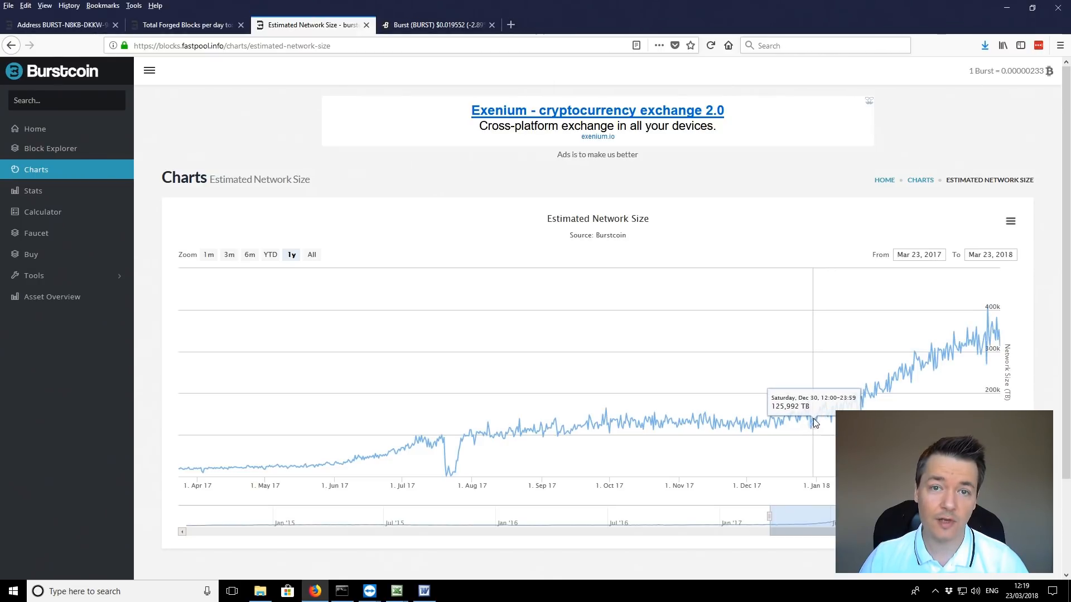
pyautogui.moveTo(827, 435)
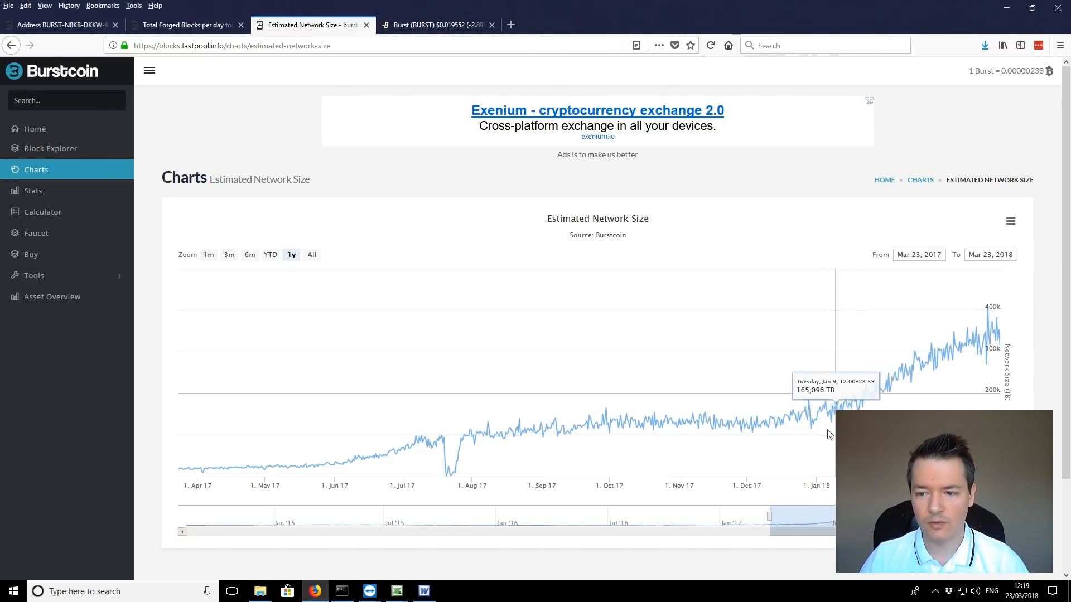
pyautogui.moveTo(900, 378)
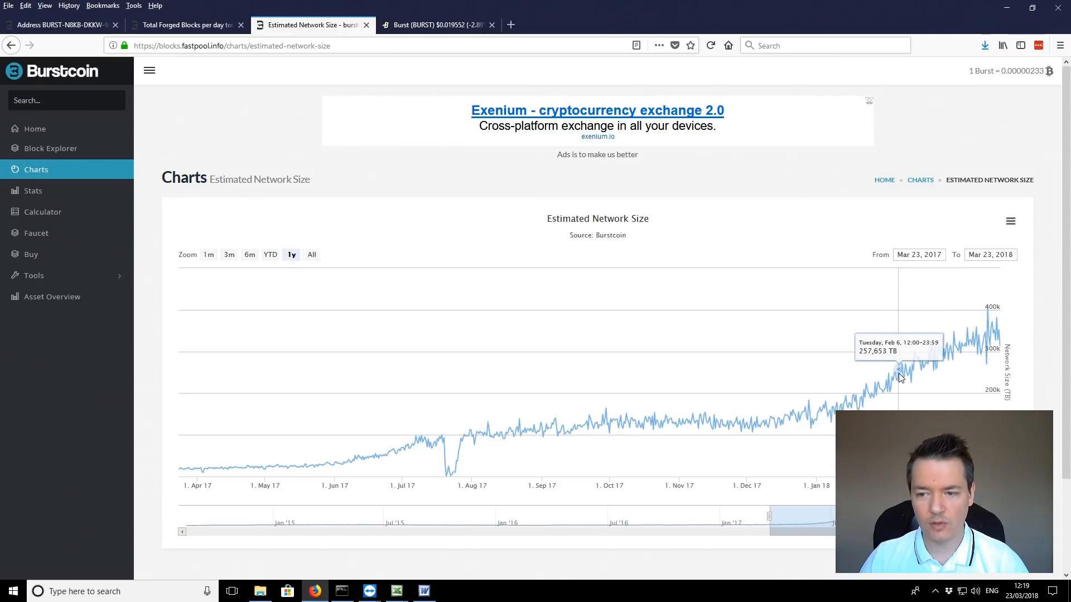
pyautogui.moveTo(949, 363)
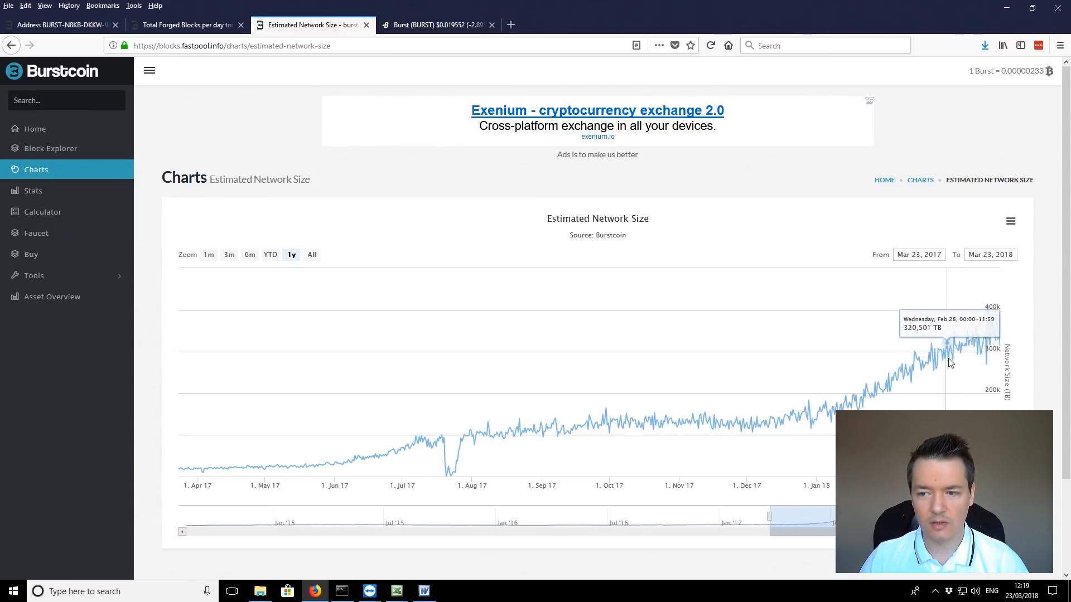
pyautogui.moveTo(901, 347)
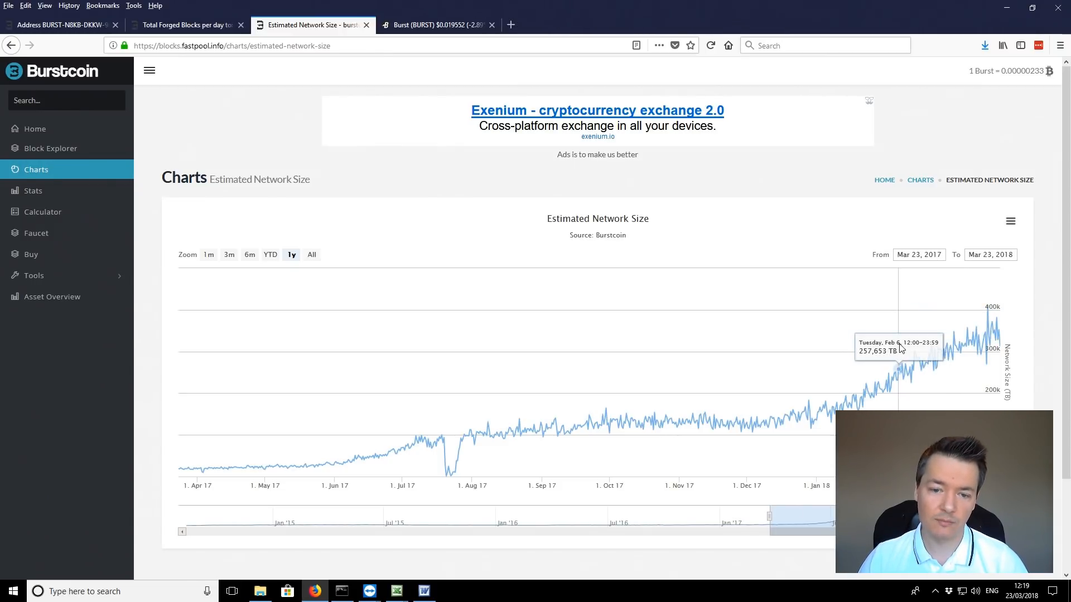
pyautogui.moveTo(1012, 307)
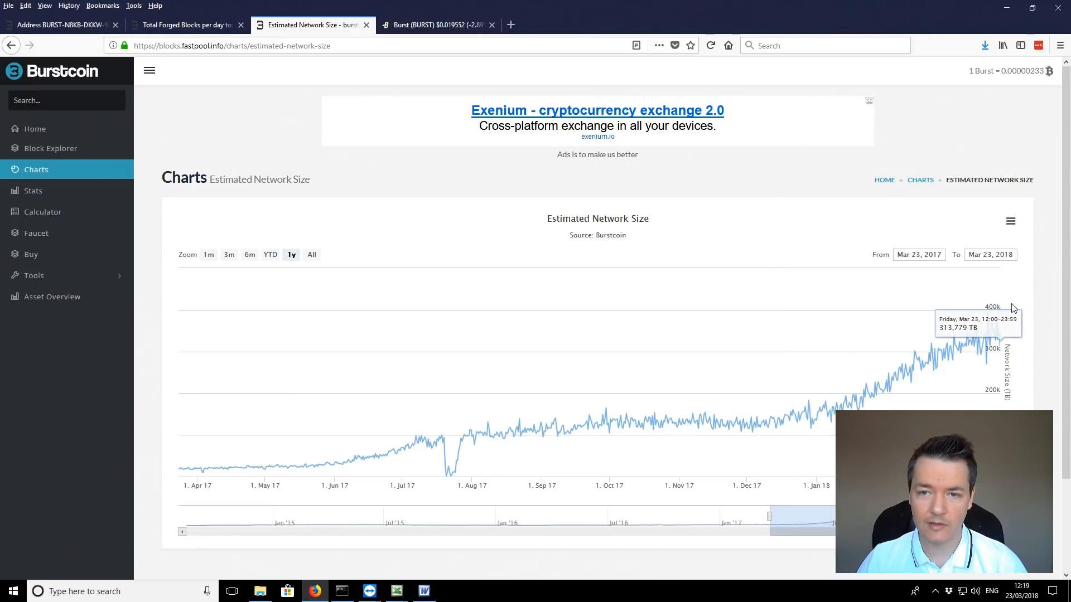
pyautogui.click(438, 24)
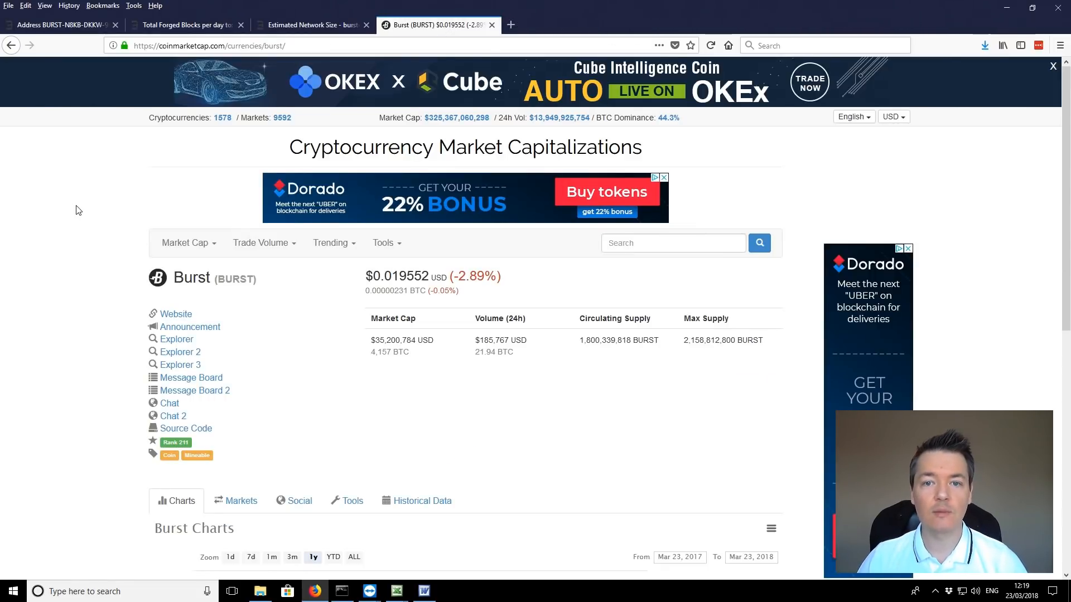
pyautogui.scroll(-3)
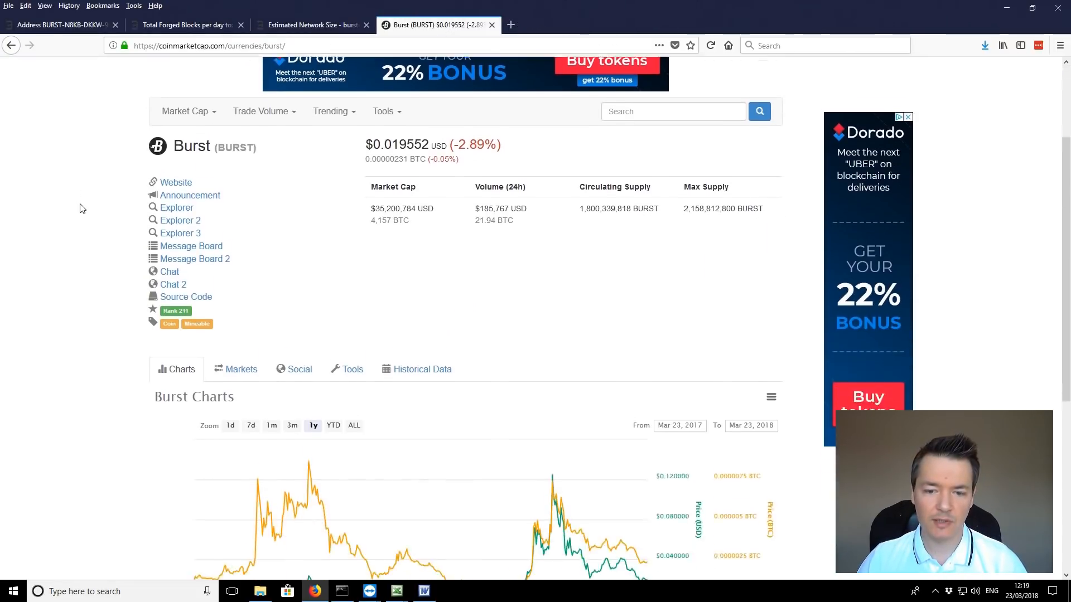
pyautogui.scroll(-3)
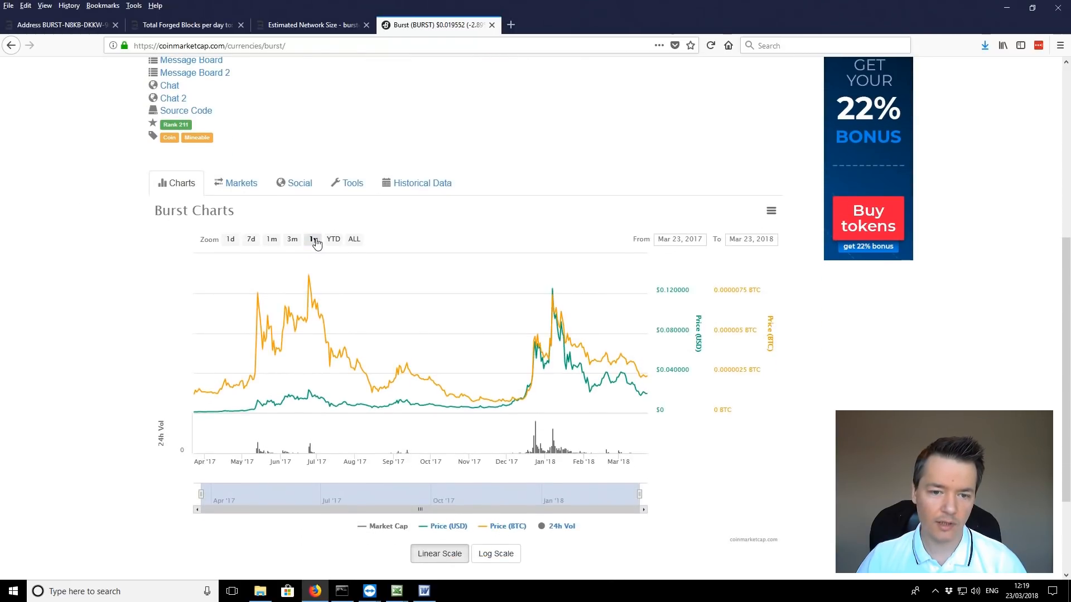
pyautogui.moveTo(527, 396)
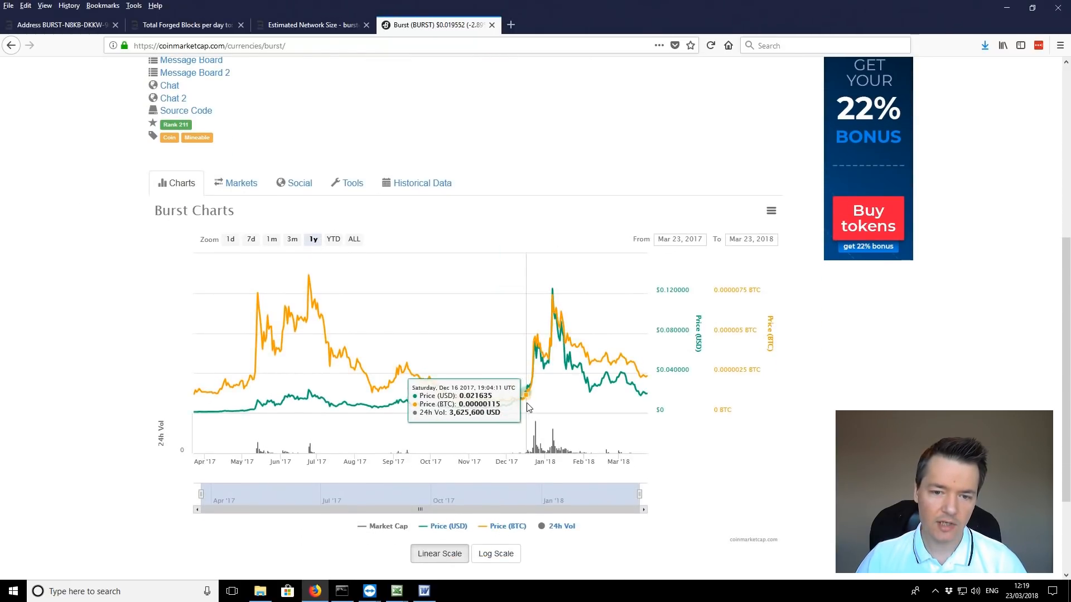
pyautogui.moveTo(508, 406)
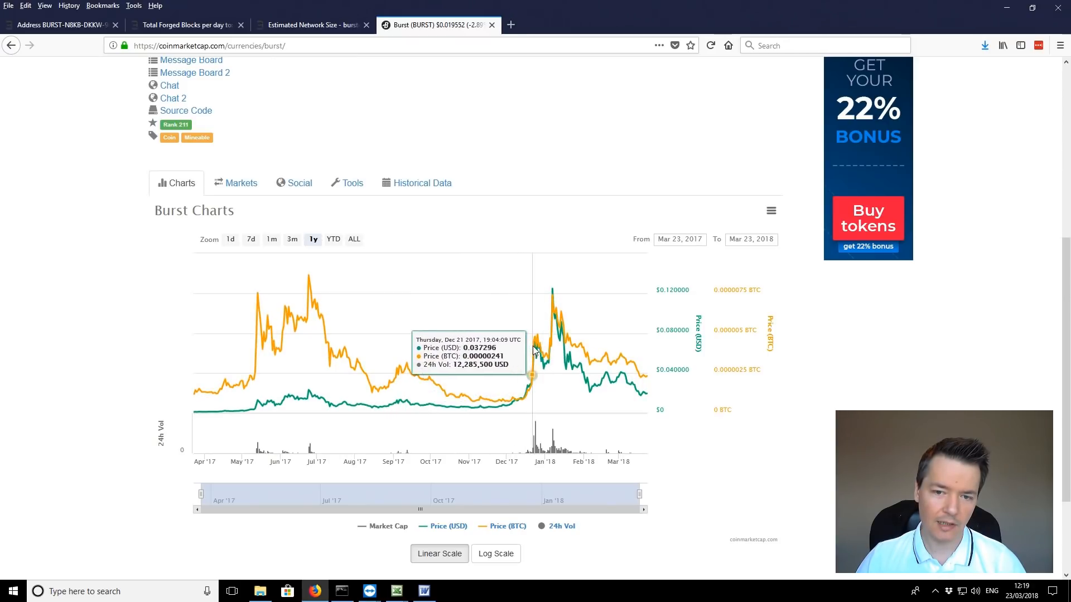
pyautogui.moveTo(539, 362)
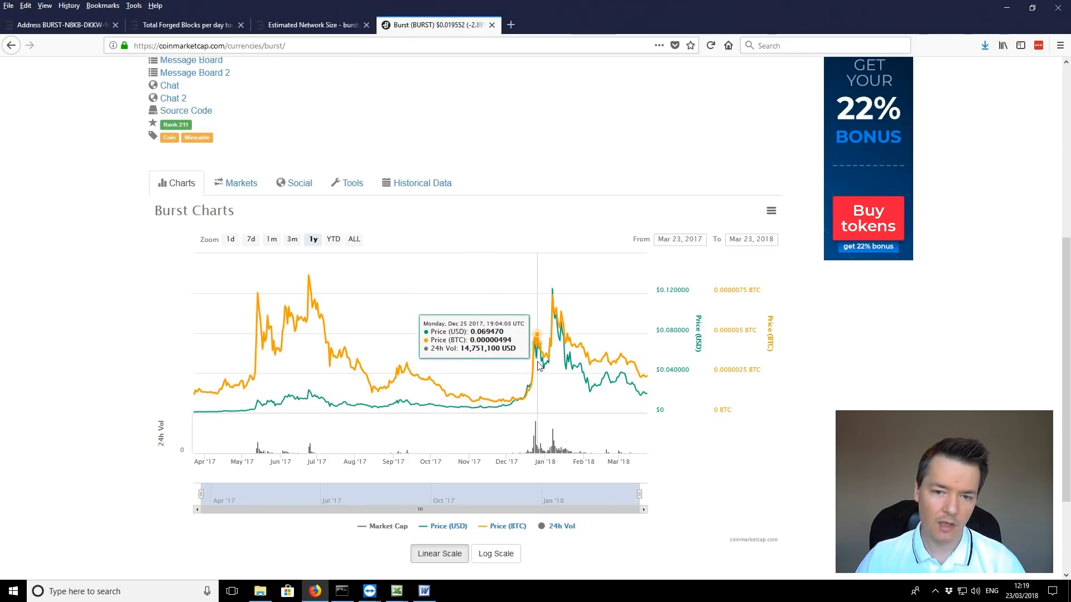
pyautogui.moveTo(554, 298)
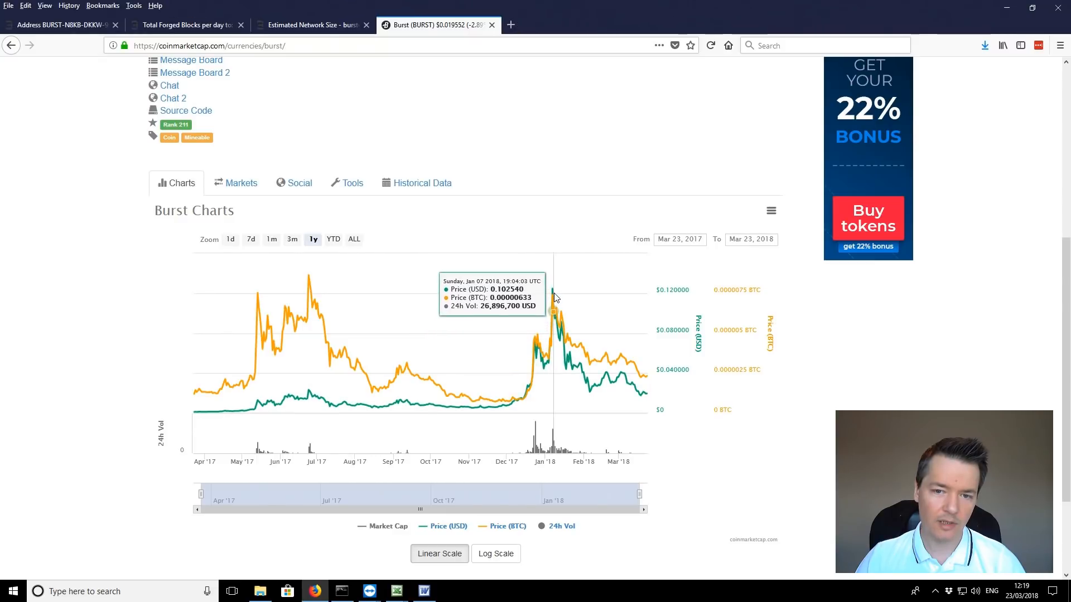
pyautogui.moveTo(552, 290)
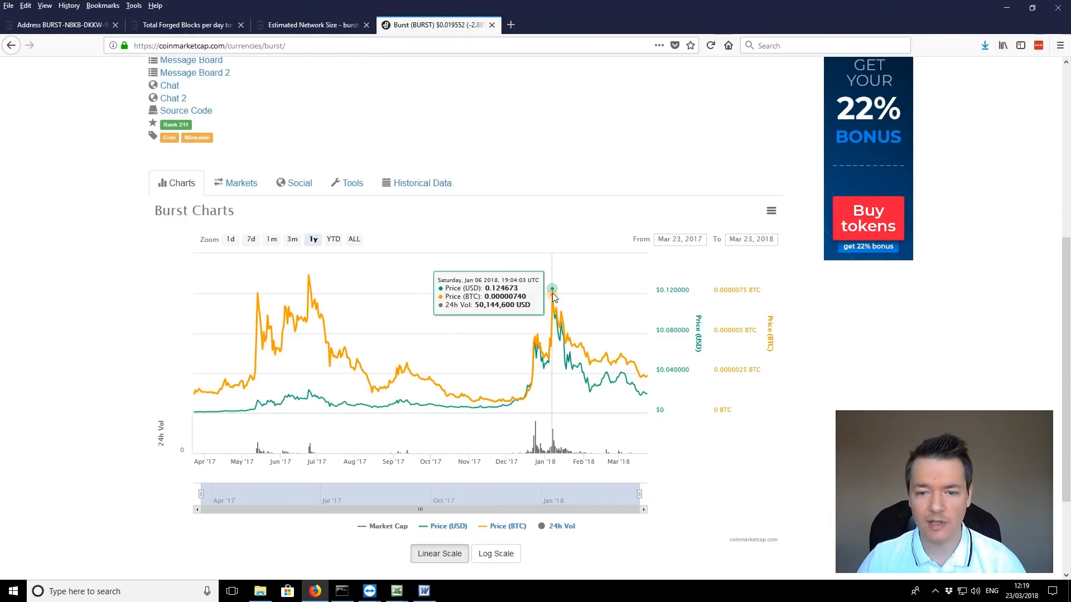
pyautogui.moveTo(551, 304)
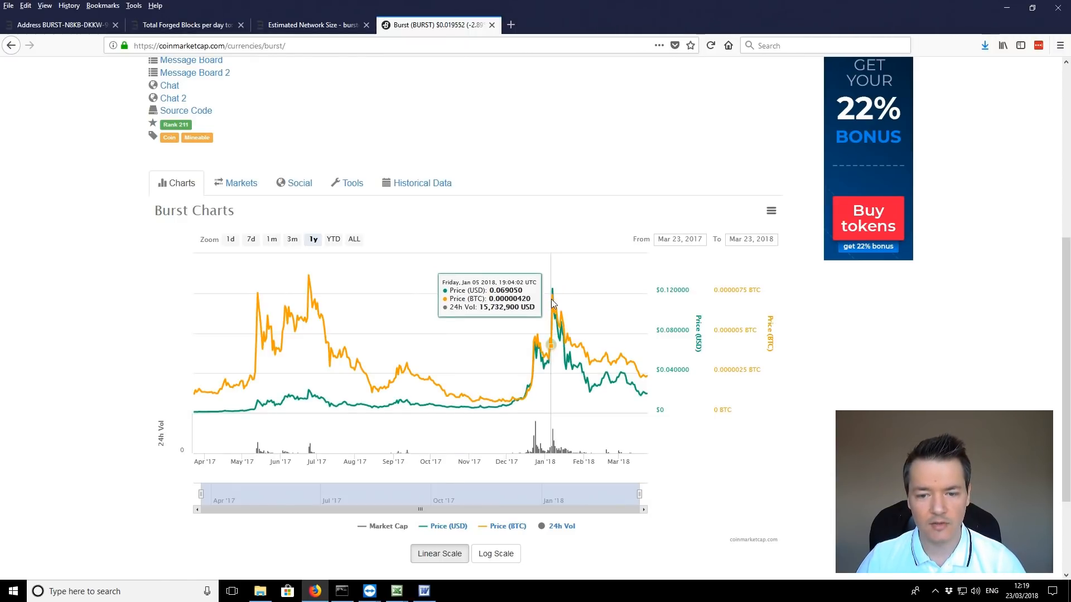
pyautogui.moveTo(577, 453)
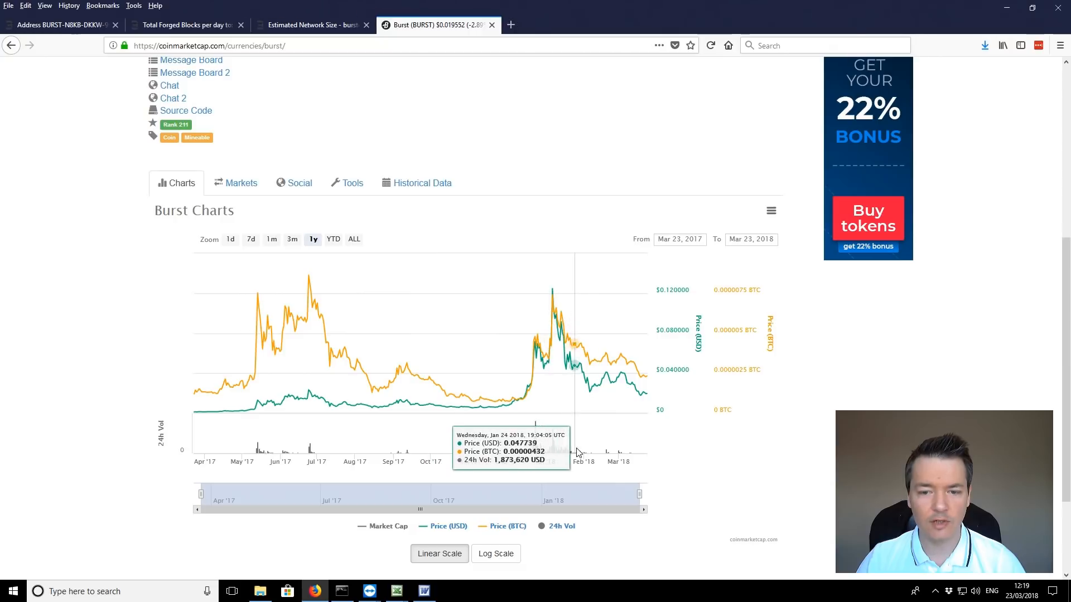
pyautogui.moveTo(580, 365)
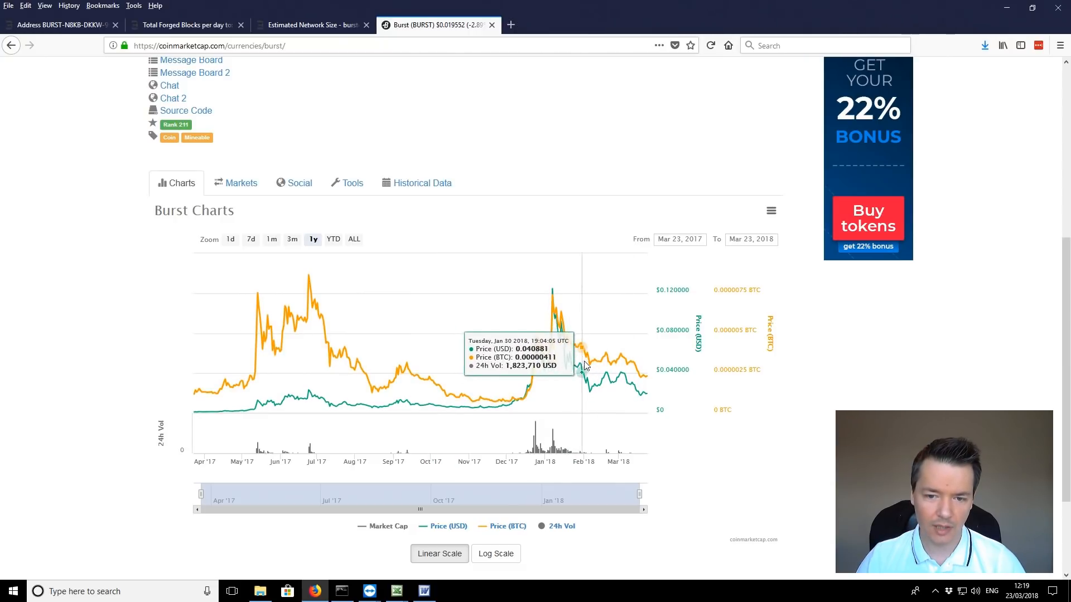
pyautogui.moveTo(606, 367)
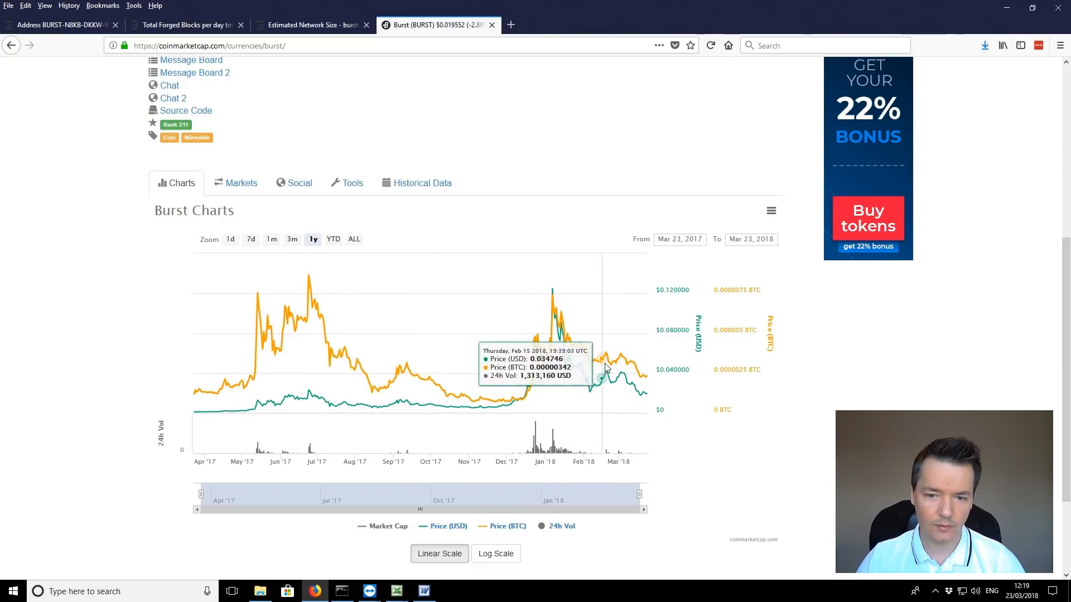
pyautogui.moveTo(614, 367)
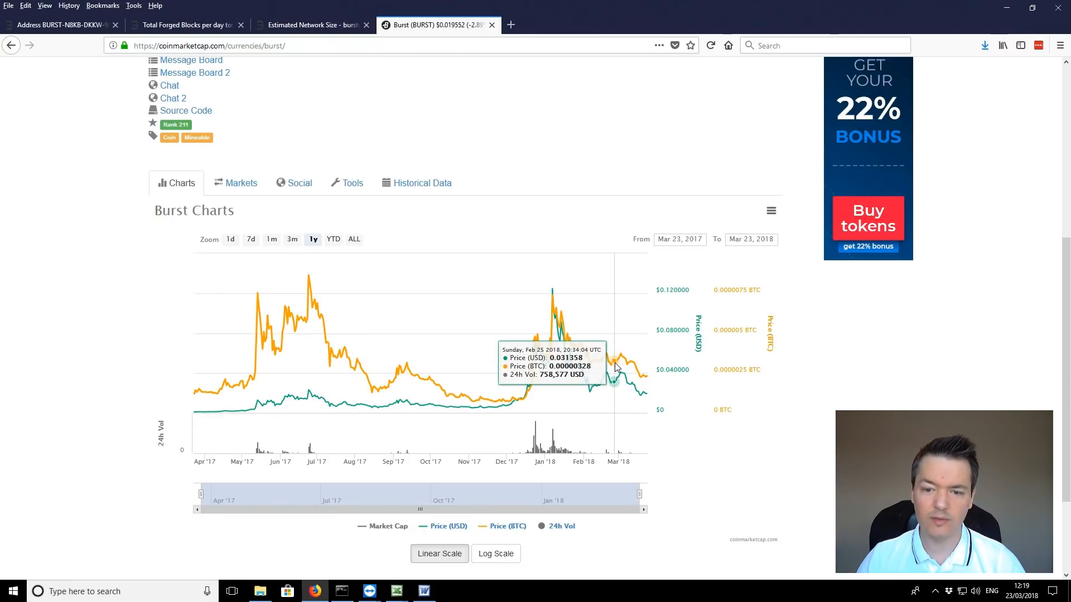
pyautogui.moveTo(566, 369)
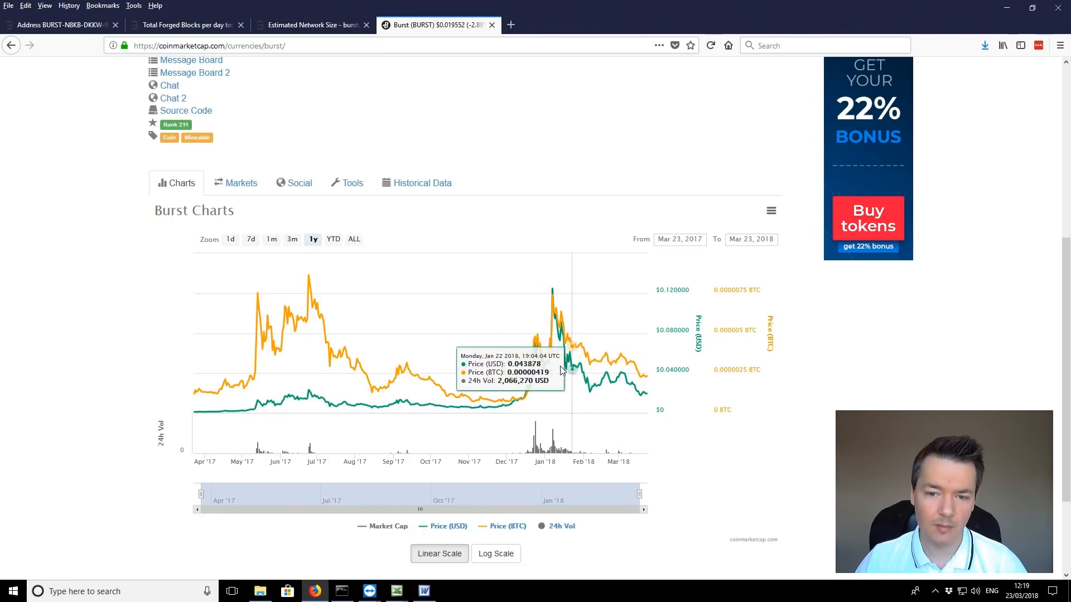
pyautogui.moveTo(632, 380)
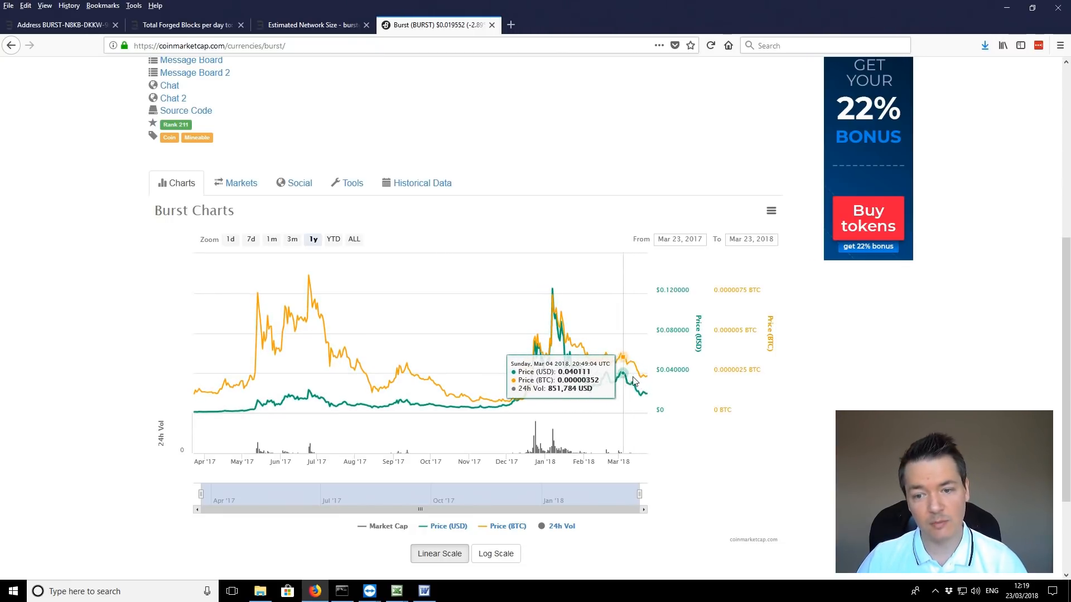
pyautogui.moveTo(87, 141)
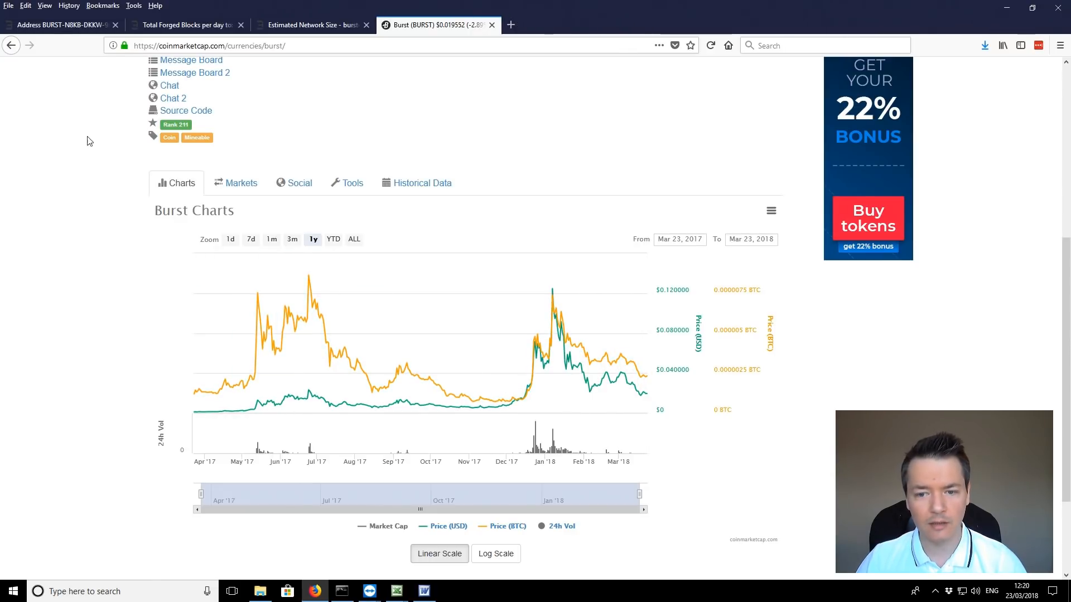
pyautogui.moveTo(638, 395)
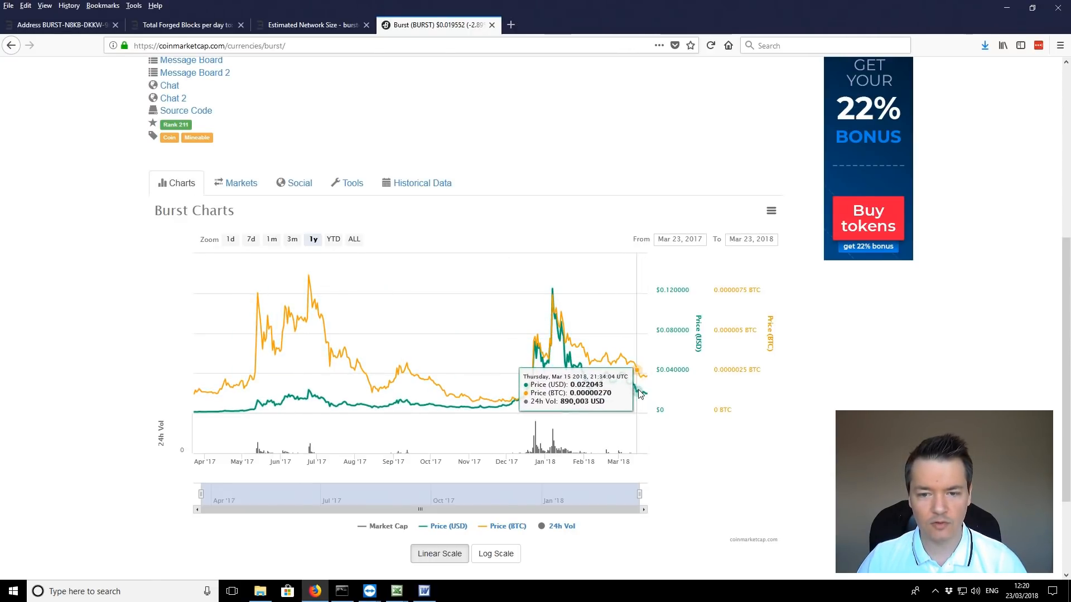
pyautogui.moveTo(520, 399)
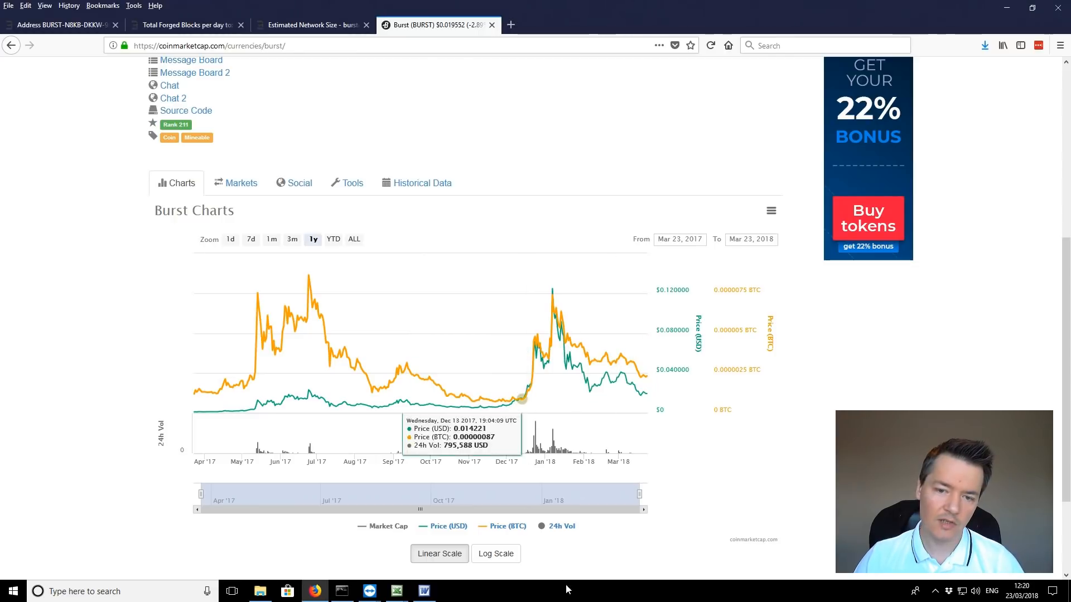
pyautogui.moveTo(421, 183)
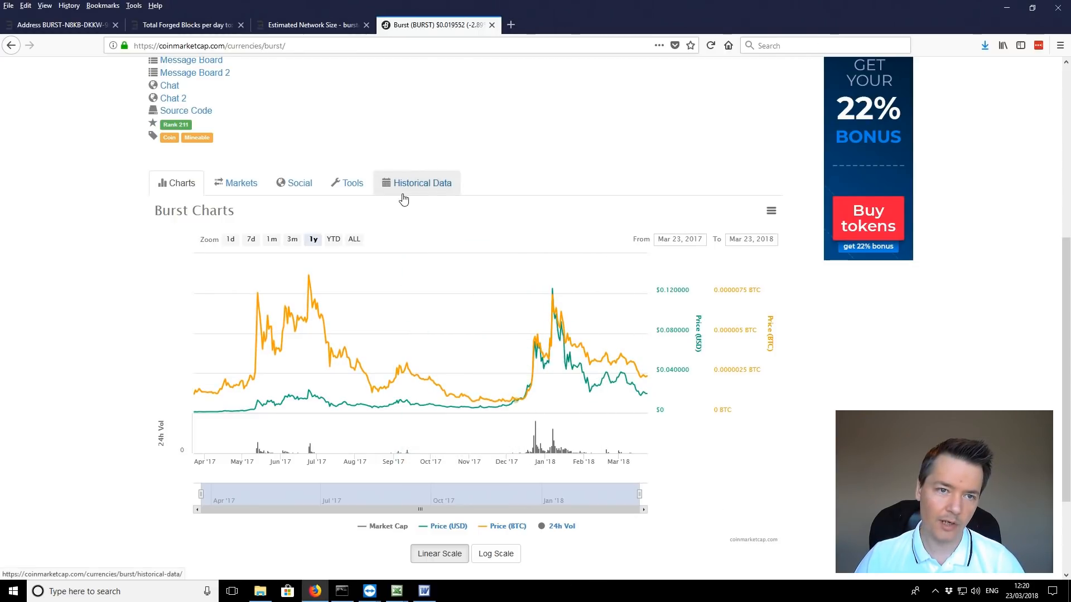
pyautogui.moveTo(425, 591)
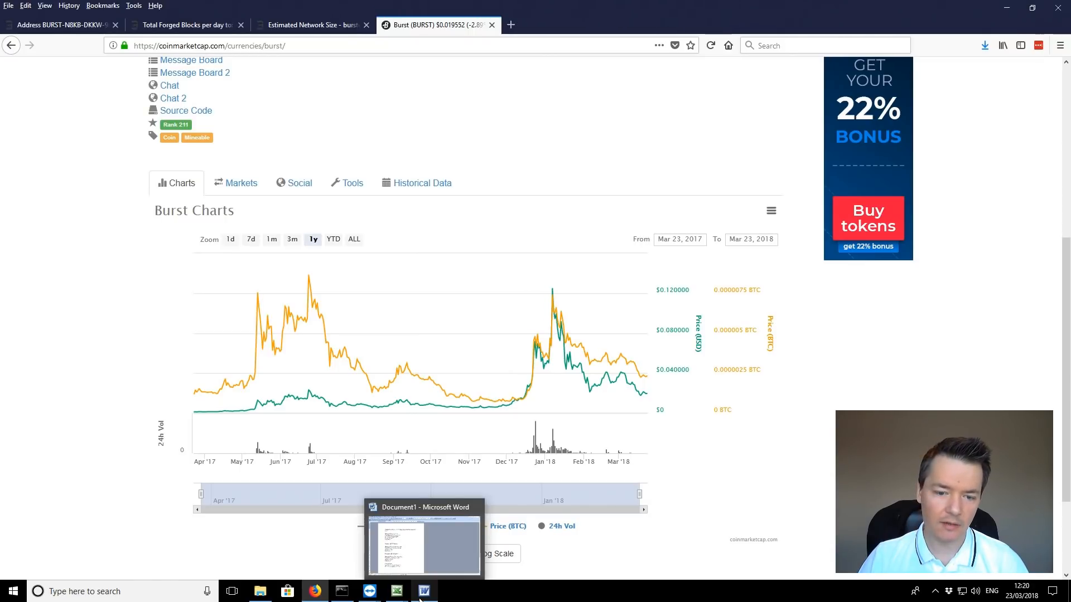
pyautogui.click(425, 591)
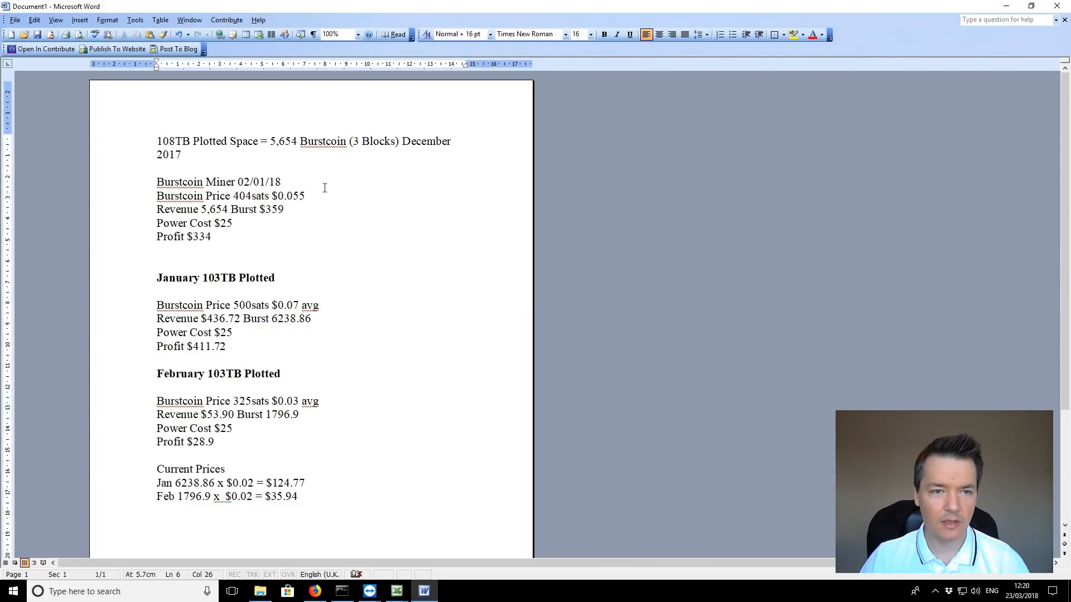
pyautogui.moveTo(156, 140); pyautogui.dragTo(211, 236)
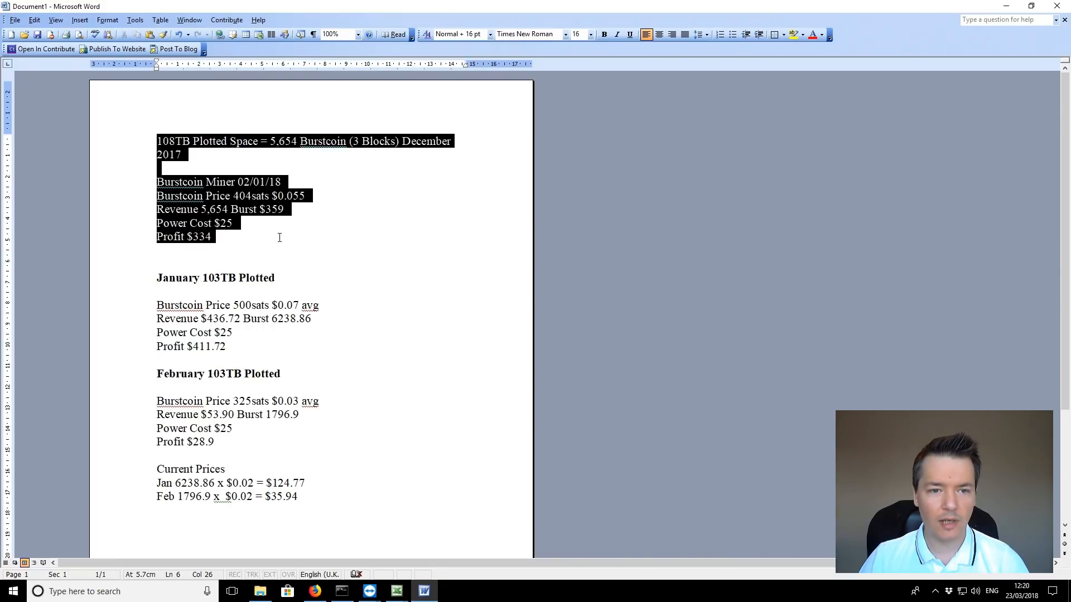
pyautogui.click(308, 196)
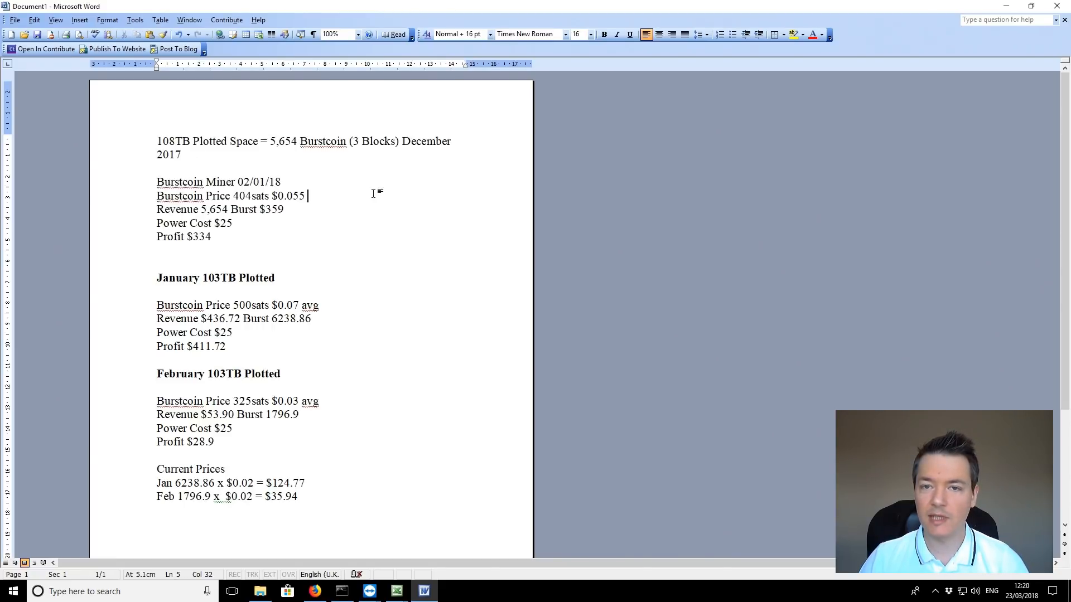
pyautogui.click(235, 182)
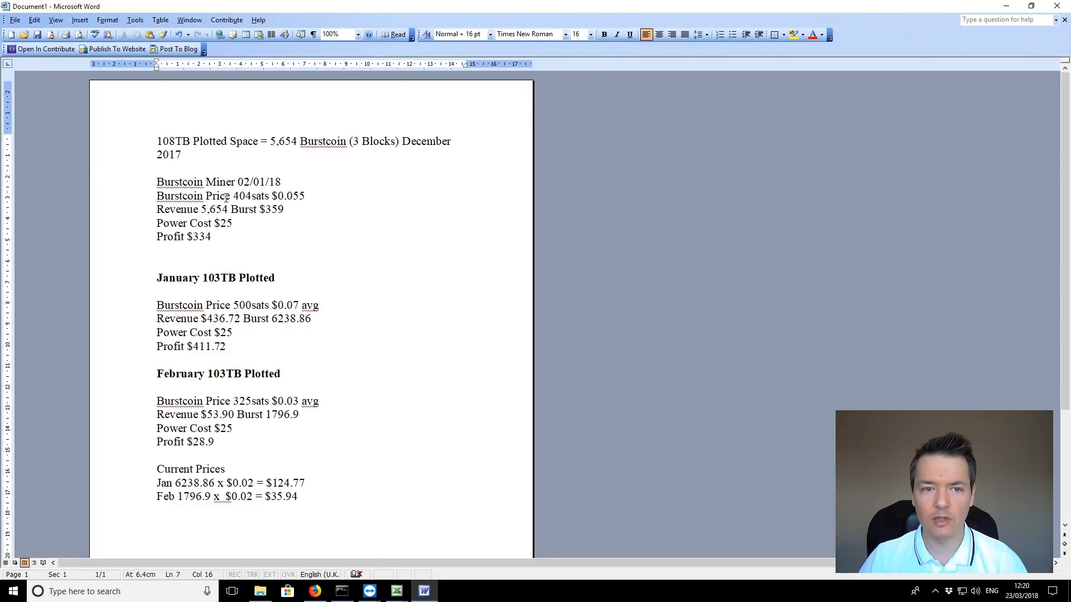
pyautogui.moveTo(252, 224)
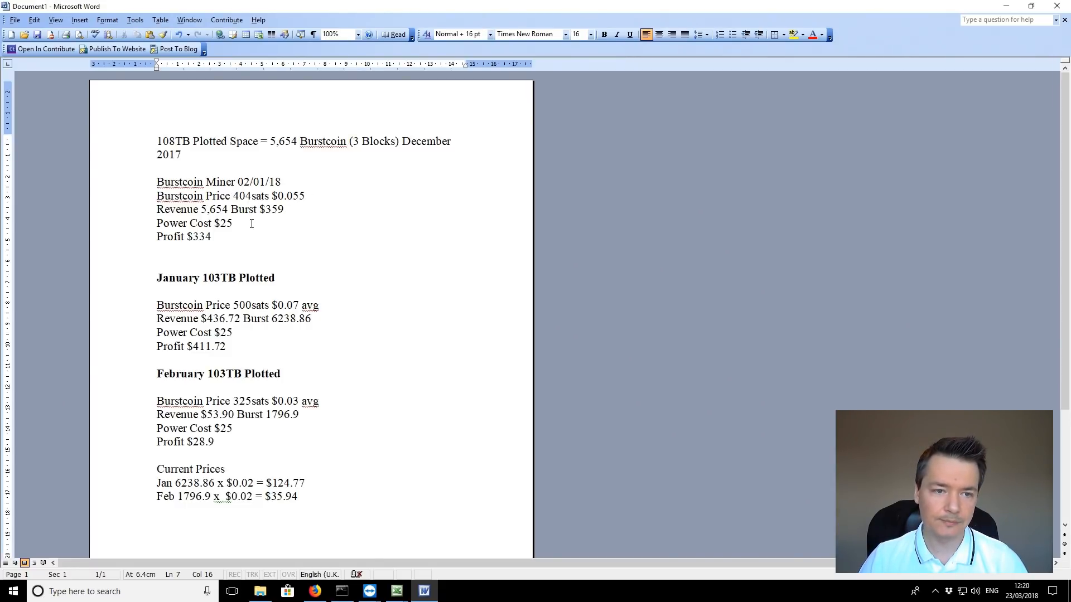
pyautogui.doubleClick(201, 237)
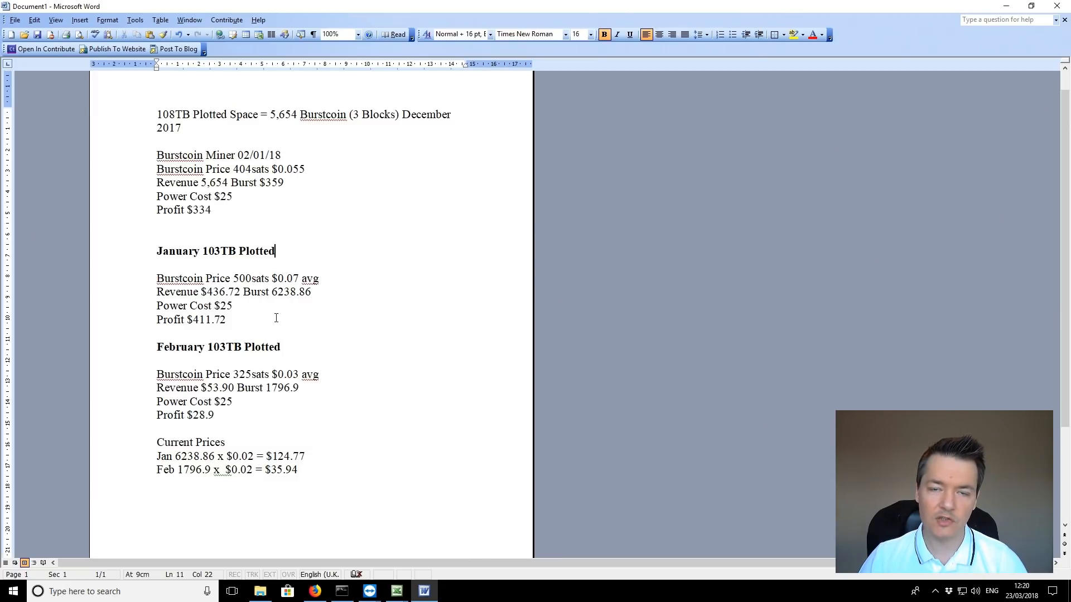
pyautogui.moveTo(264, 305)
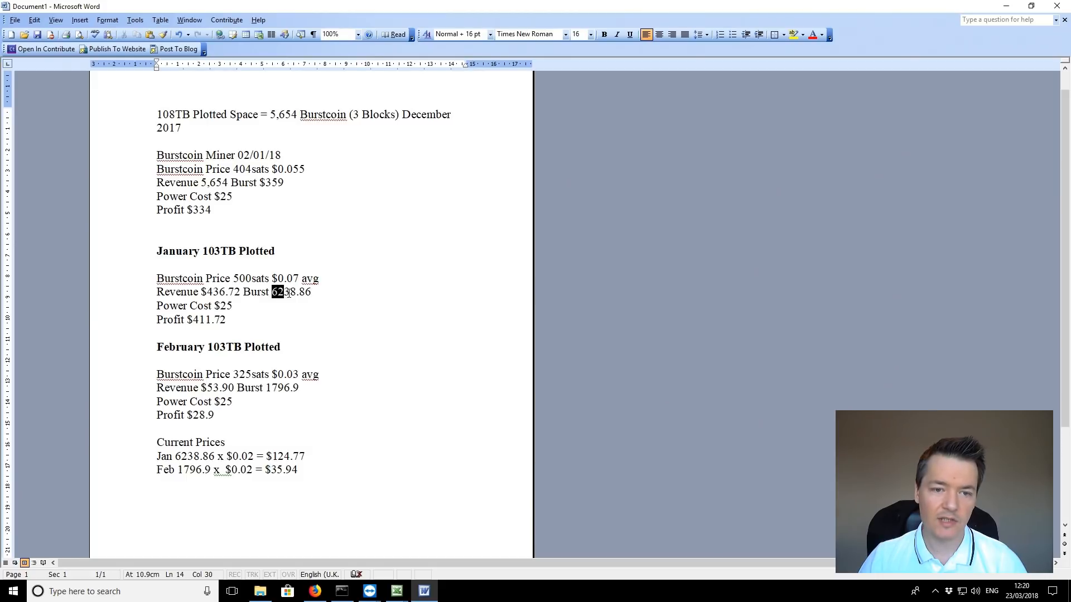
pyautogui.doubleClick(290, 292)
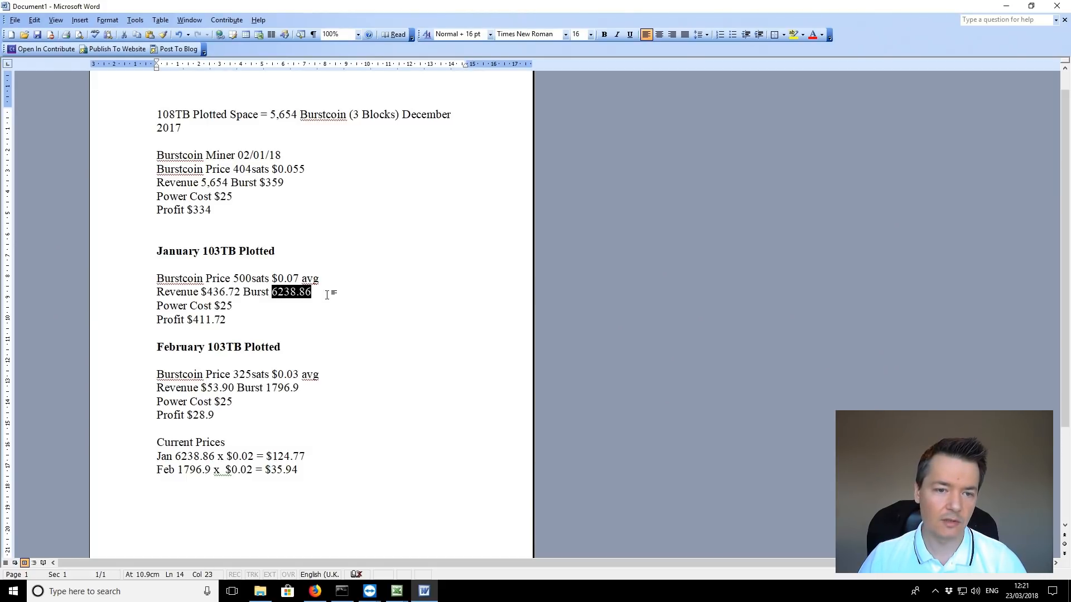
pyautogui.click(311, 292)
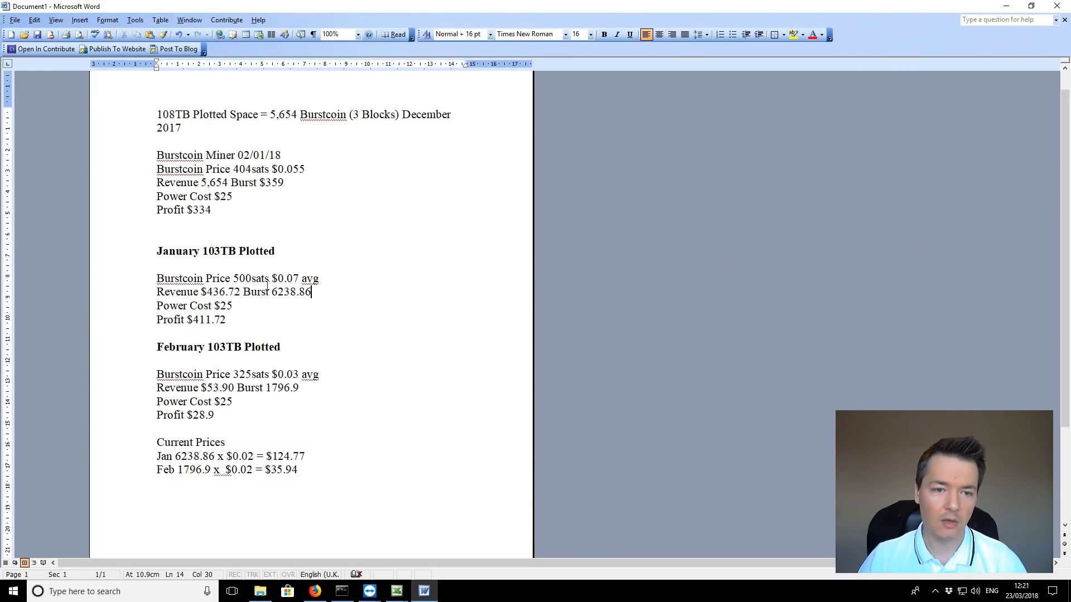
pyautogui.moveTo(268, 293)
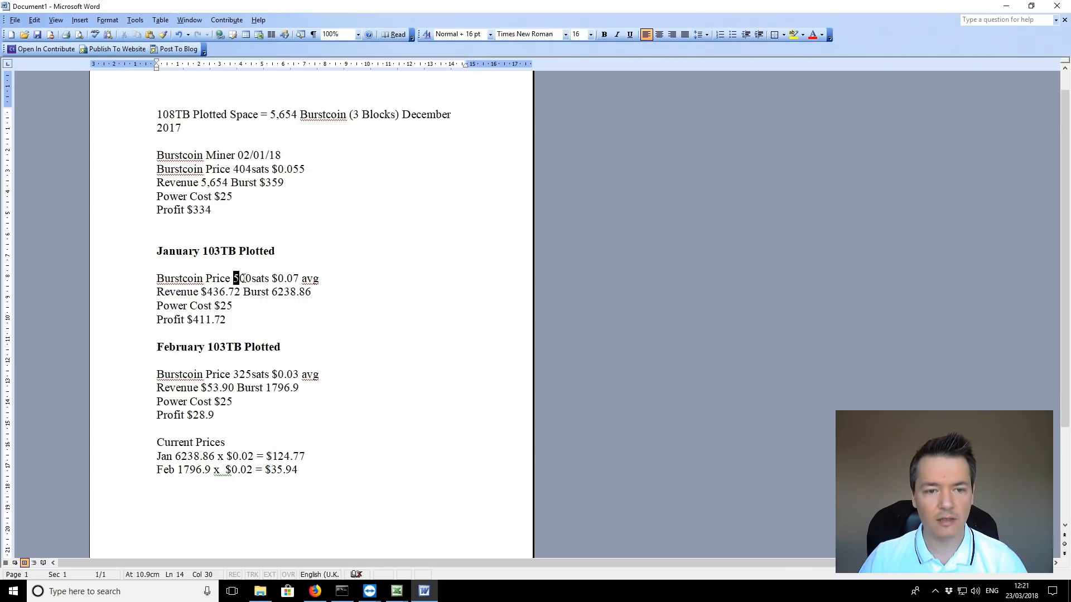
pyautogui.doubleClick(241, 277)
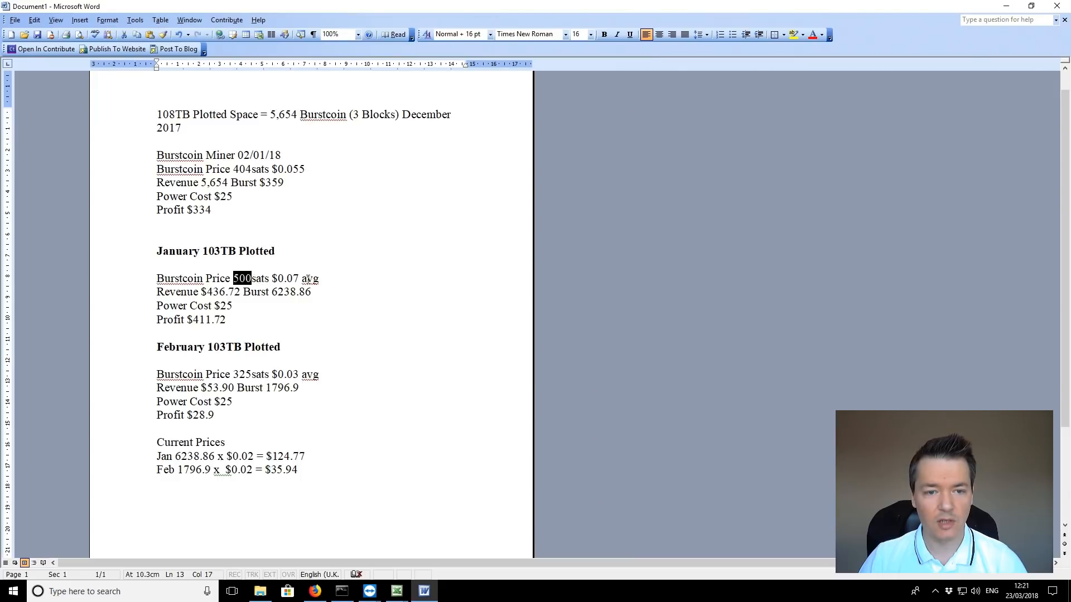
pyautogui.click(294, 279)
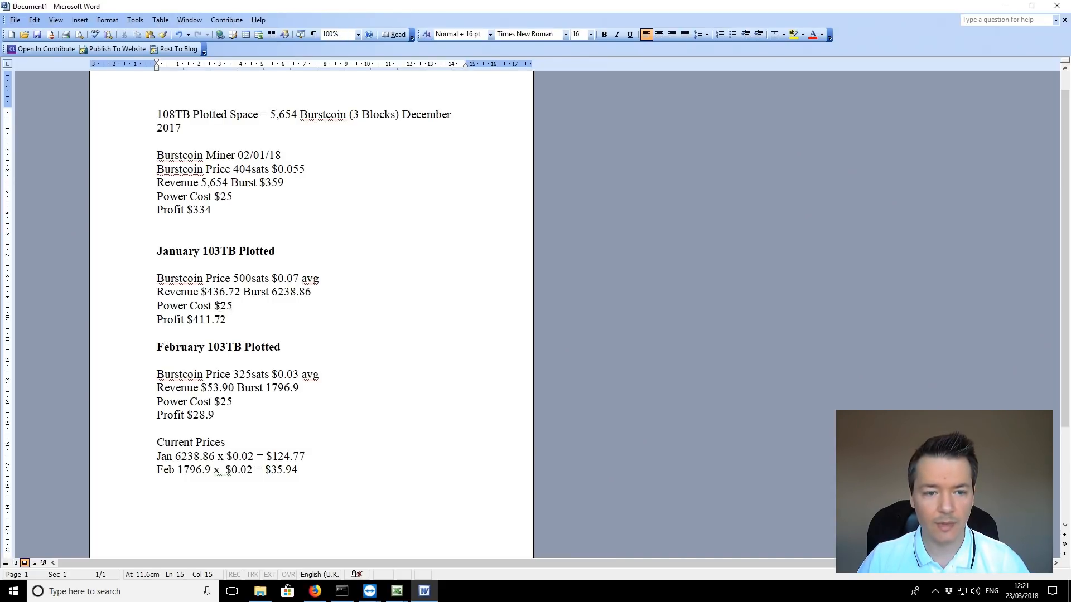
pyautogui.doubleClick(208, 320)
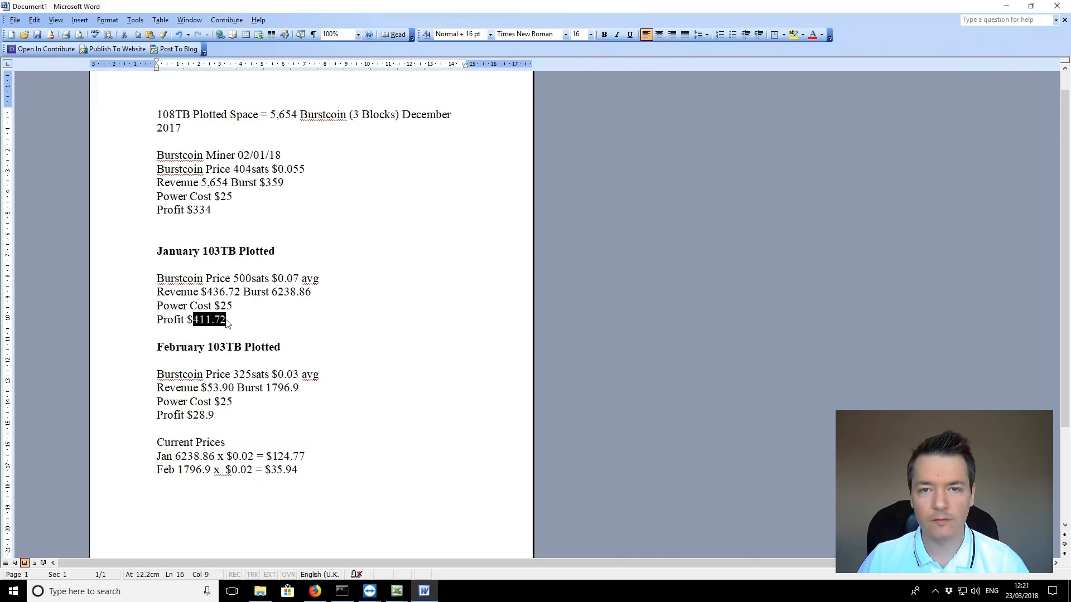
pyautogui.moveTo(243, 319)
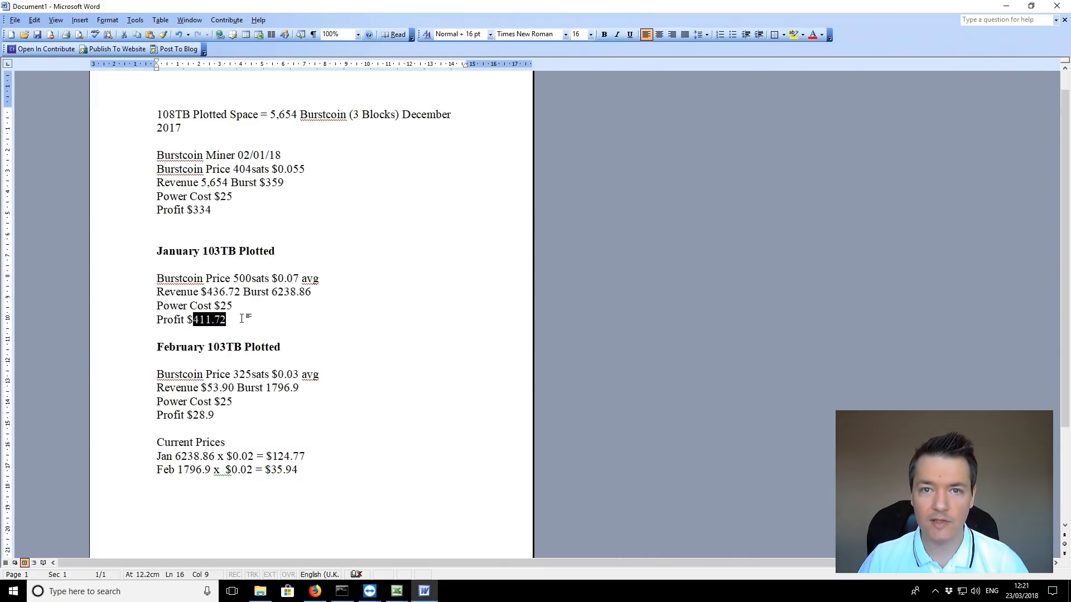
pyautogui.click(137, 270)
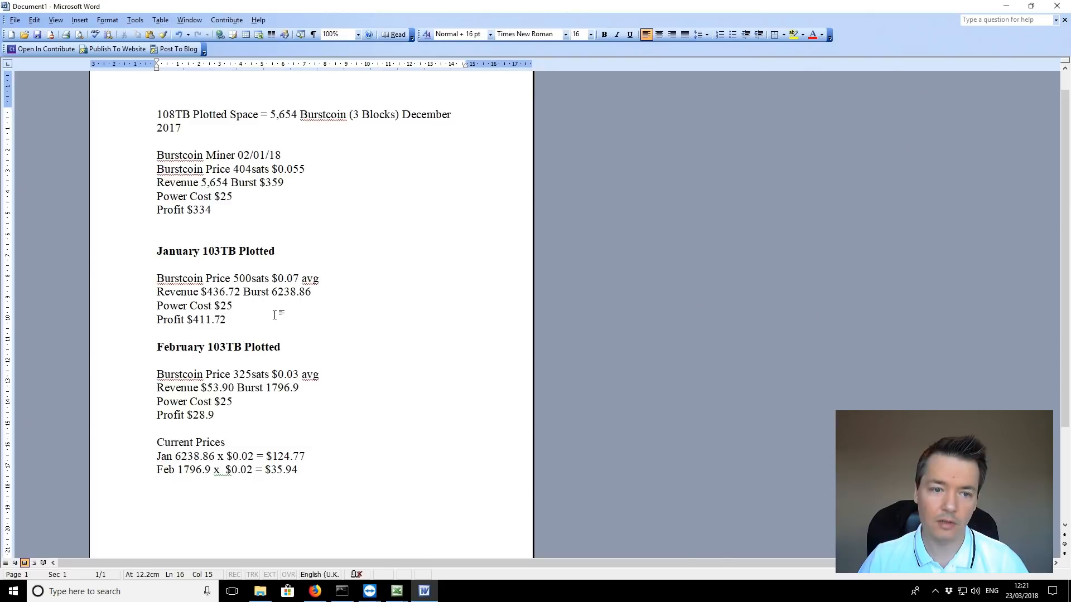
pyautogui.scroll(-3)
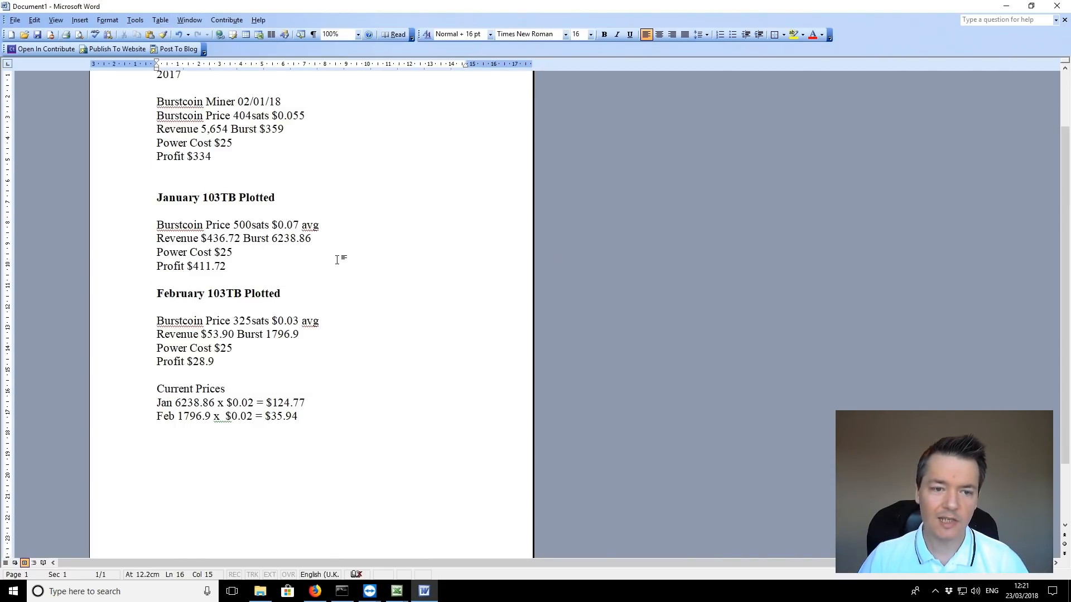
pyautogui.moveTo(286, 320)
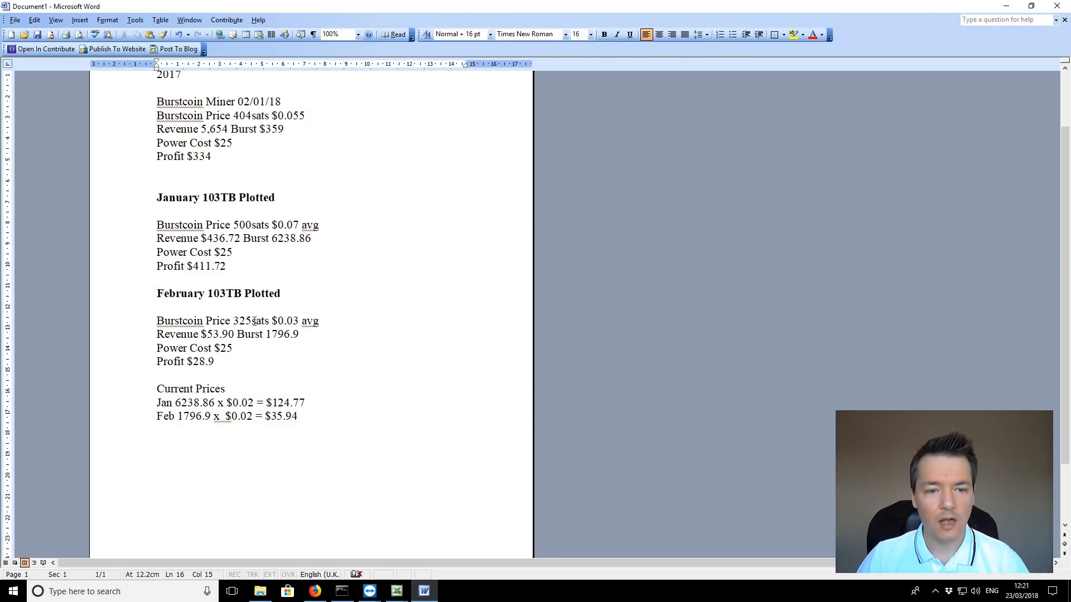
pyautogui.doubleClick(249, 321)
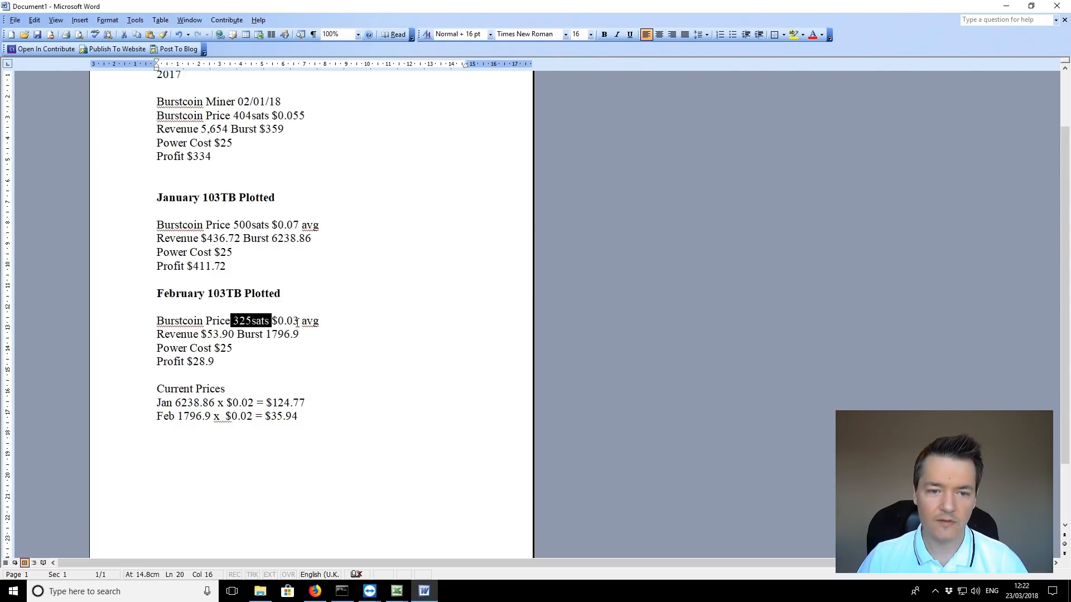
pyautogui.click(295, 322)
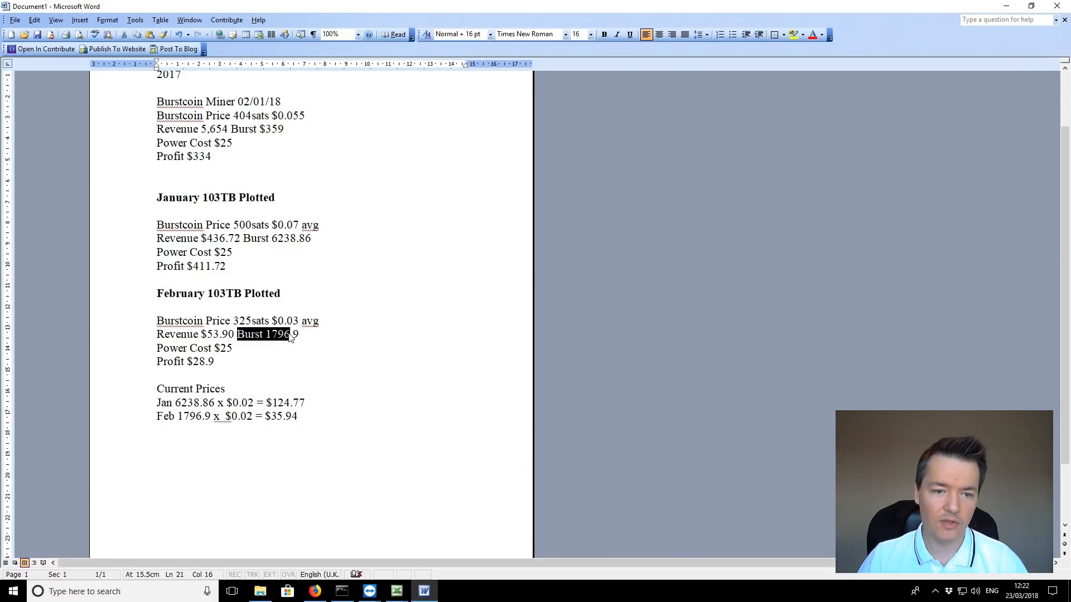
pyautogui.click(301, 334)
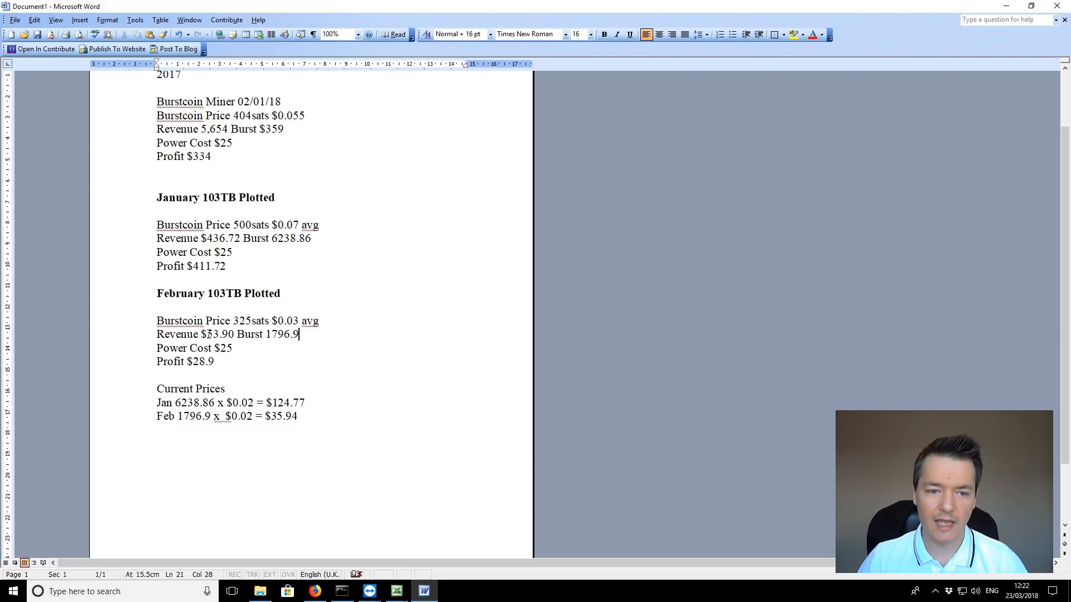
pyautogui.doubleClick(220, 334)
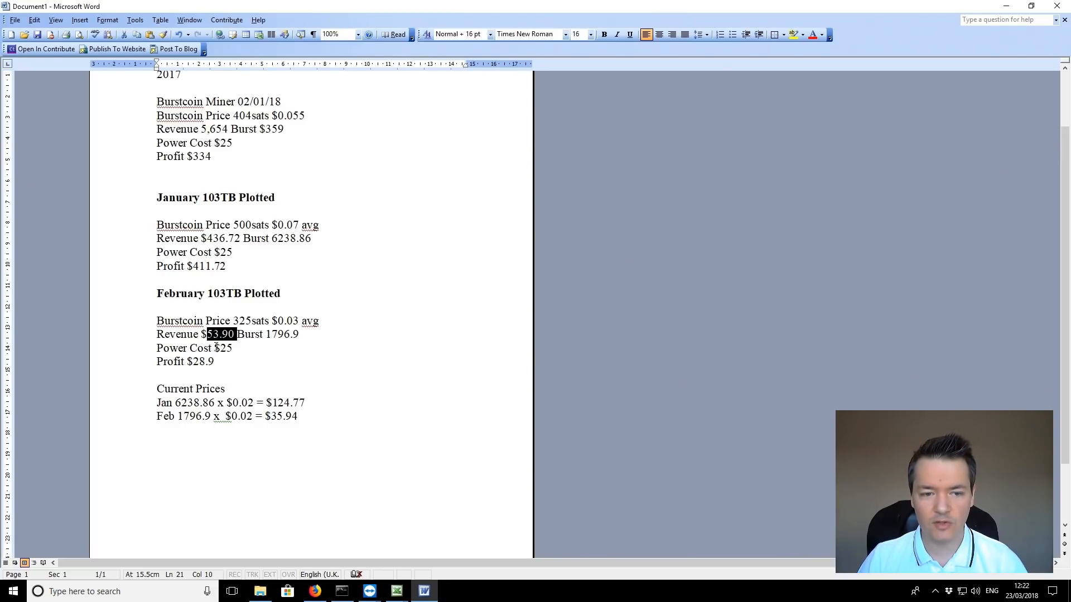
pyautogui.click(195, 361)
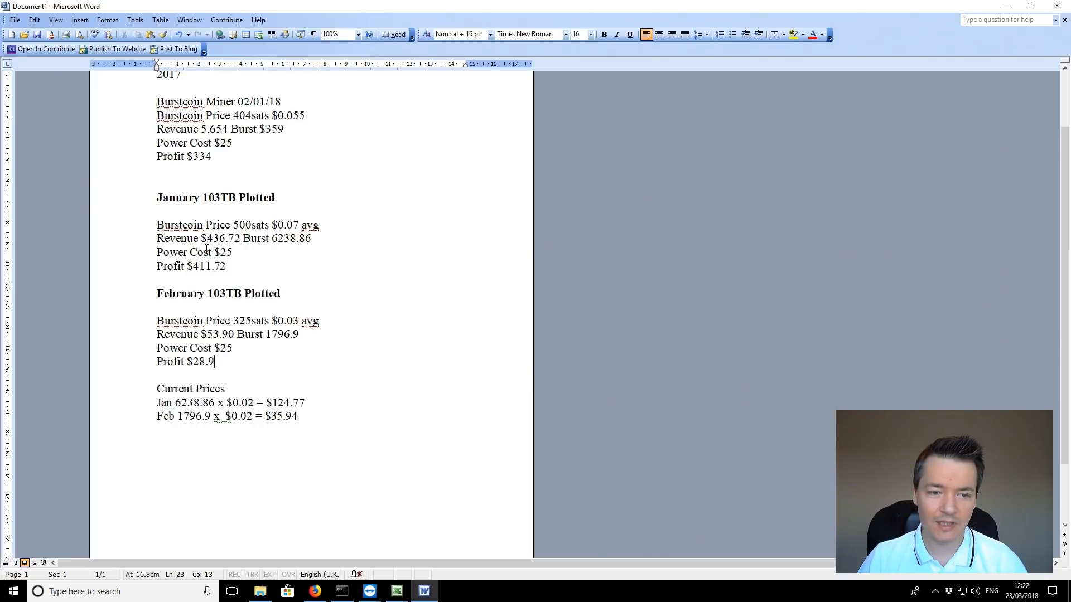
pyautogui.moveTo(252, 346)
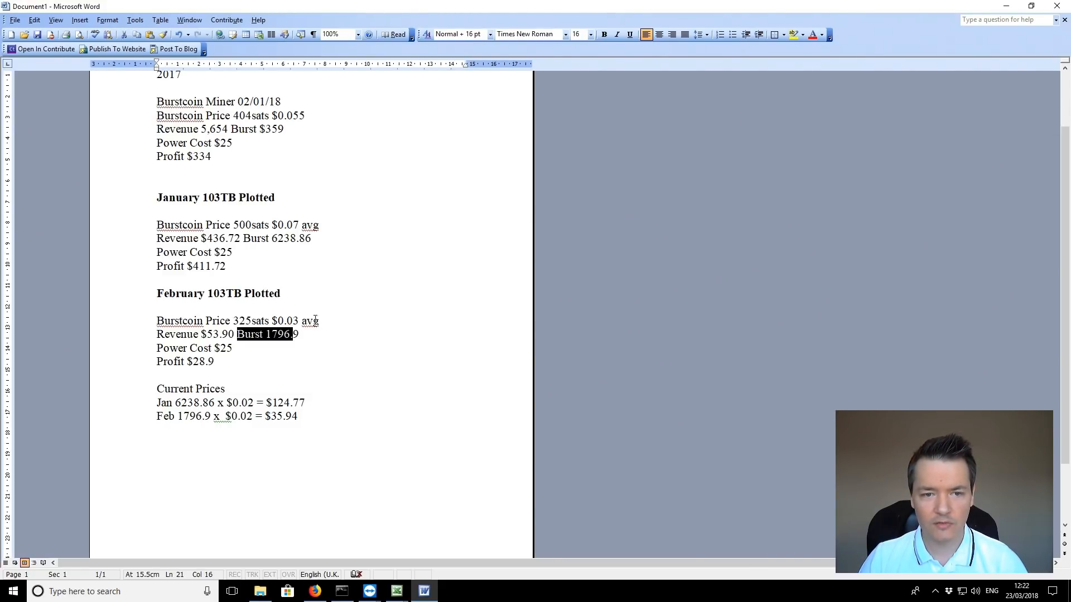
pyautogui.click(298, 334)
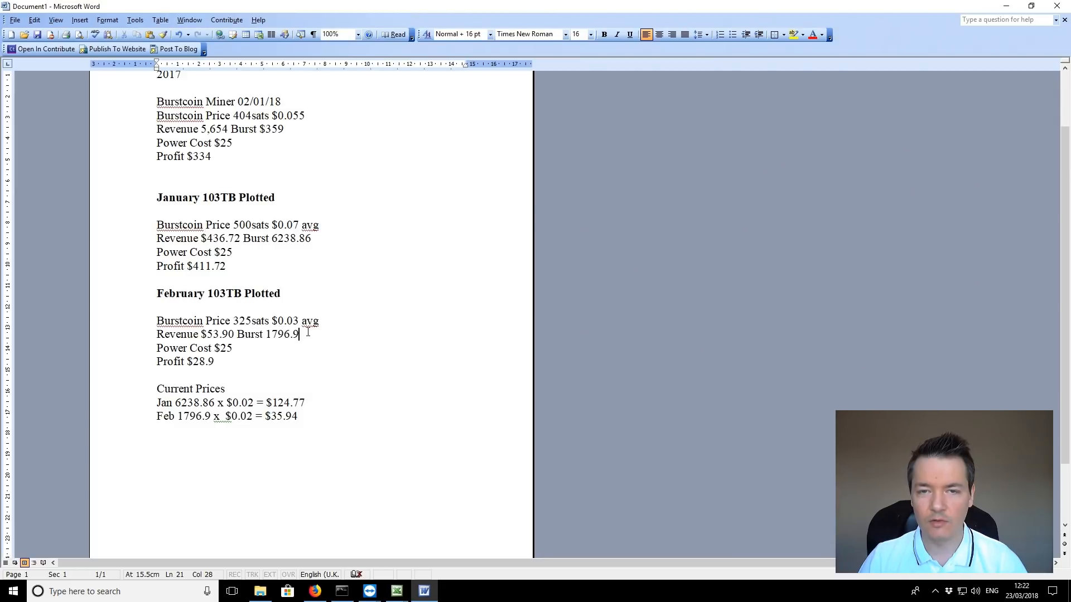
pyautogui.moveTo(302, 286)
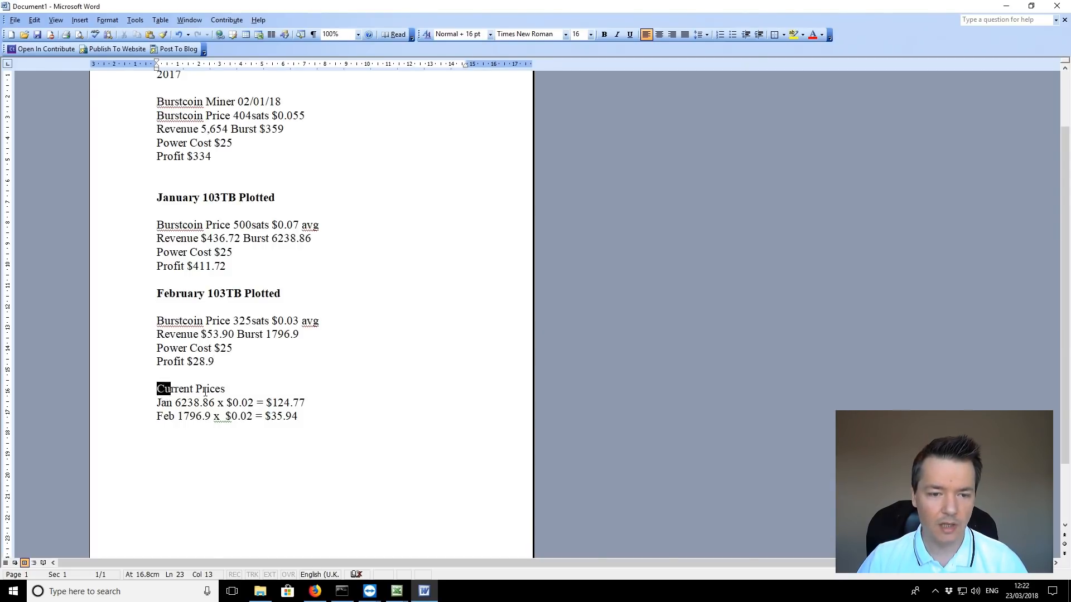
pyautogui.click(226, 389)
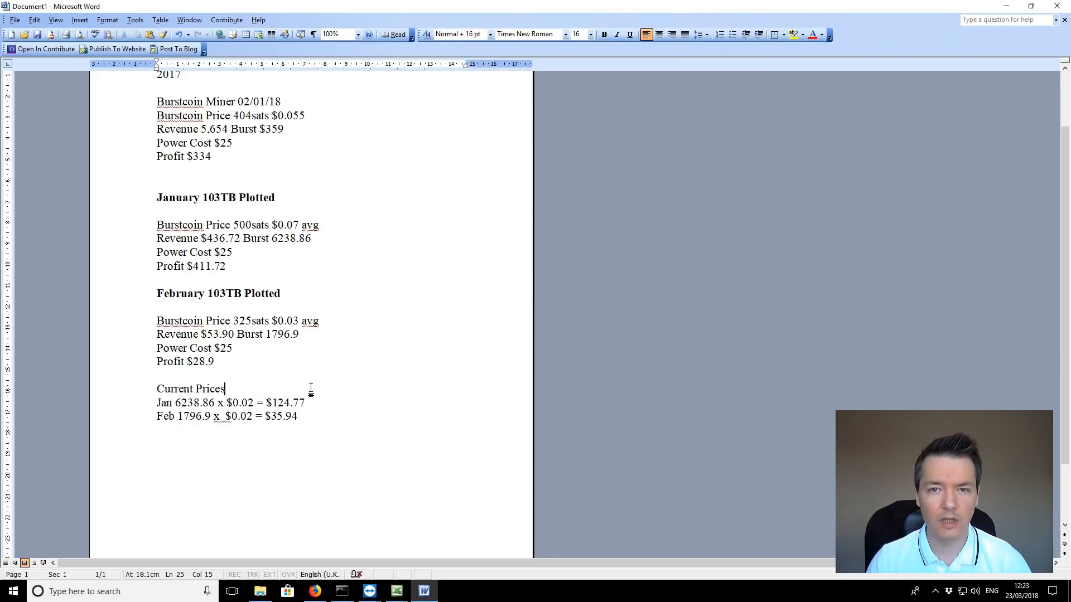
pyautogui.moveTo(319, 355)
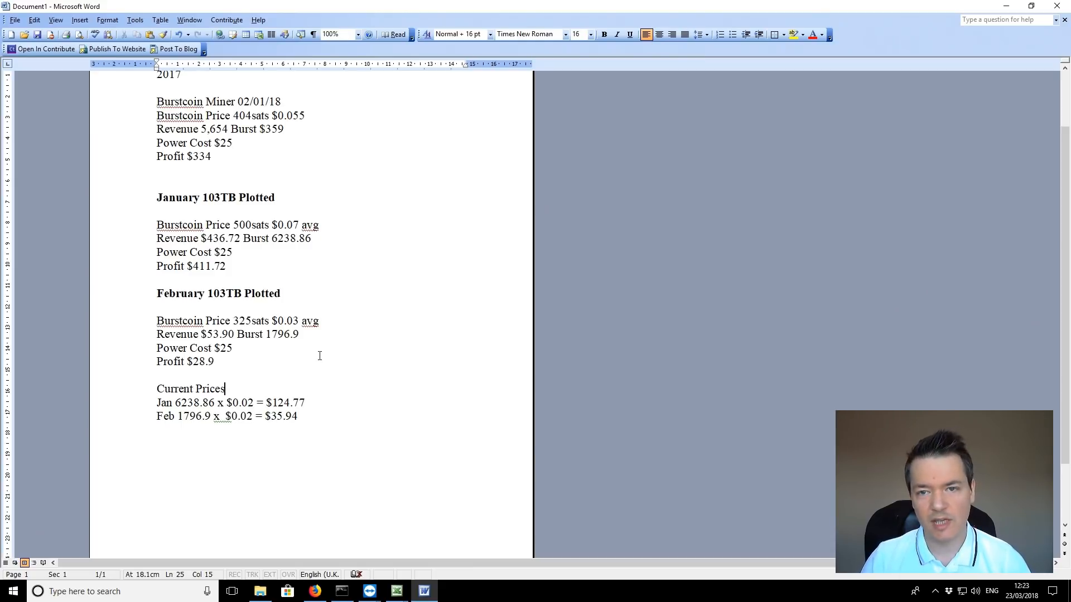
pyautogui.moveTo(413, 380)
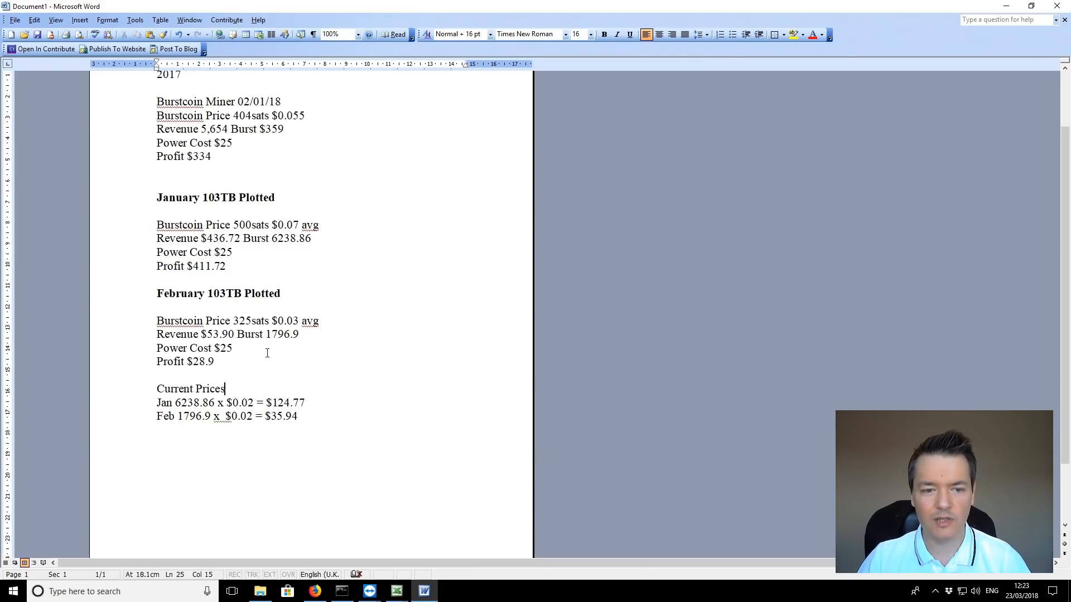
pyautogui.click(232, 348)
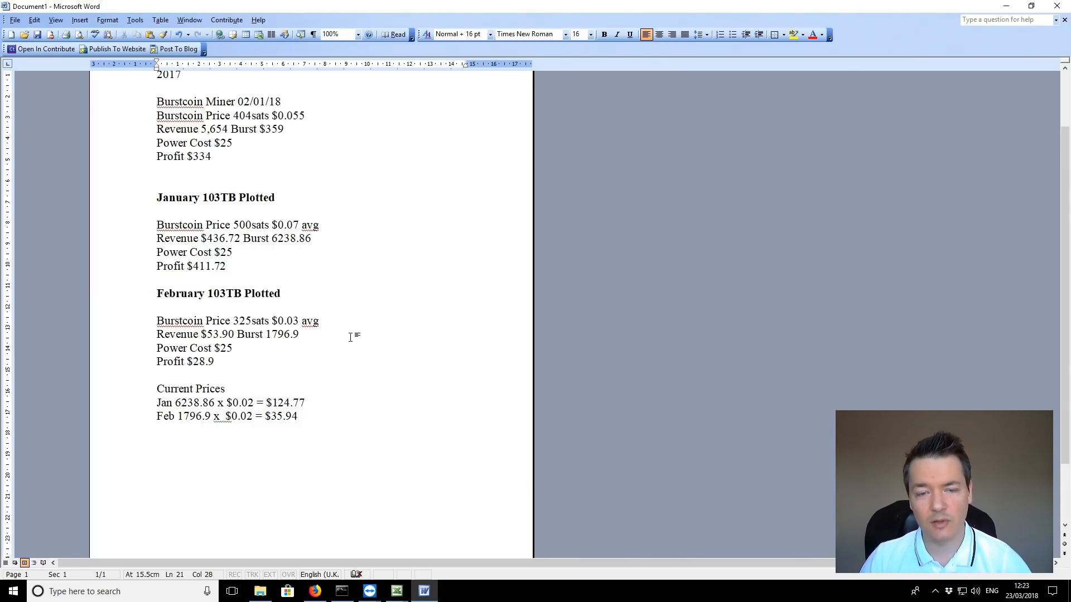
pyautogui.click(298, 334)
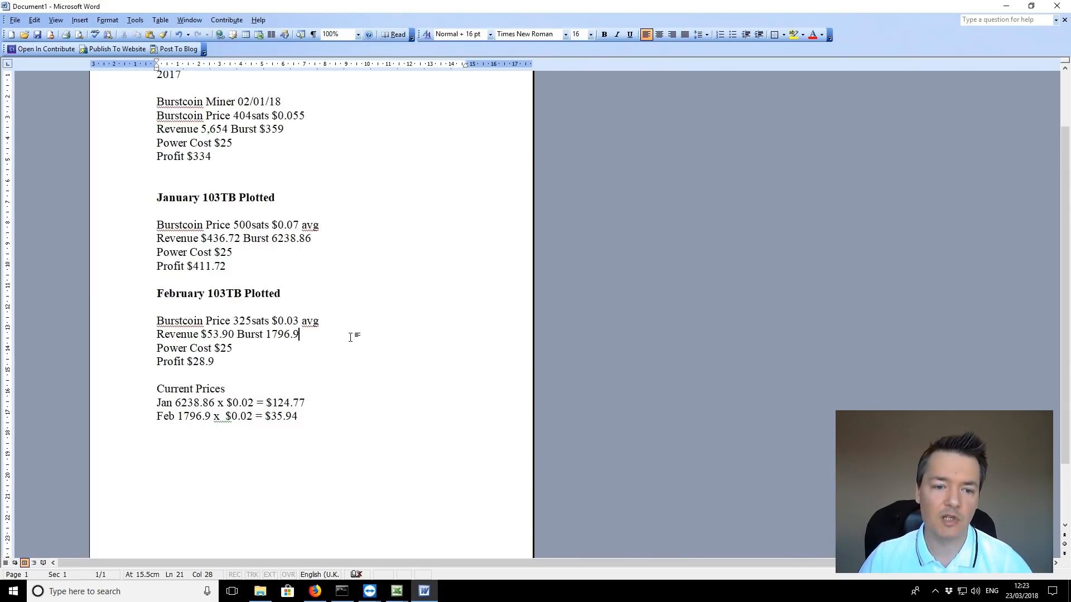
pyautogui.click(328, 369)
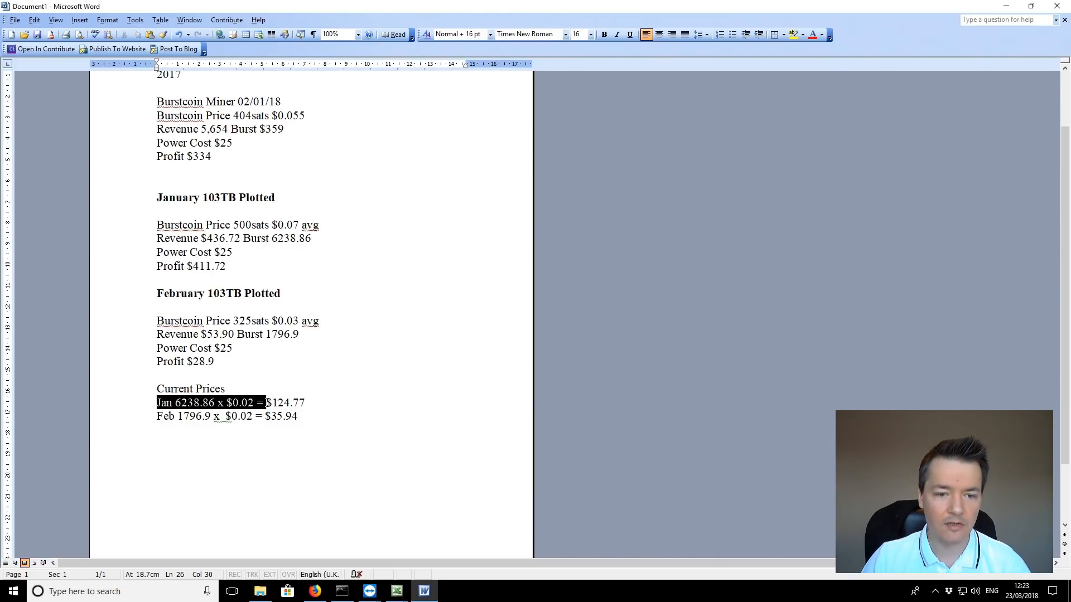
pyautogui.click(344, 420)
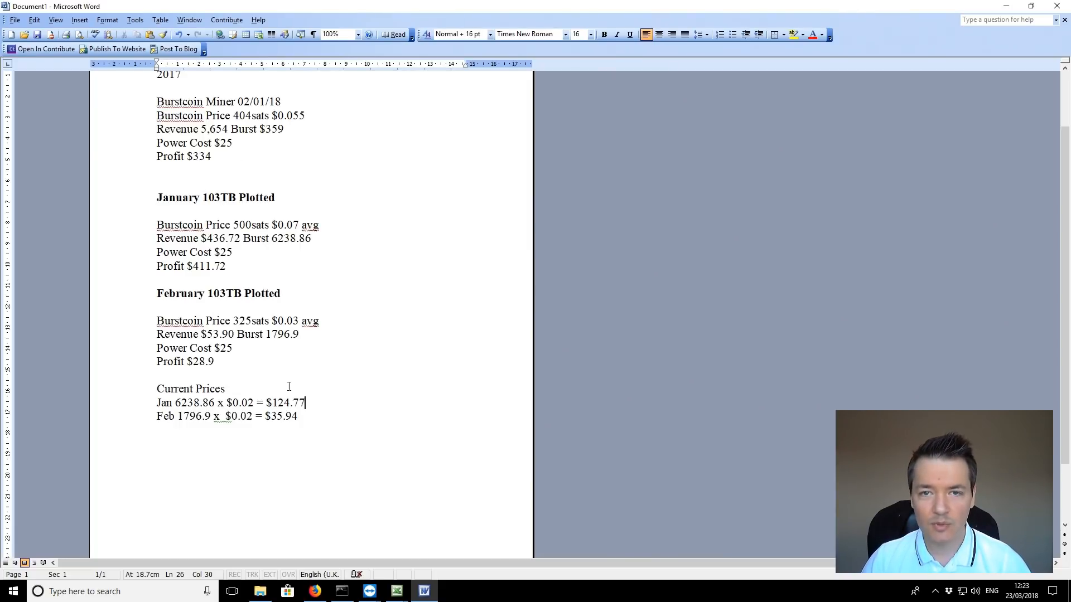
pyautogui.moveTo(331, 453)
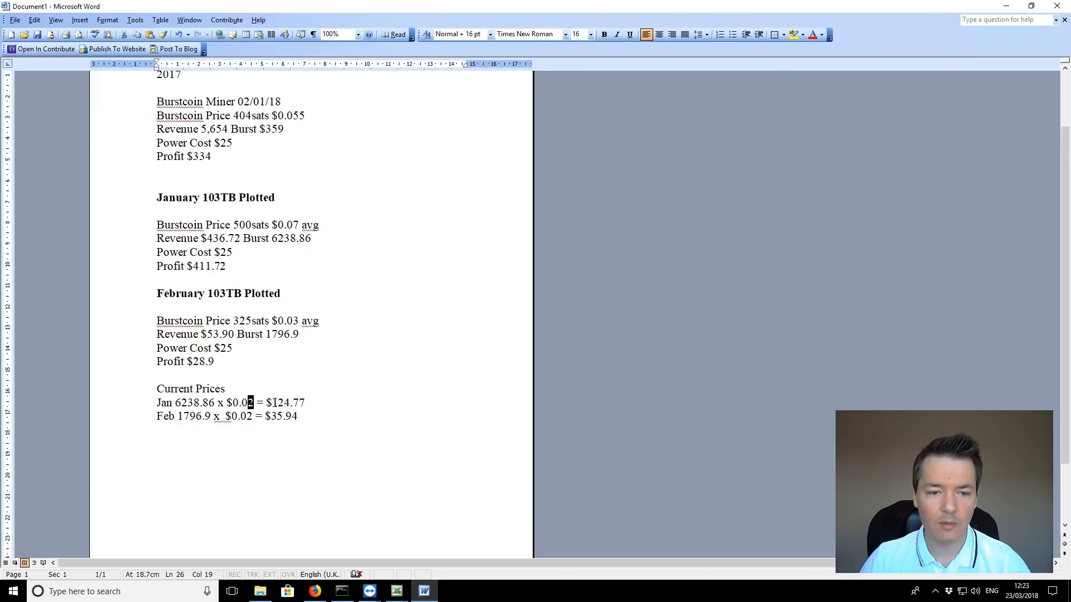
pyautogui.doubleClick(288, 402)
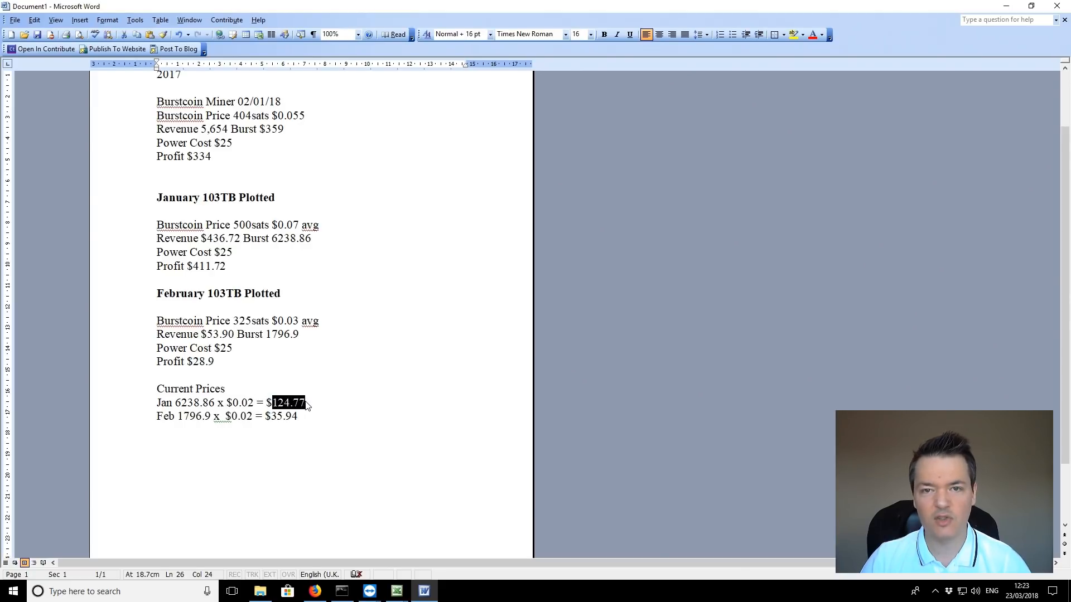
pyautogui.click(317, 417)
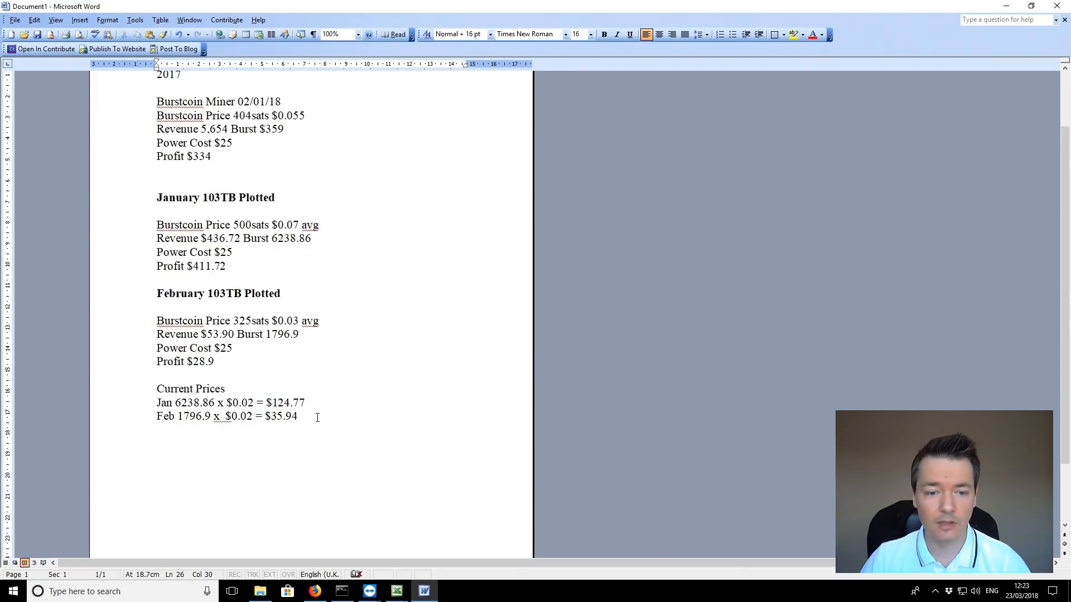
pyautogui.click(306, 402)
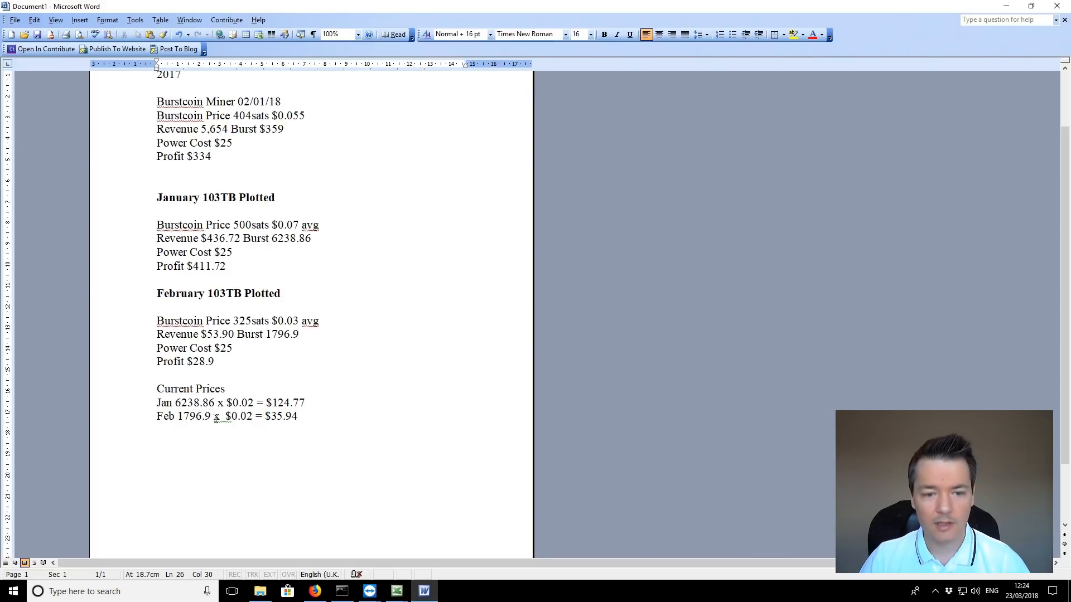
pyautogui.doubleClick(282, 416)
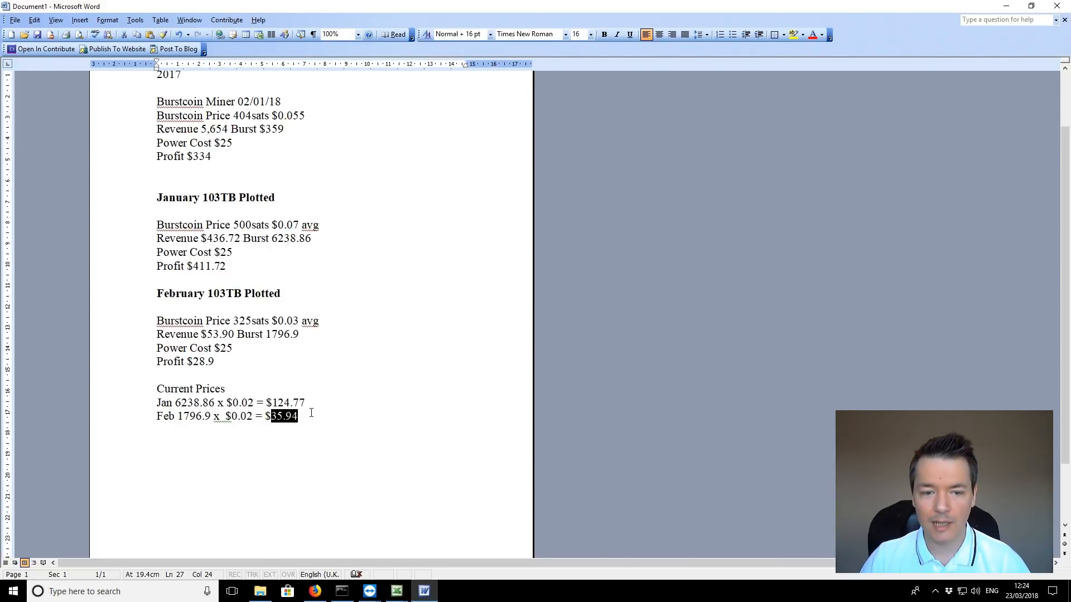
pyautogui.click(299, 416)
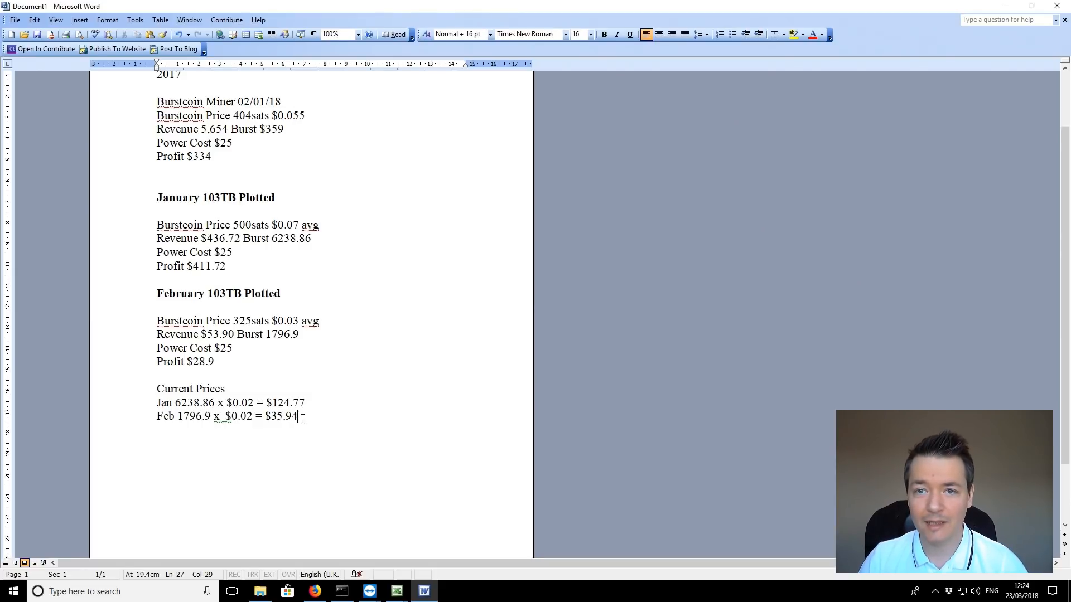
pyautogui.moveTo(314, 405)
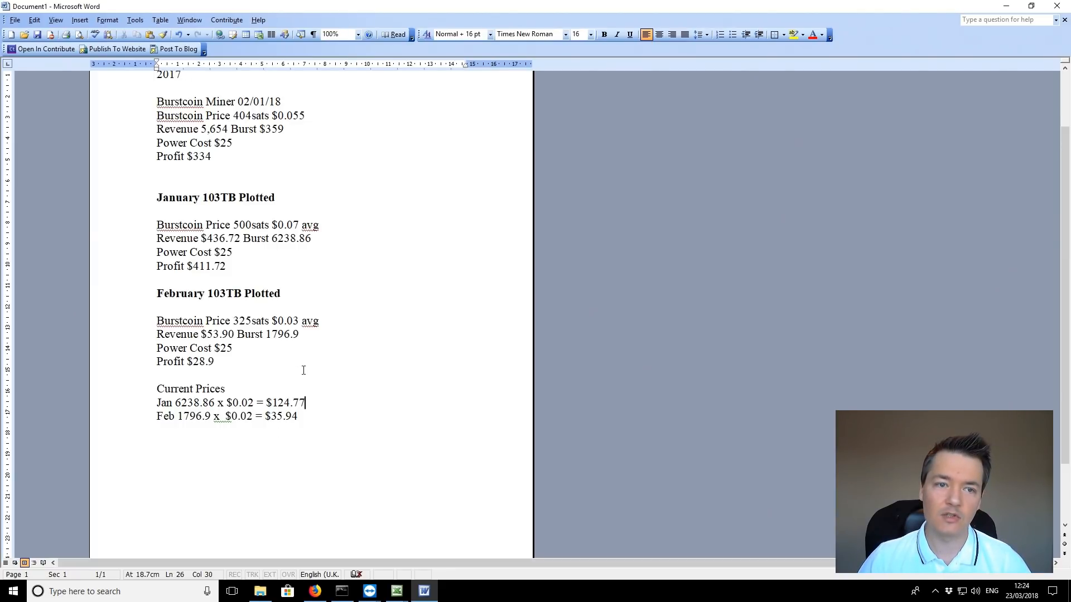
pyautogui.moveTo(313, 347)
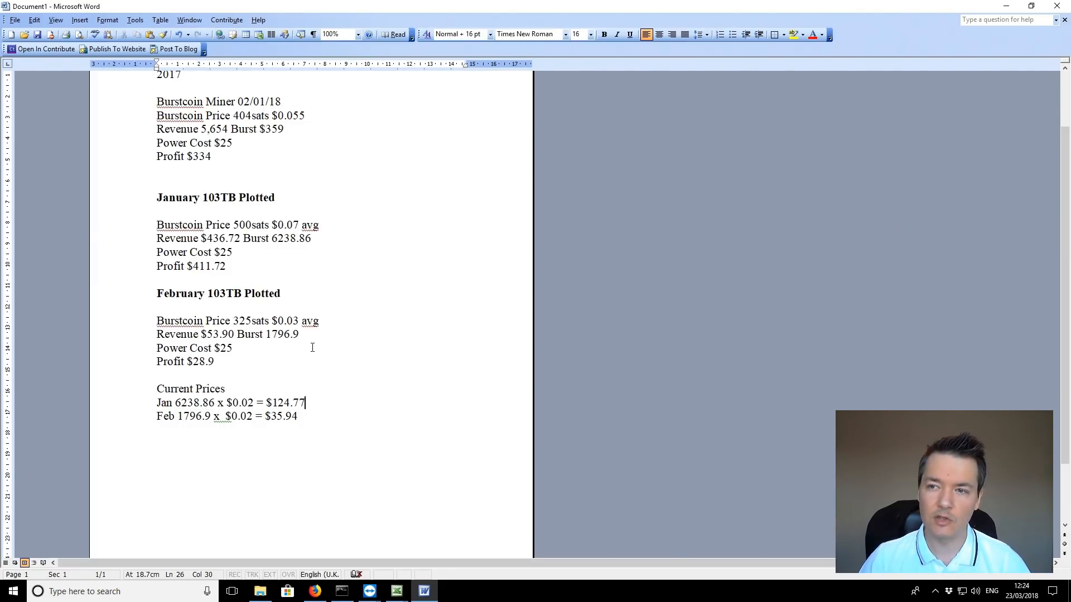